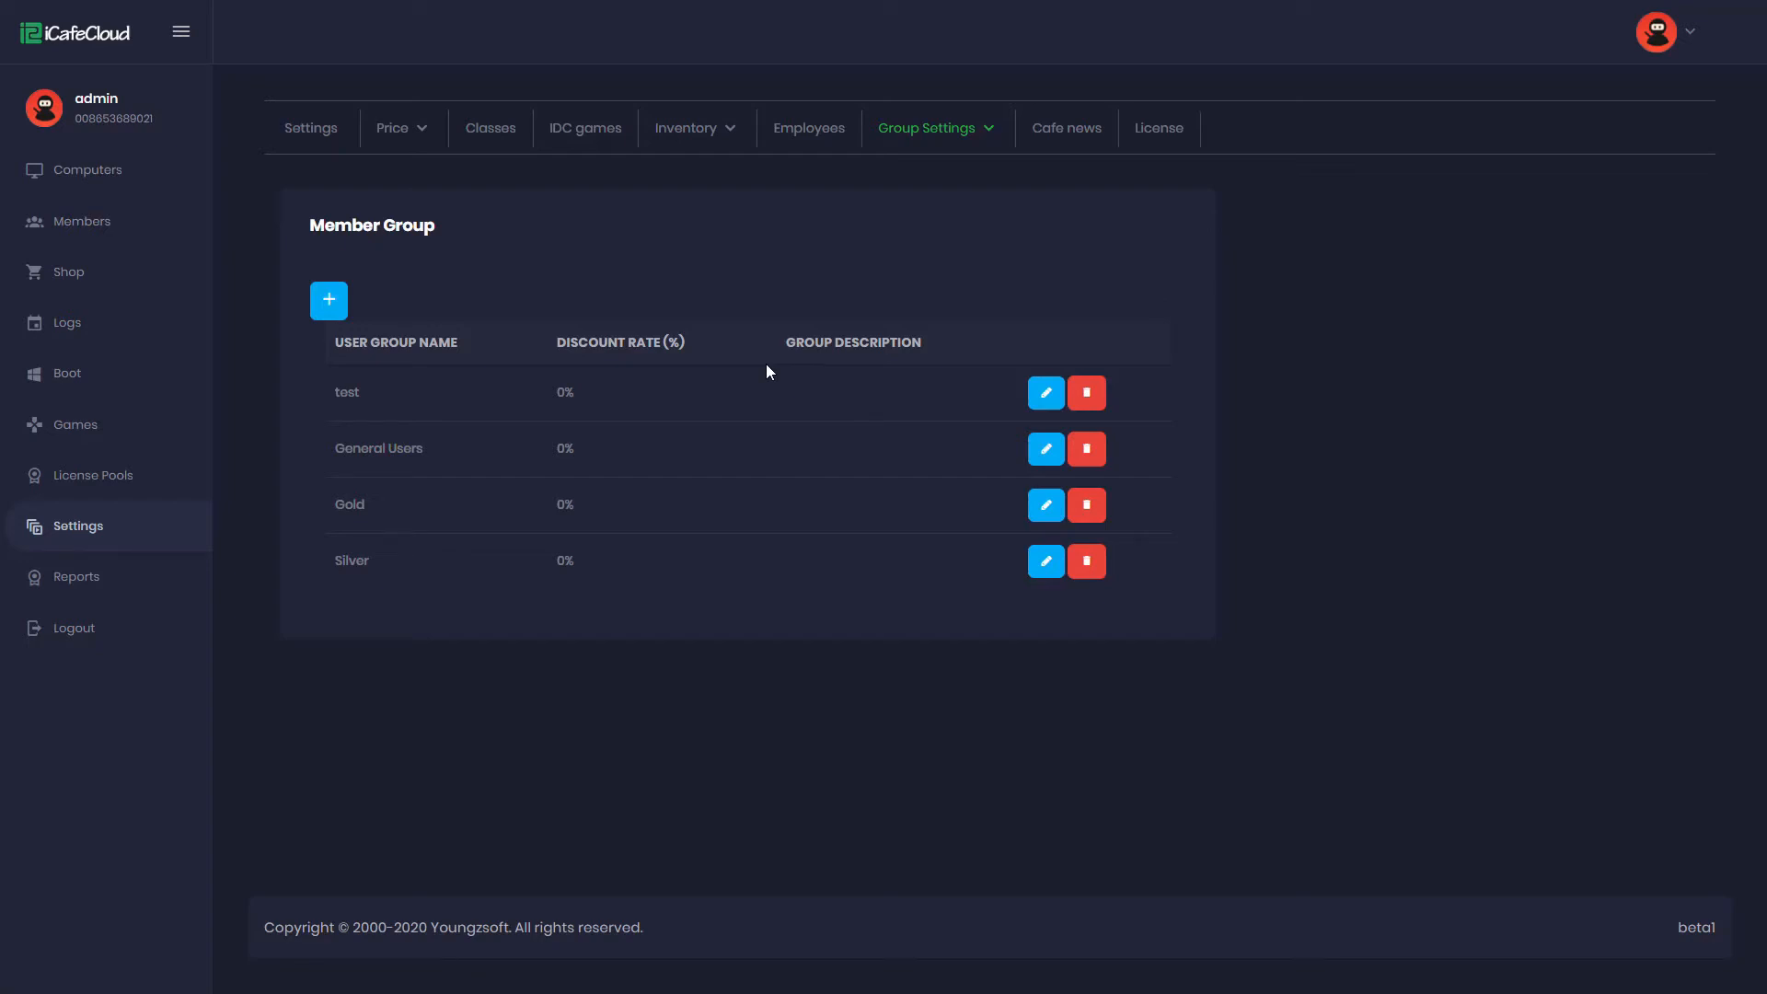
mouse_move(348, 302)
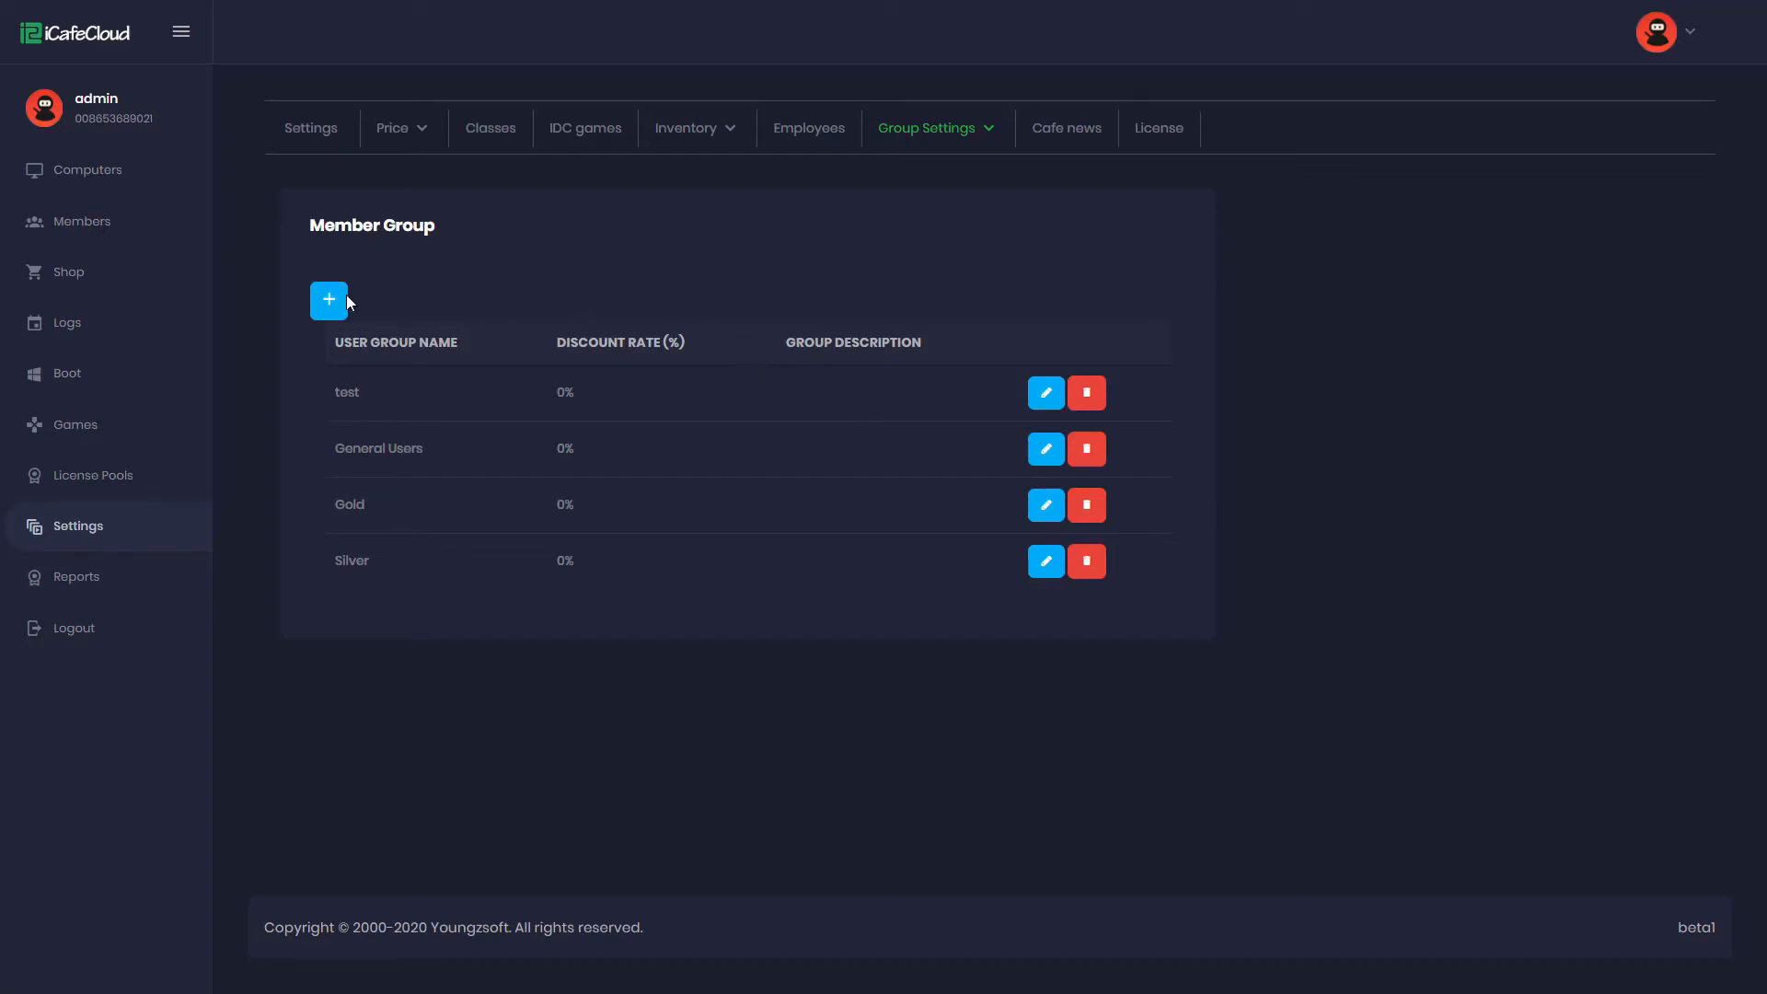
mouse_move(328, 298)
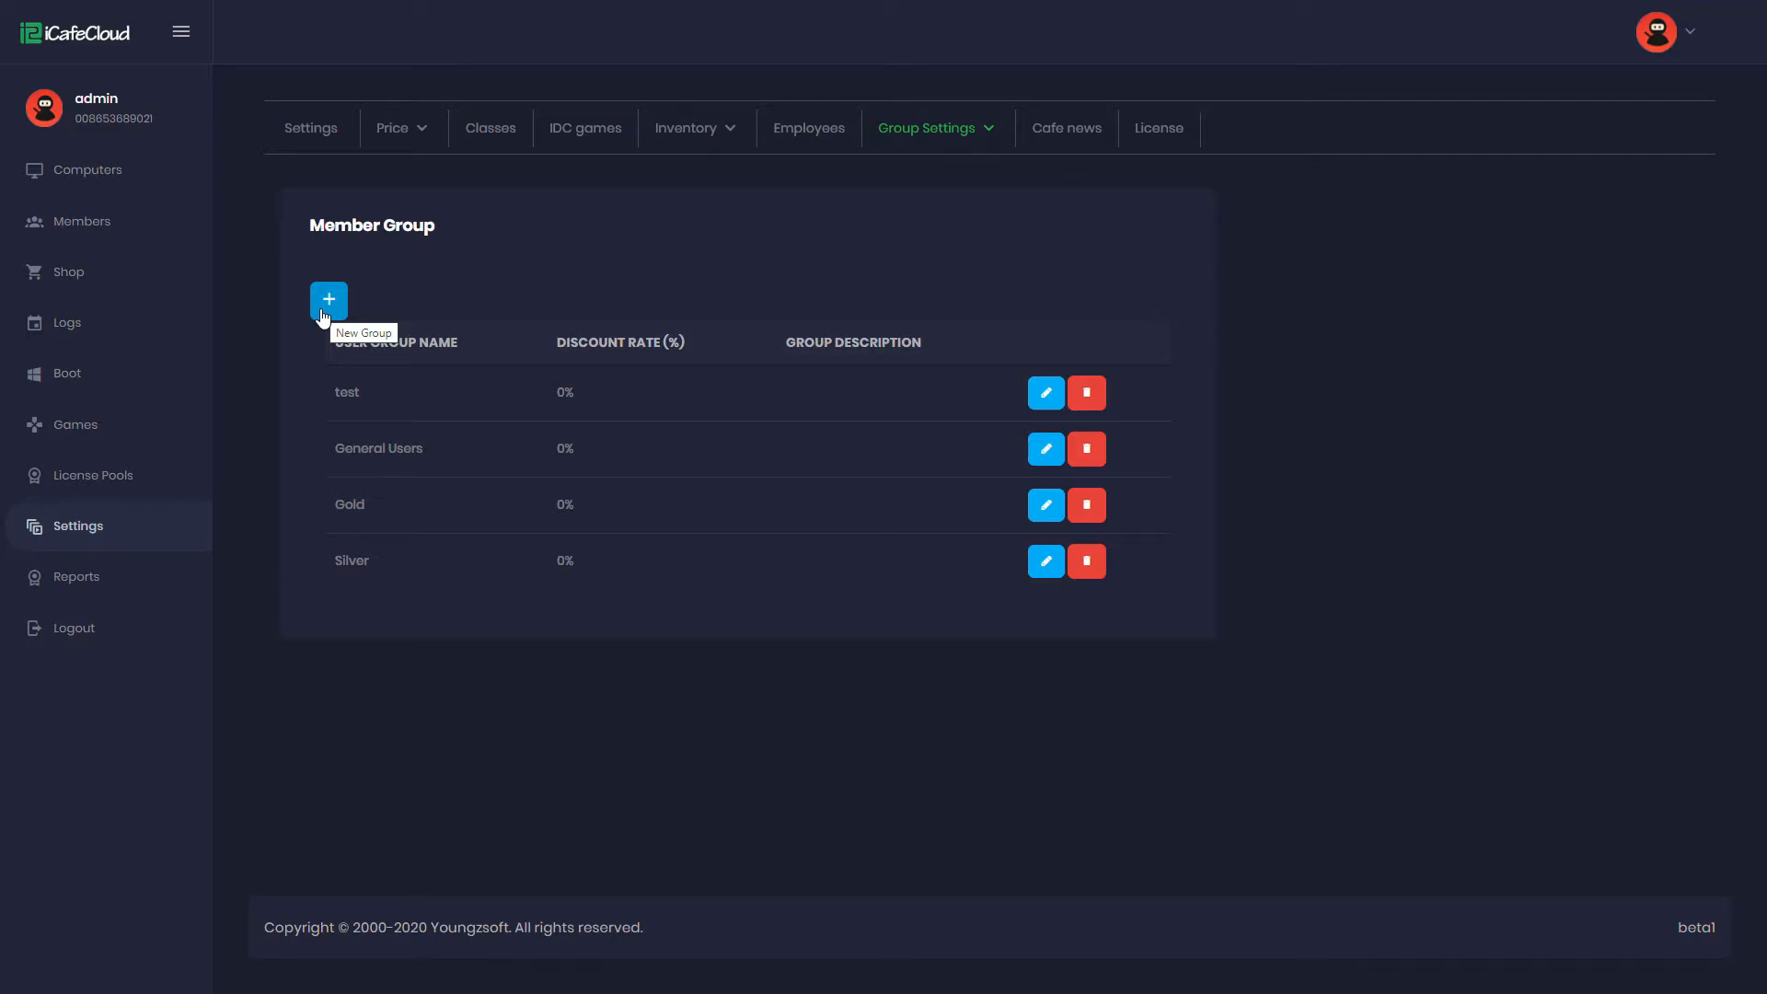
Step: Create a member group named 'Platinum' with the default 0% discount
left_click(328, 300)
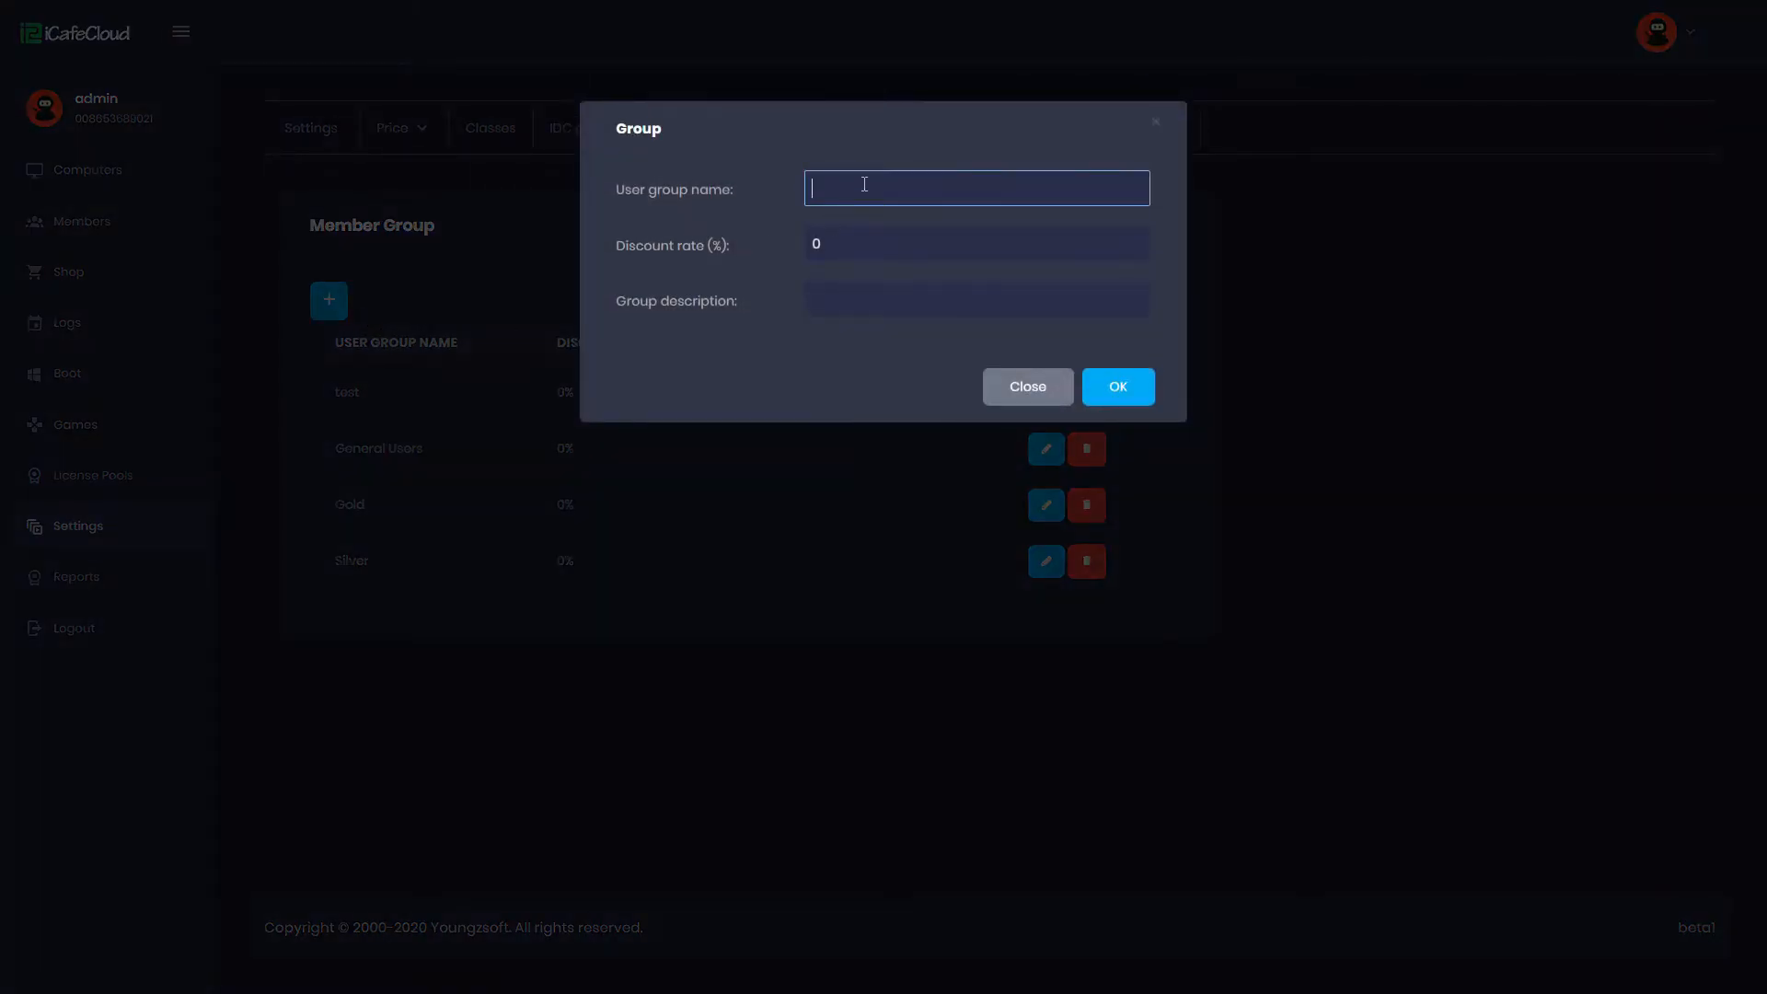
type("Pla")
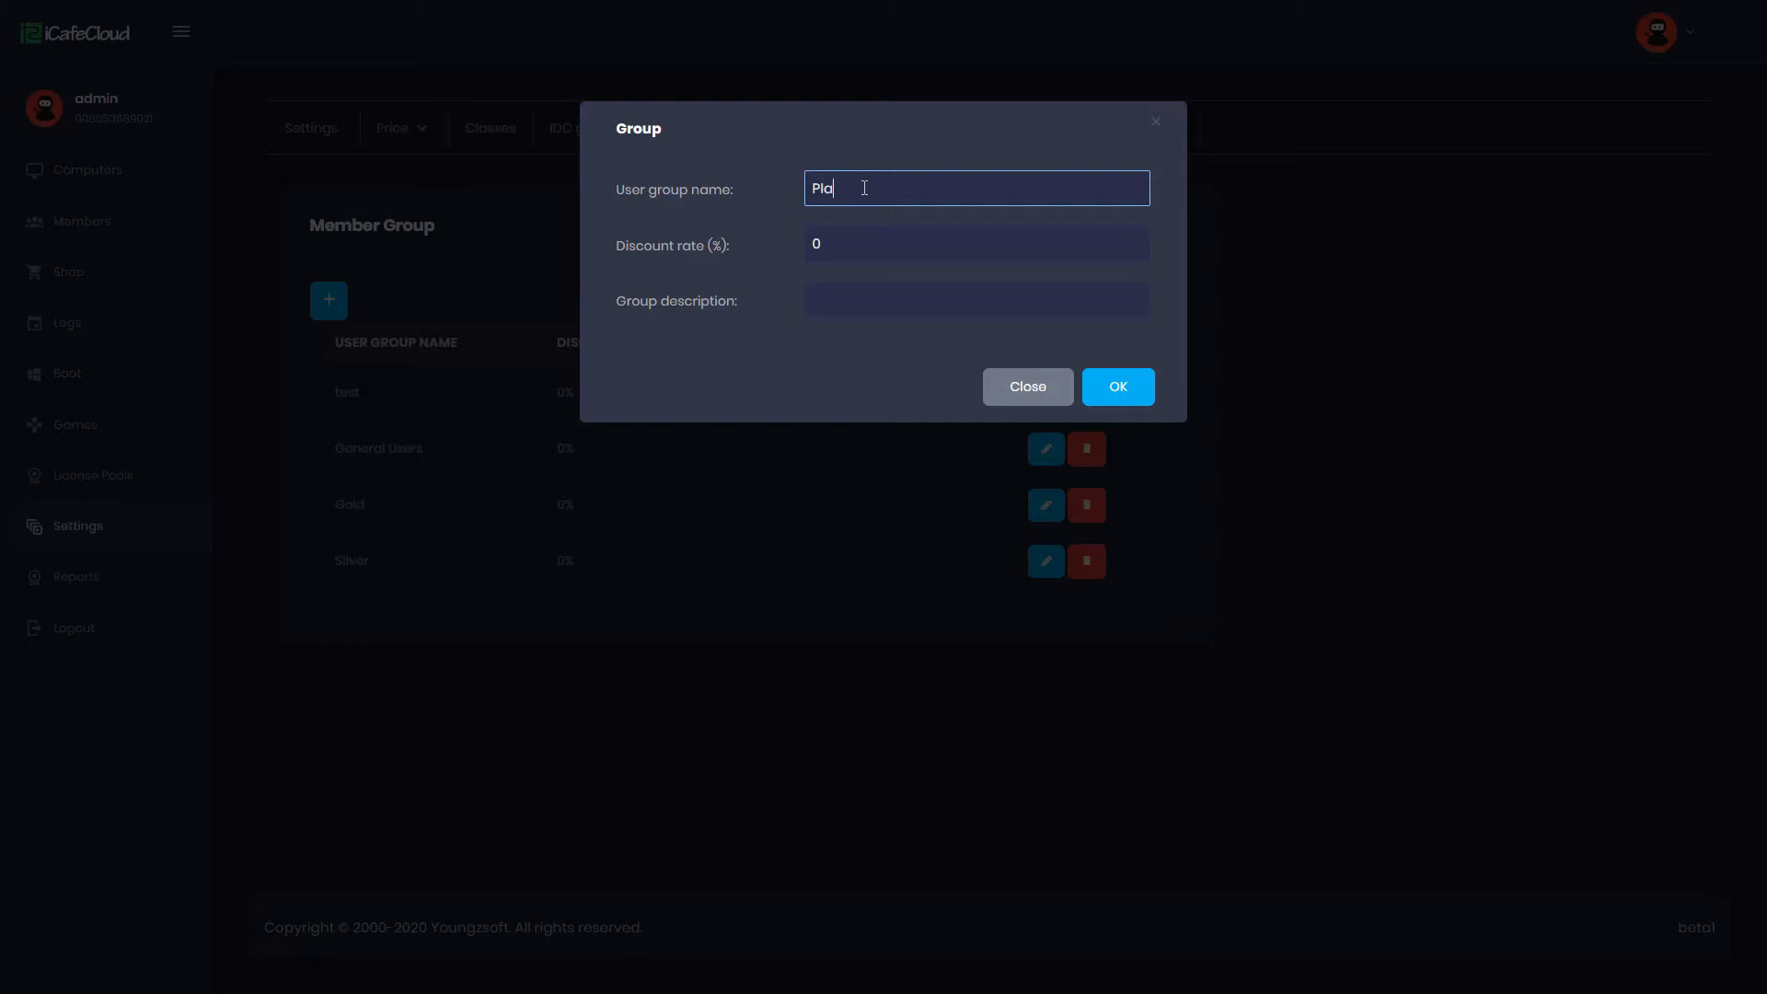
type("tinum")
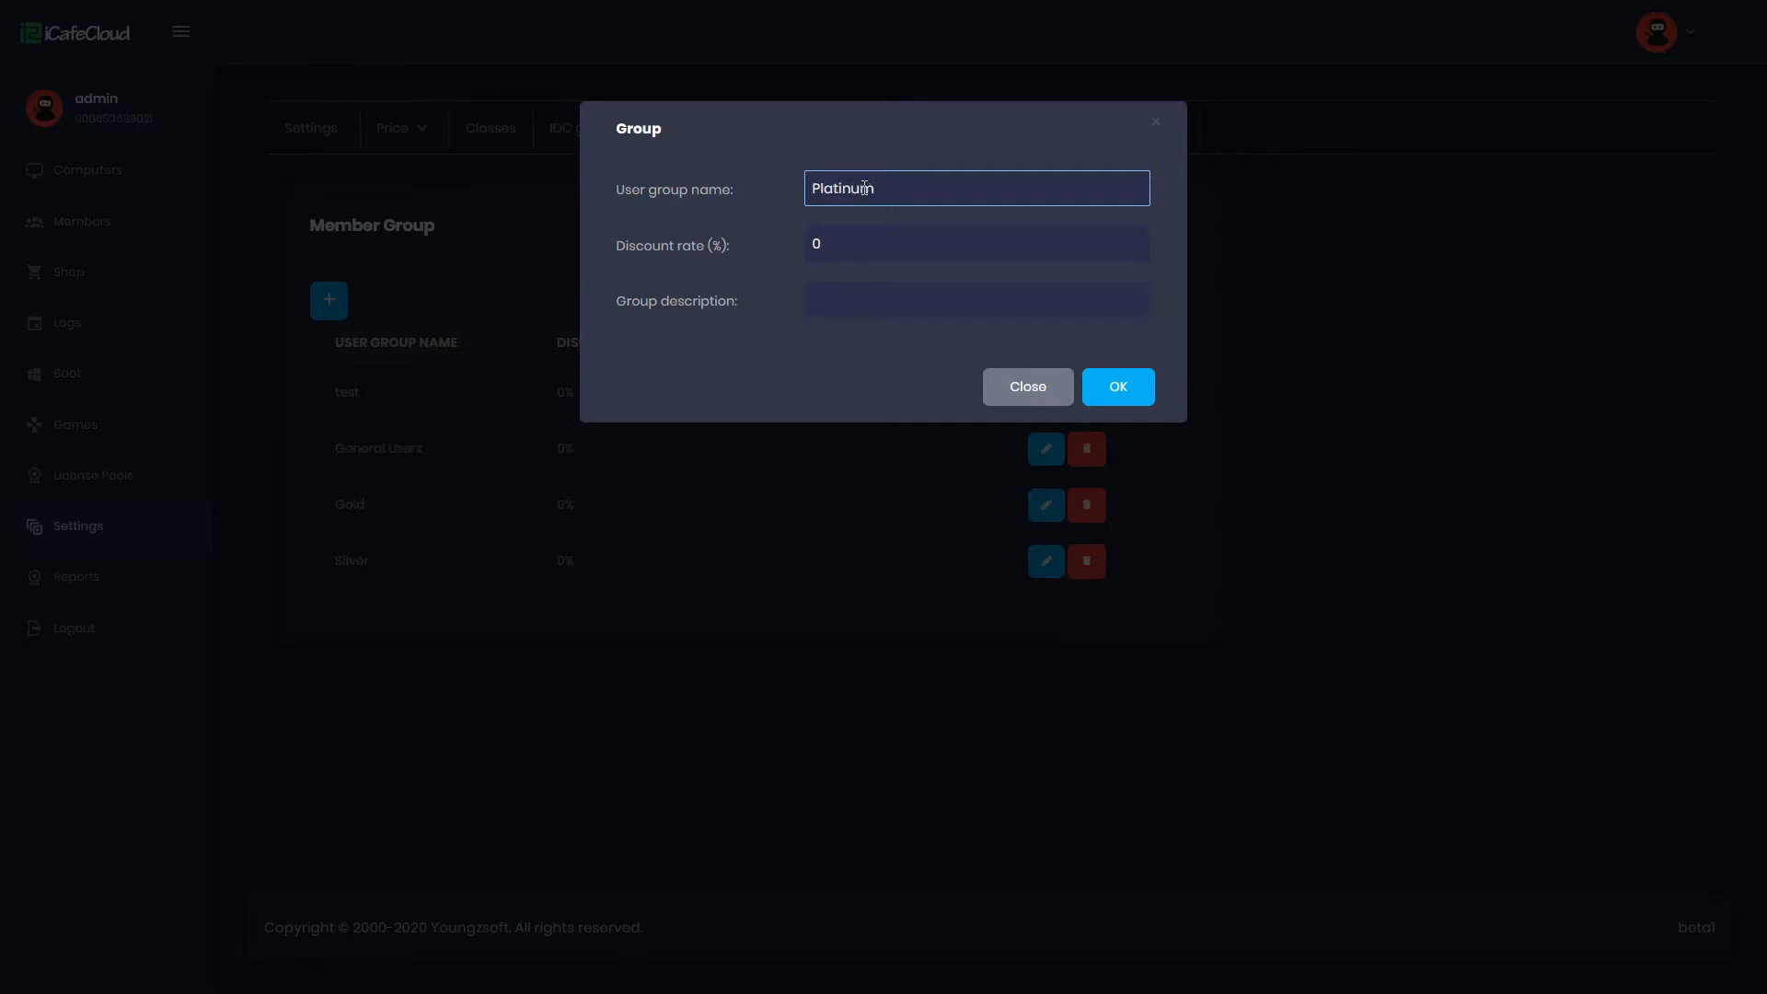
mouse_move(1117, 387)
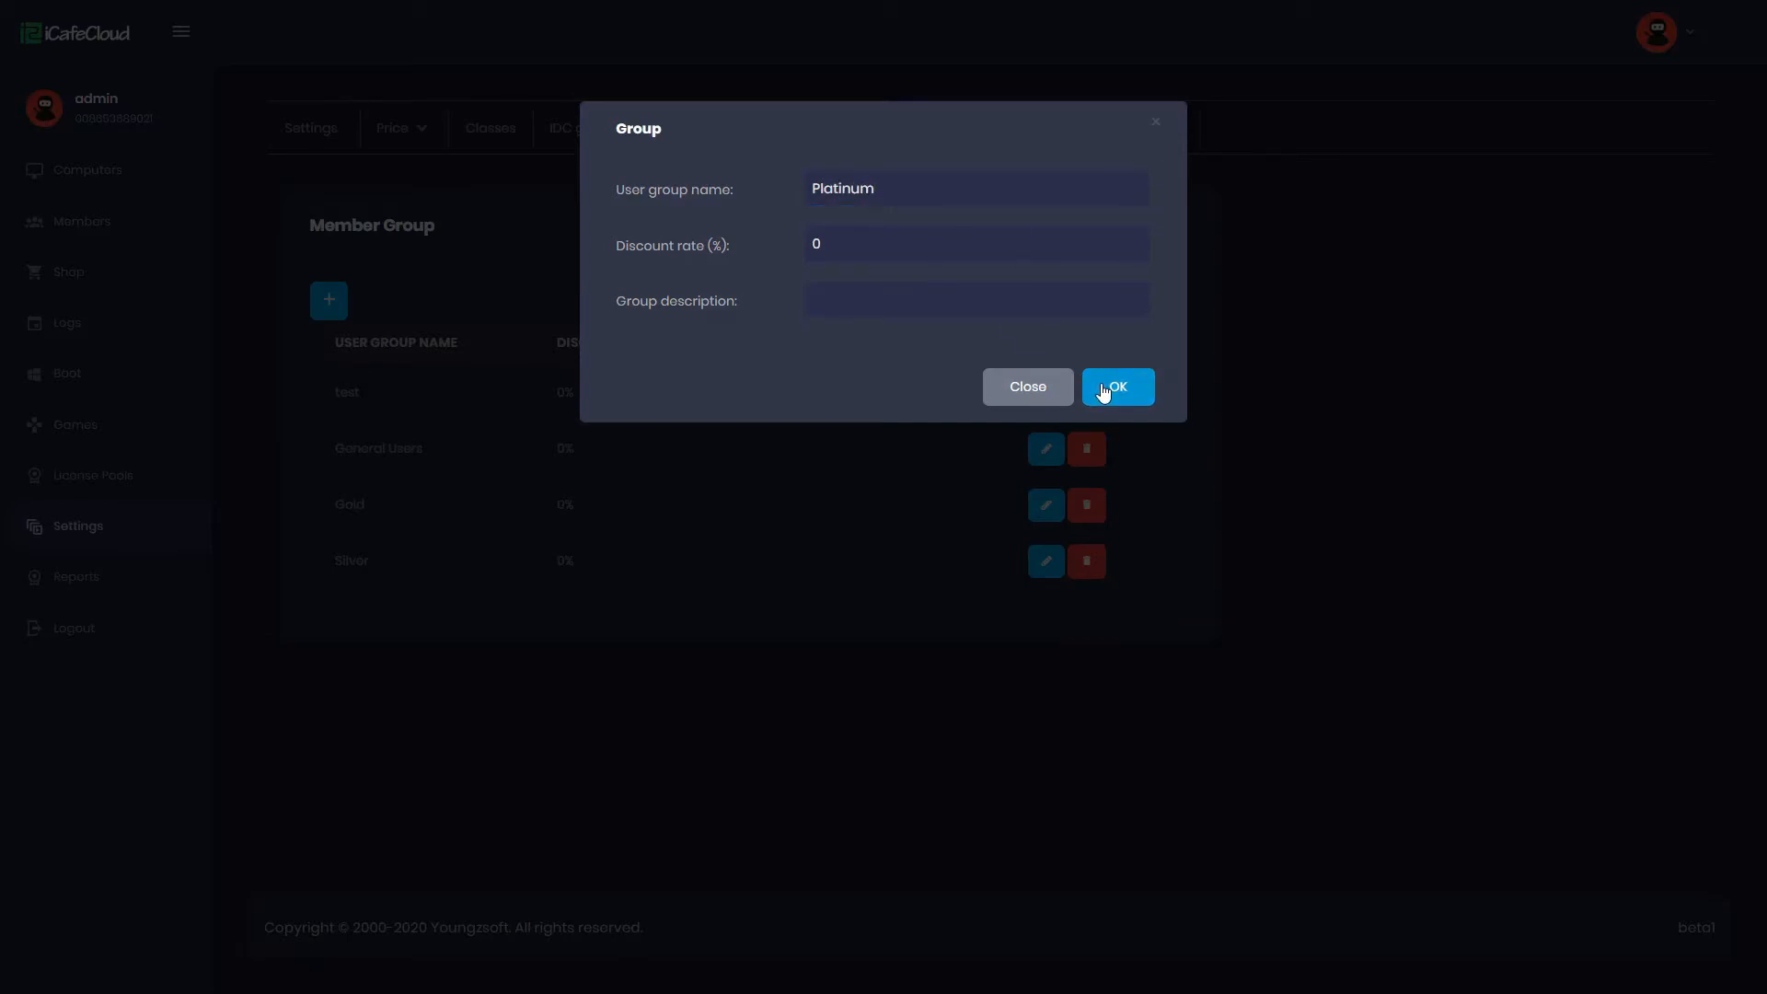
left_click(1117, 386)
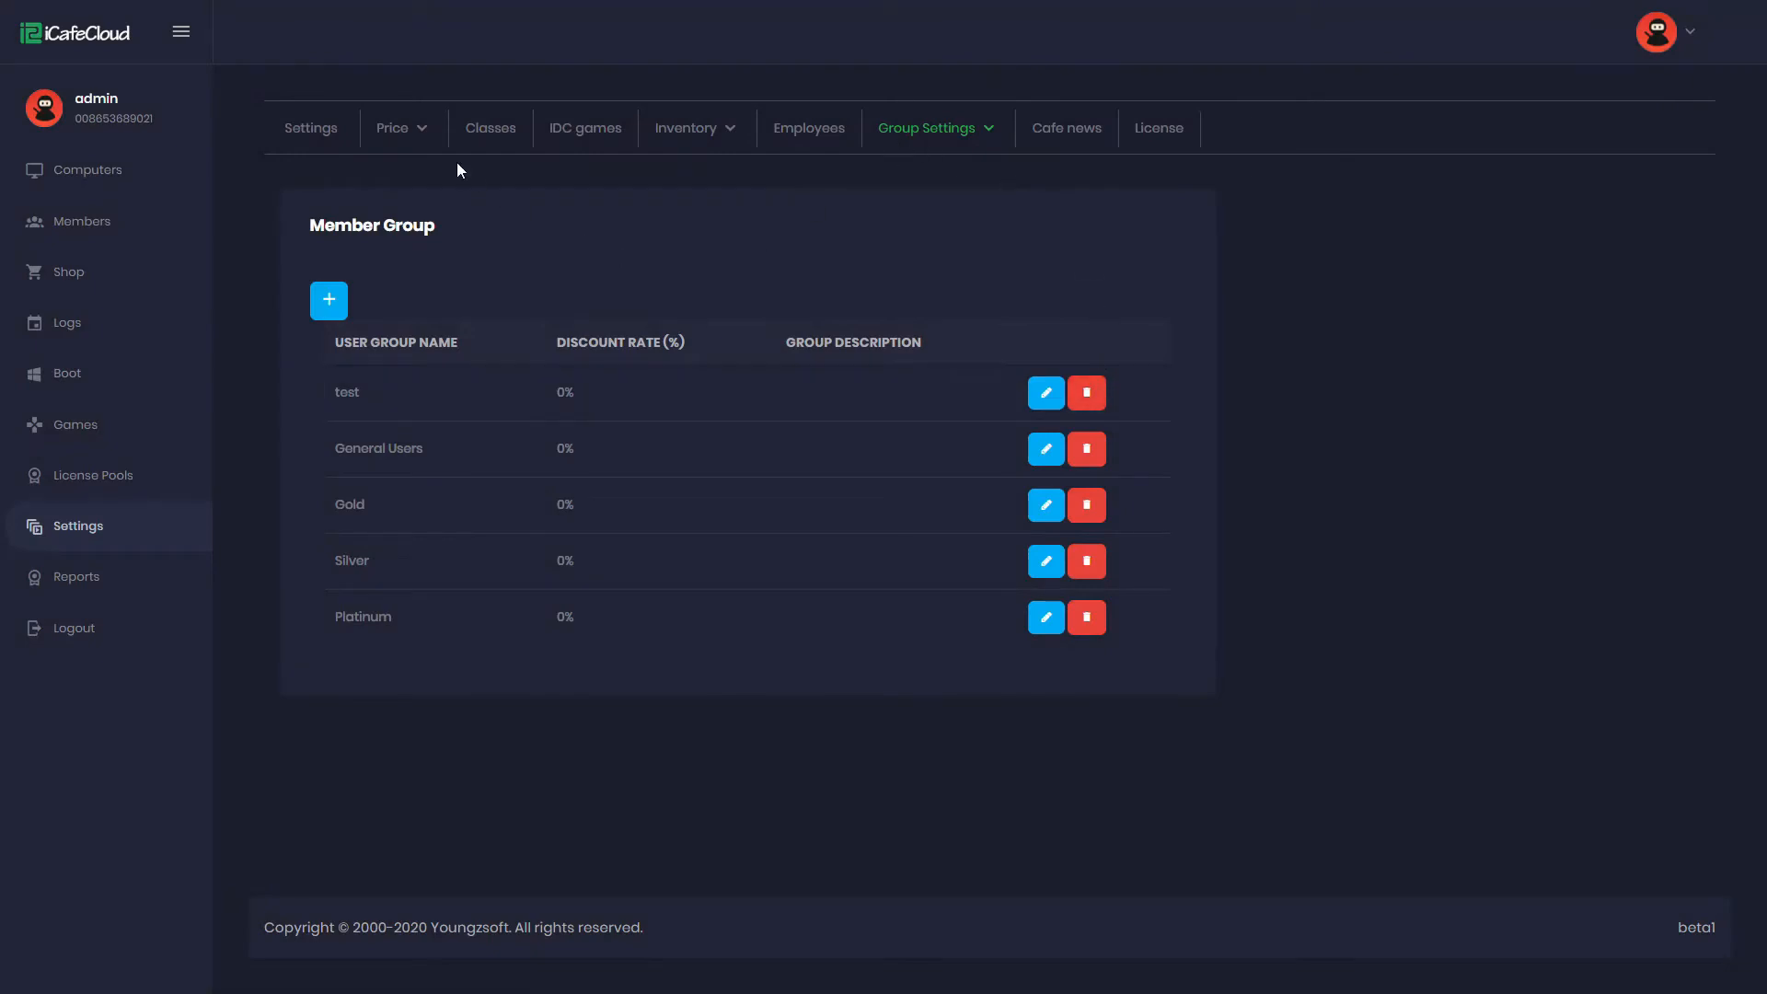
Step: Begin a new price definition named 'Platinum price' under Price > Define price
left_click(394, 127)
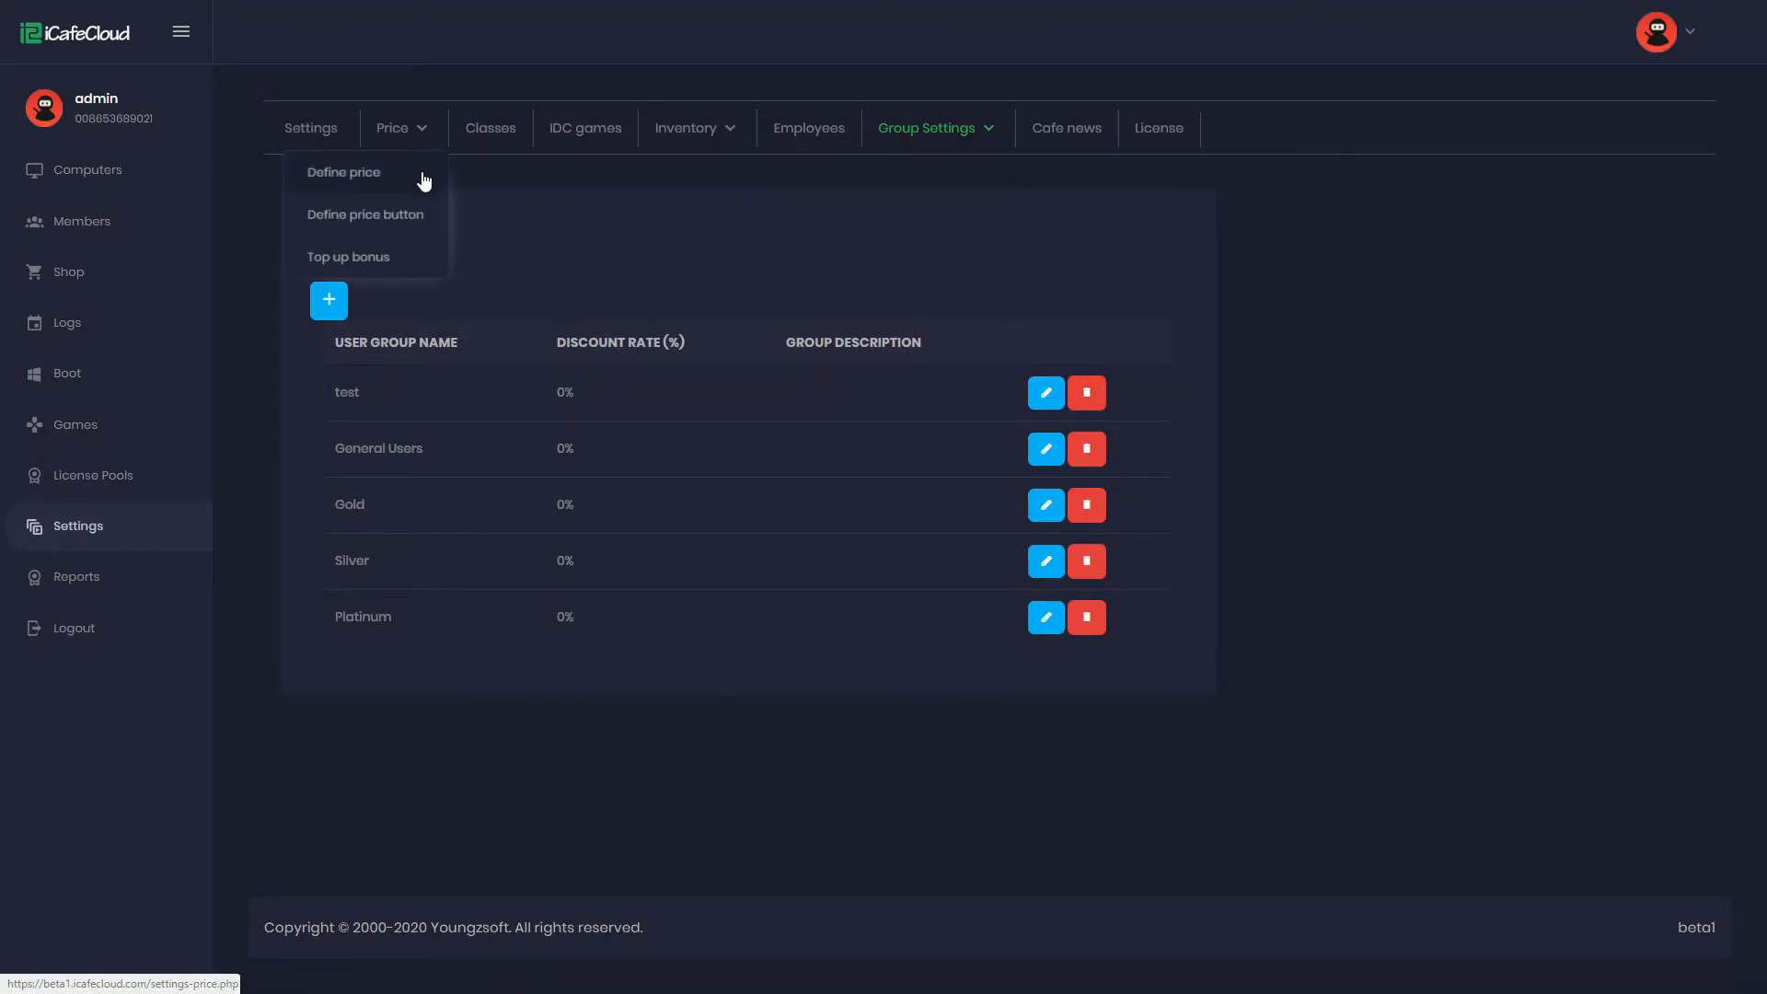
left_click(343, 171)
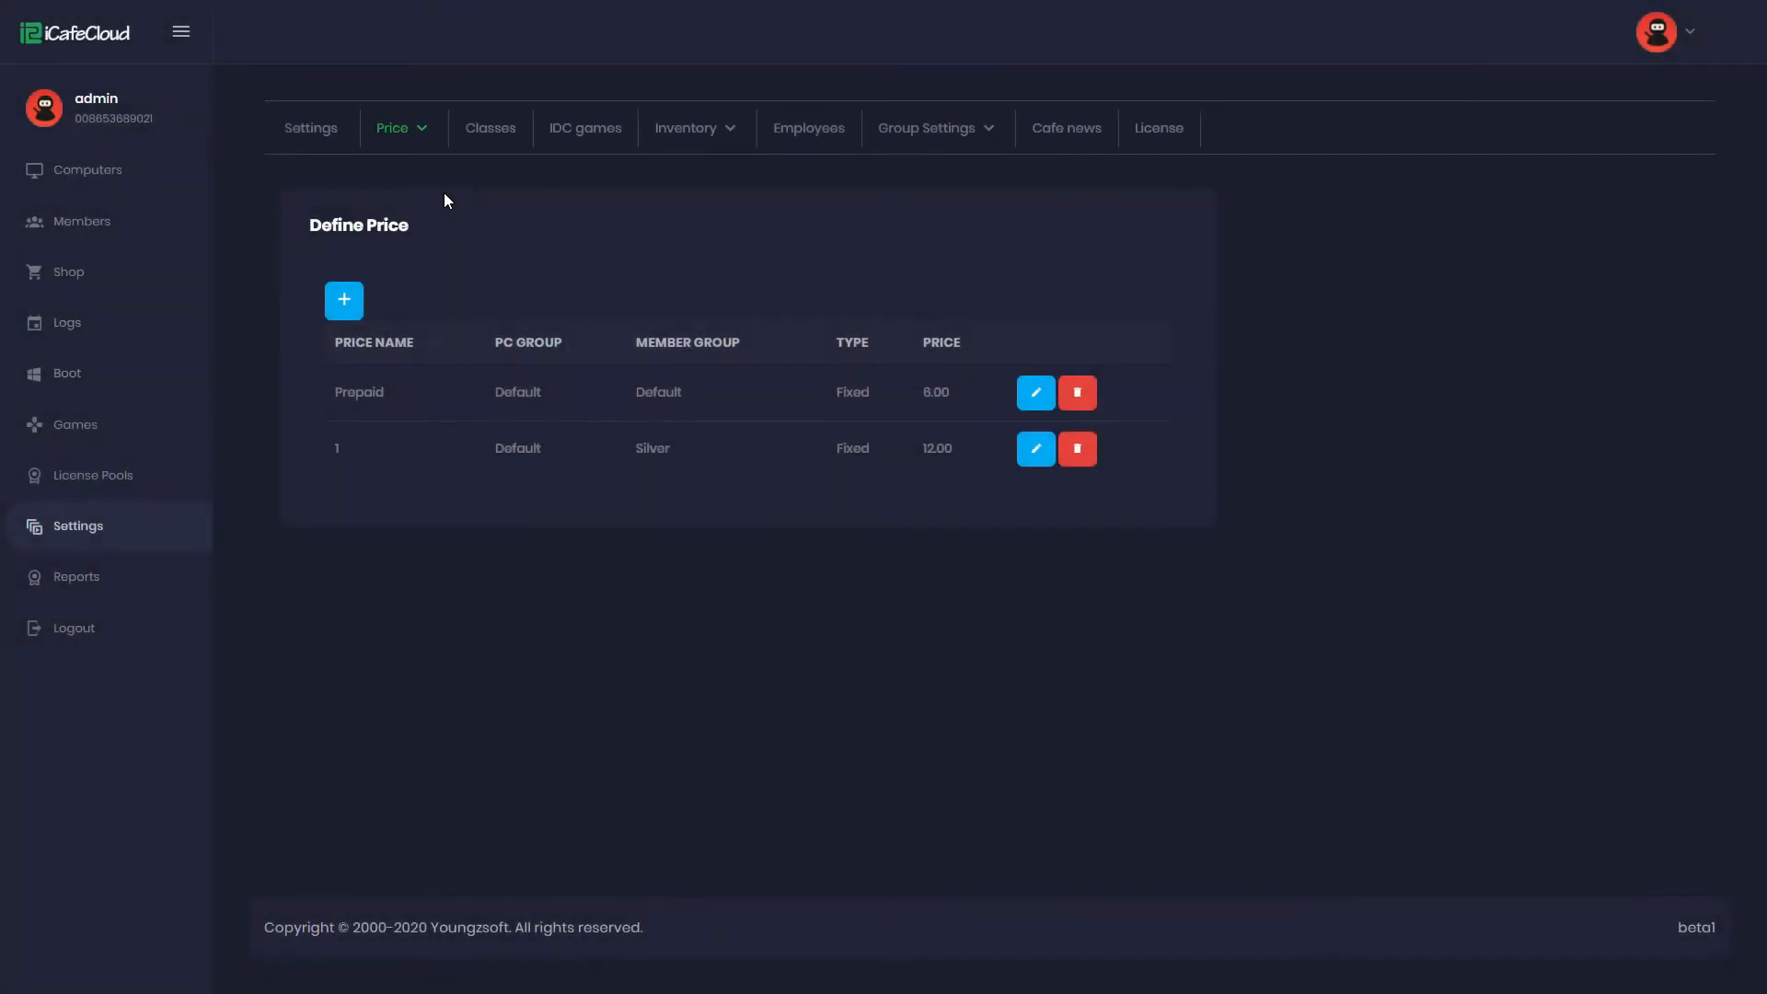
left_click(345, 300)
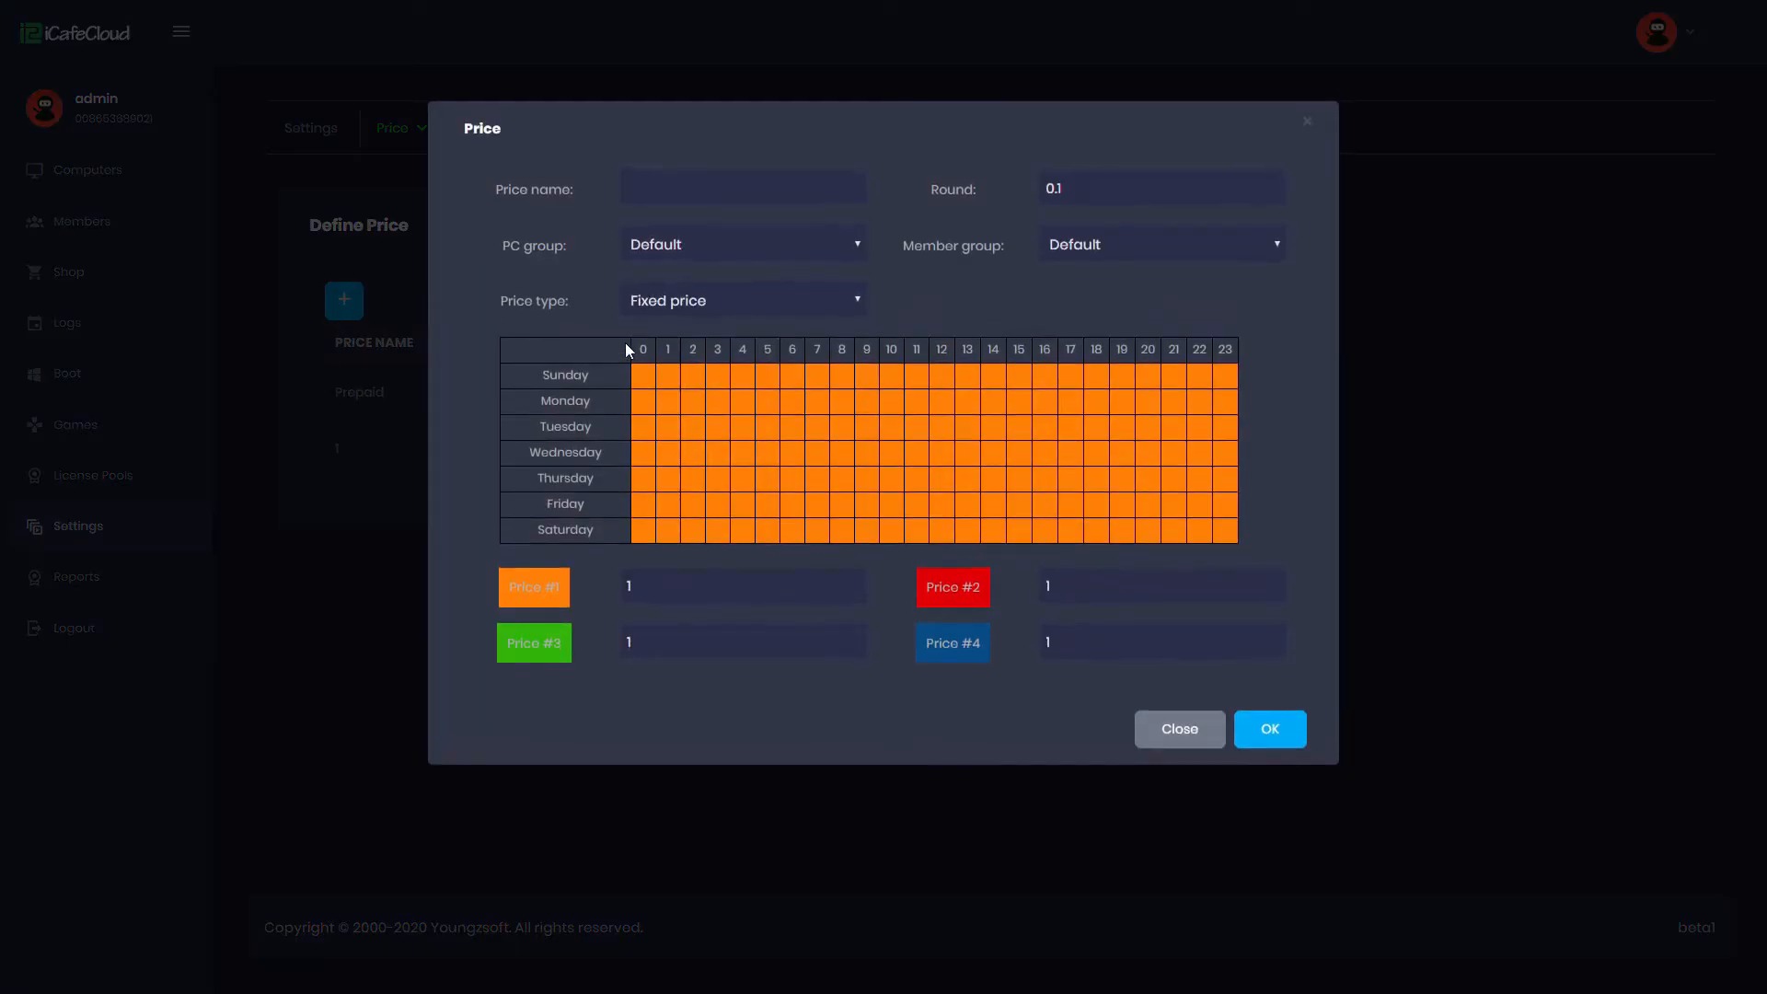
type("Pla")
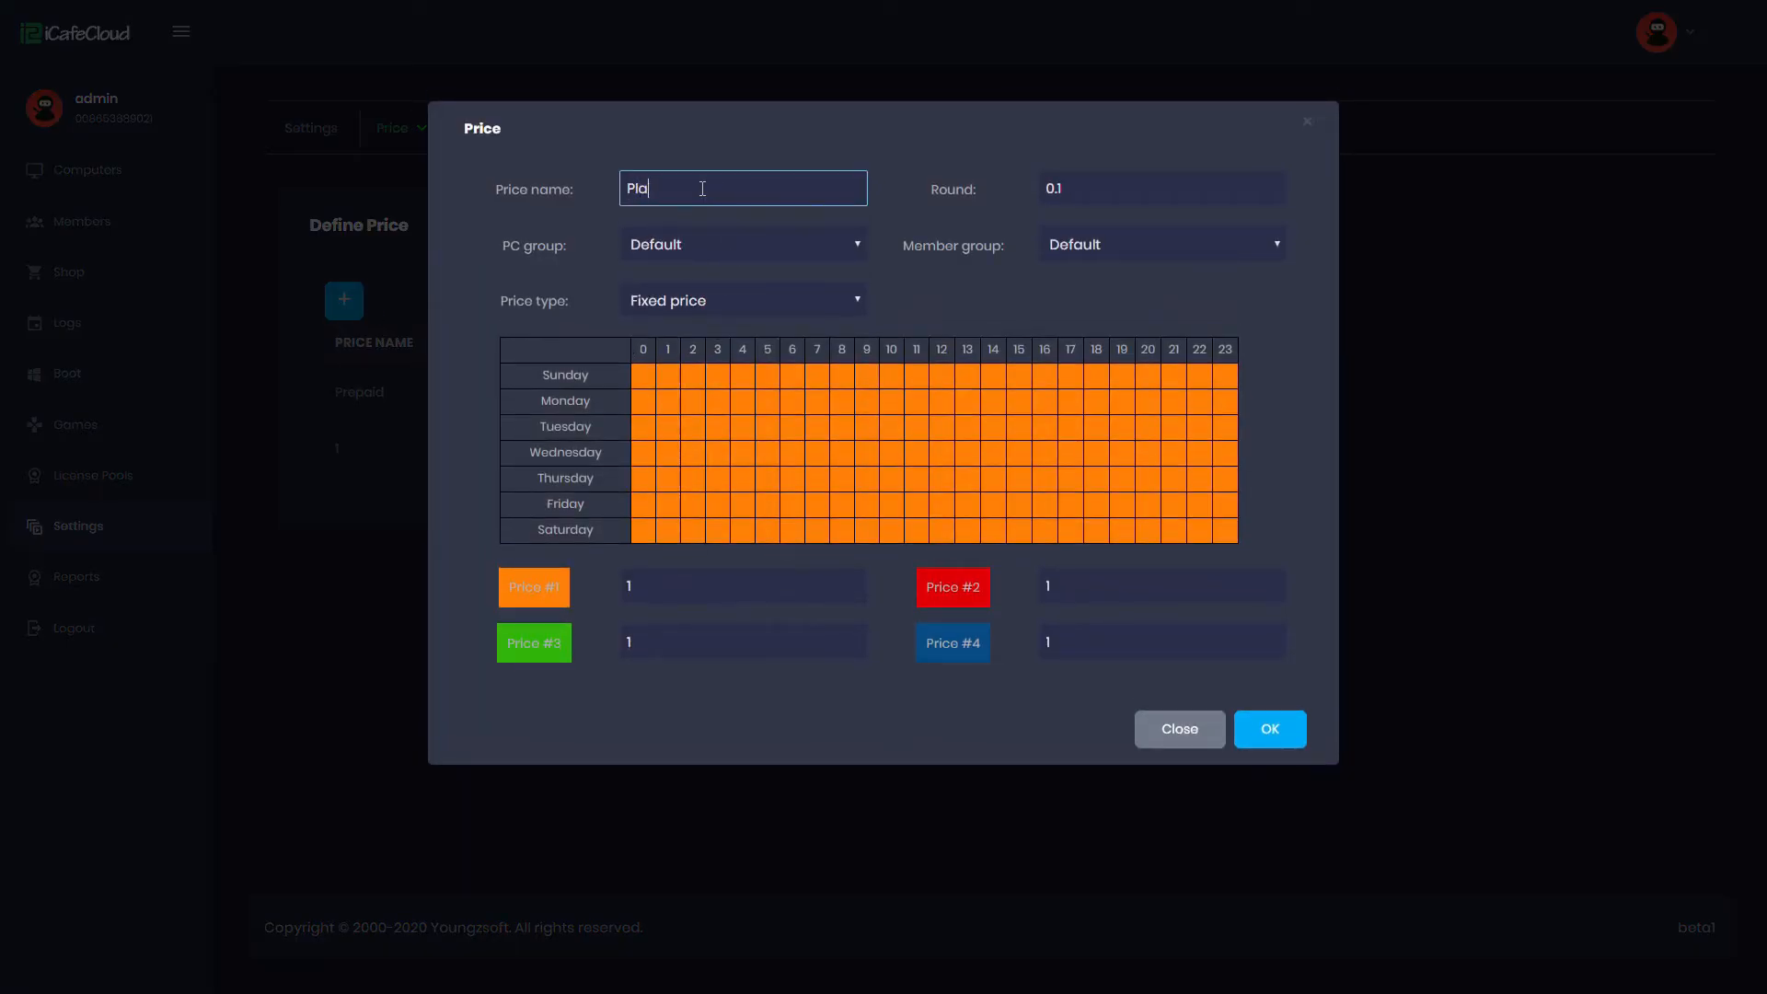
type("tinum")
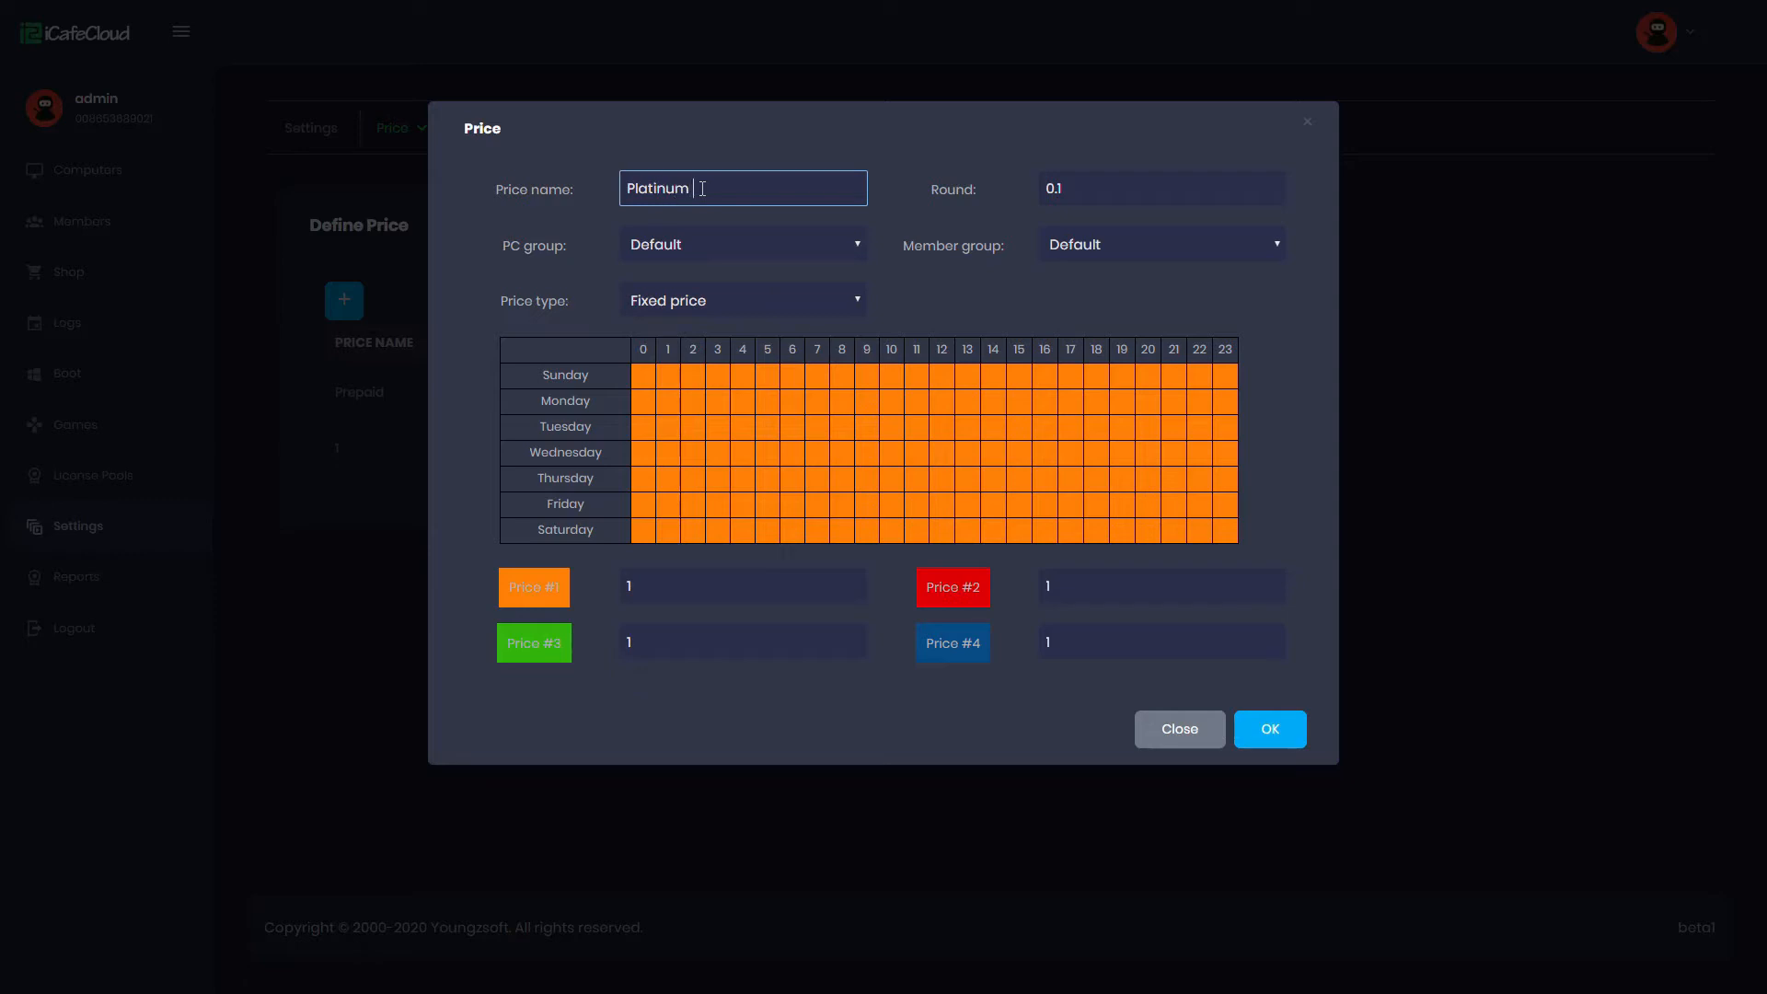
type("price")
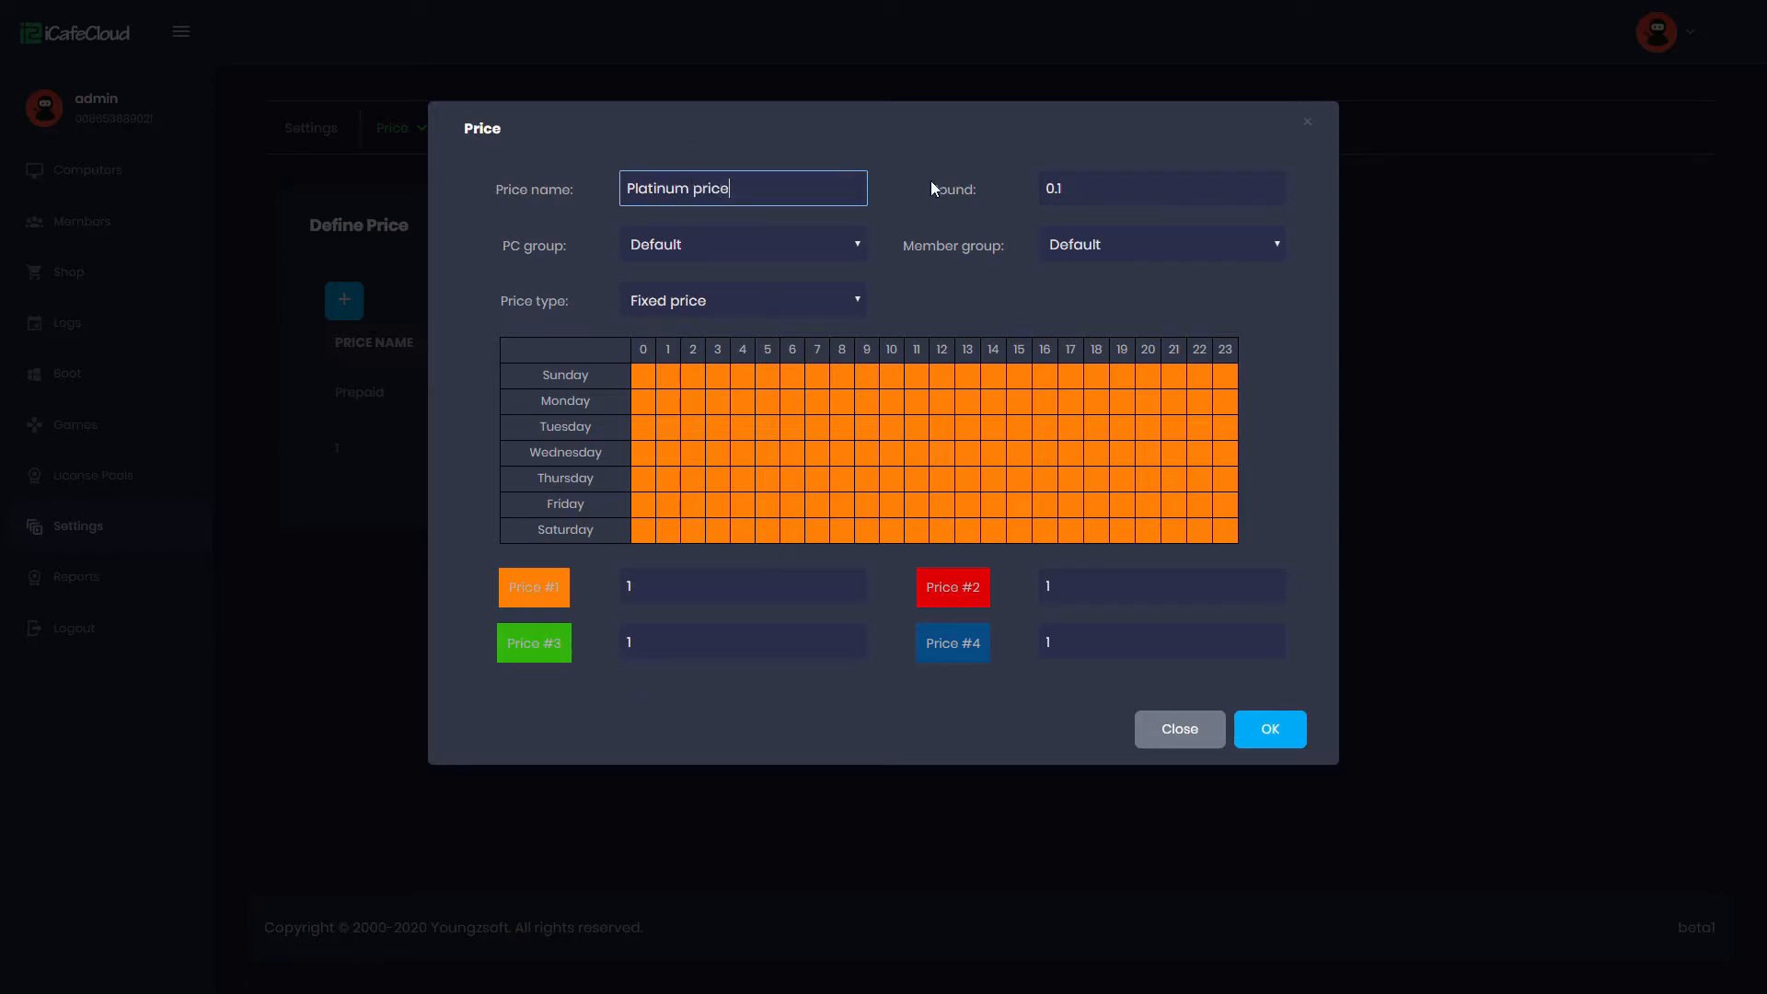
mouse_move(894, 256)
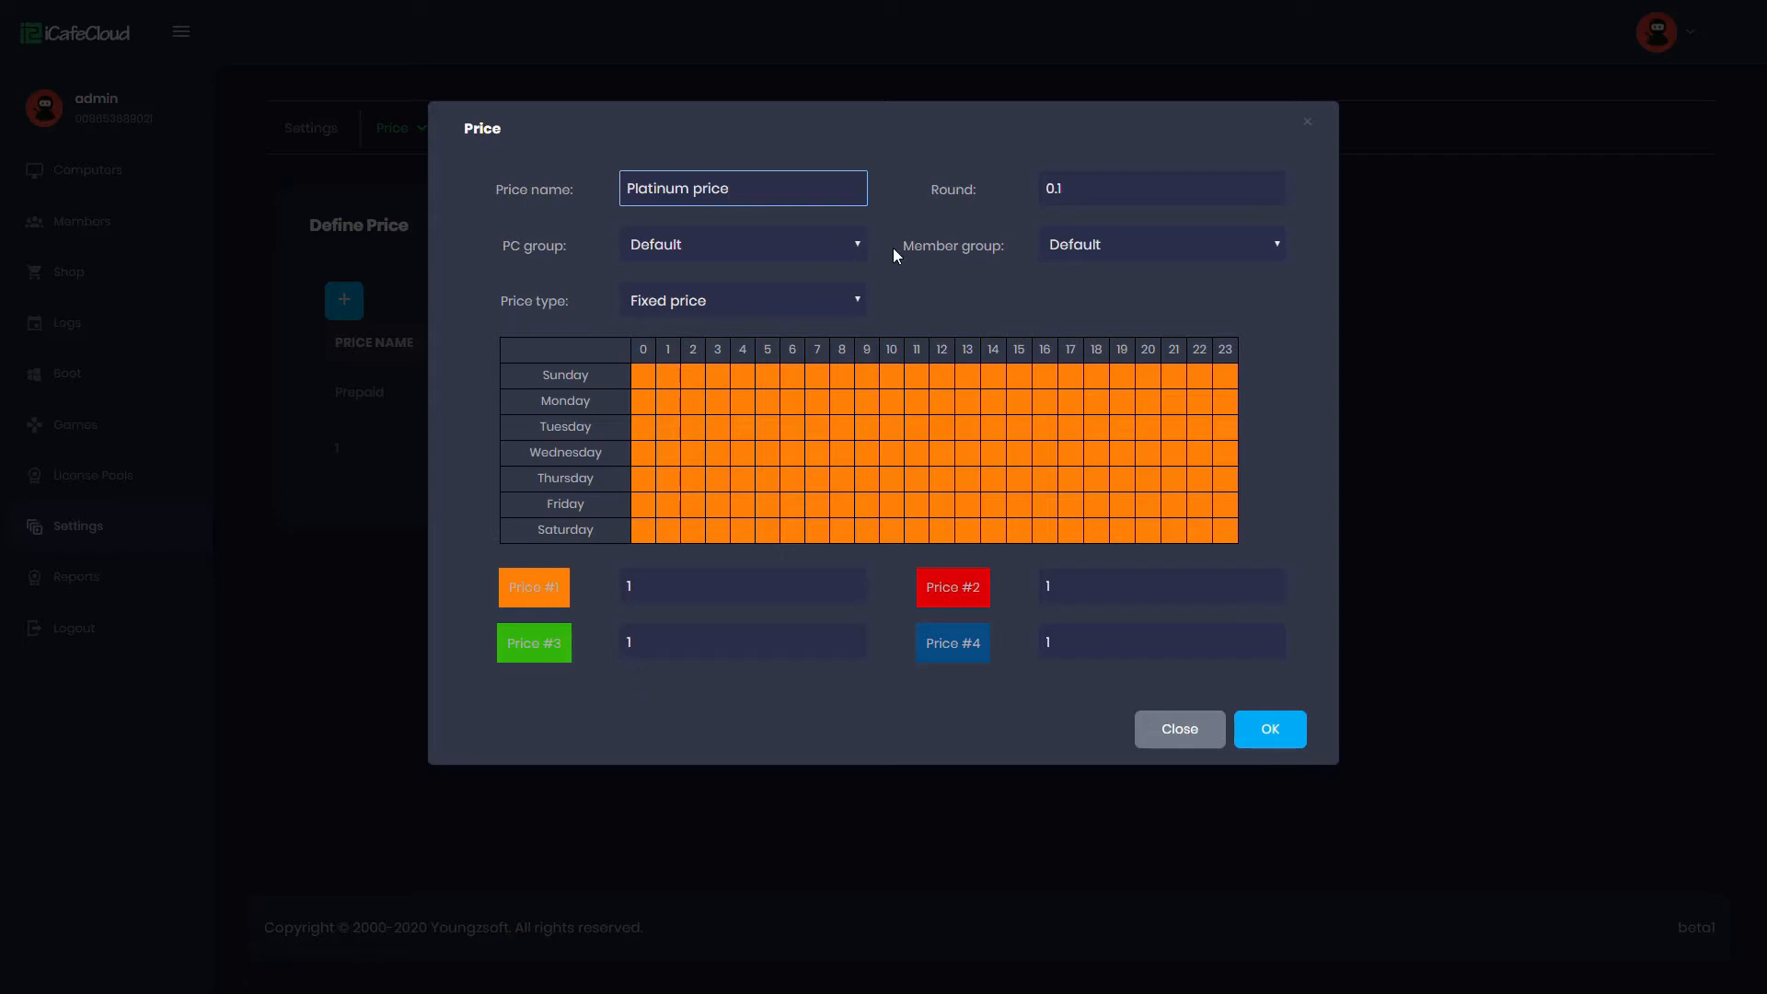
Step: Target the Platinum member group and set Price #1 to 10
left_click(1158, 243)
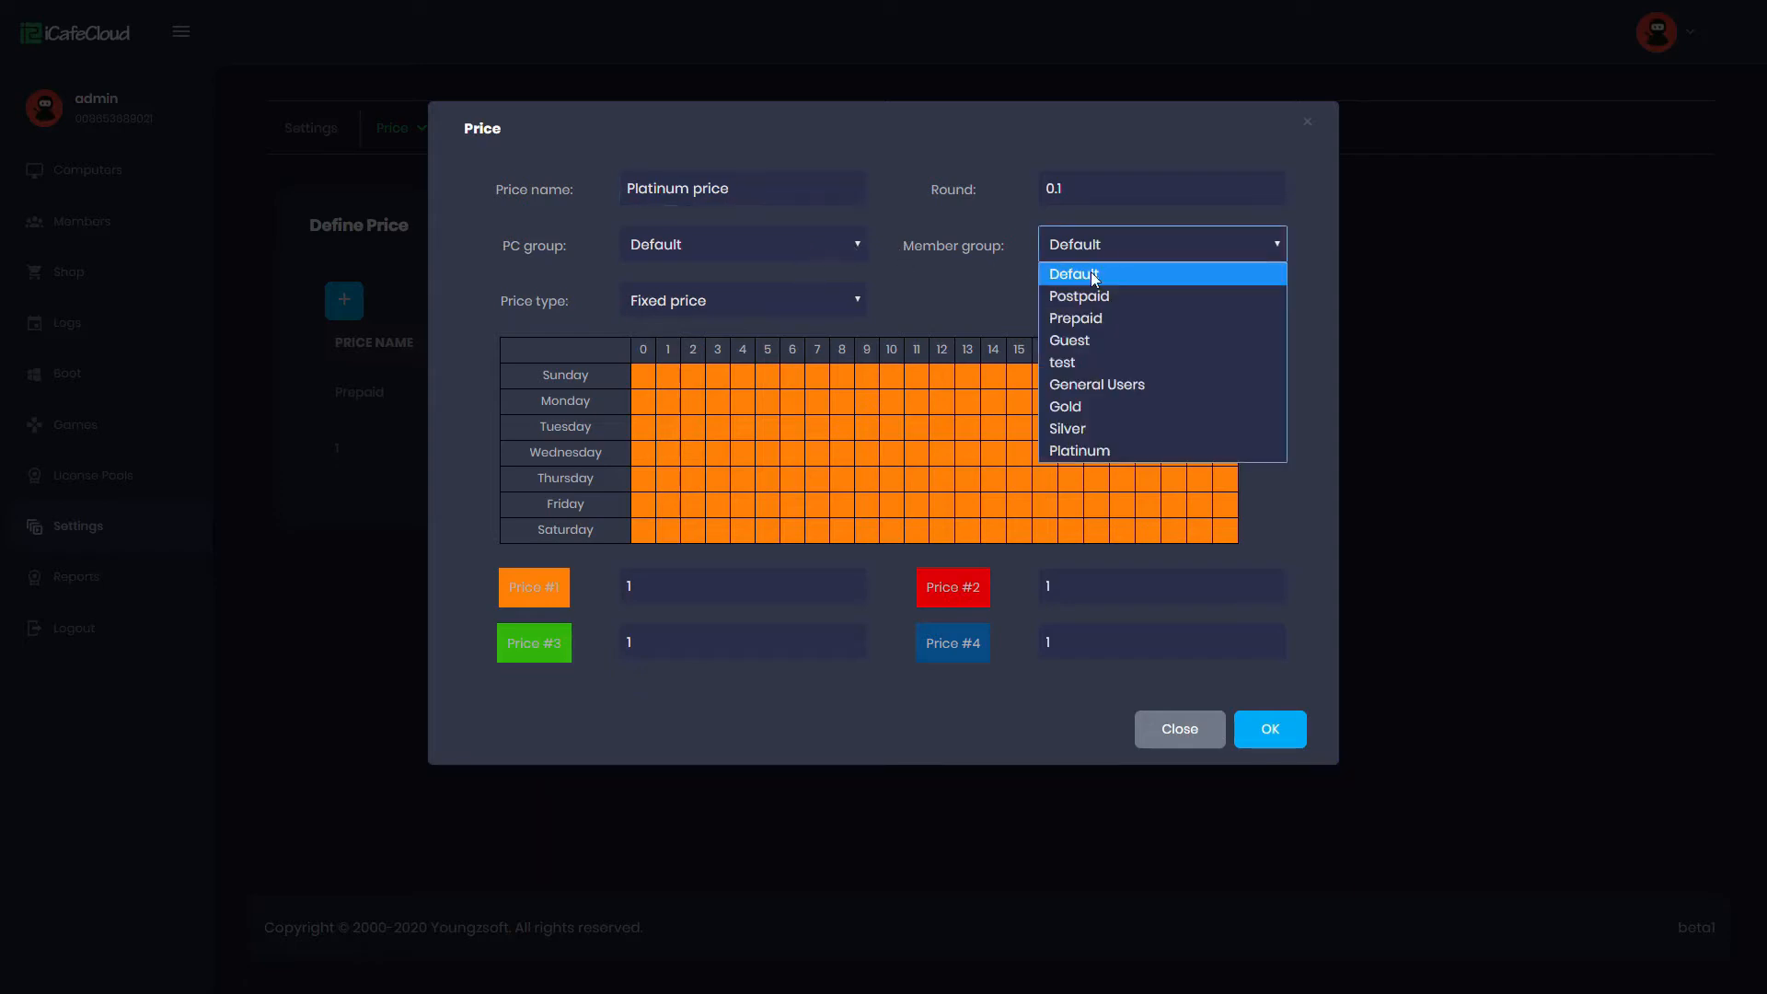
left_click(1076, 449)
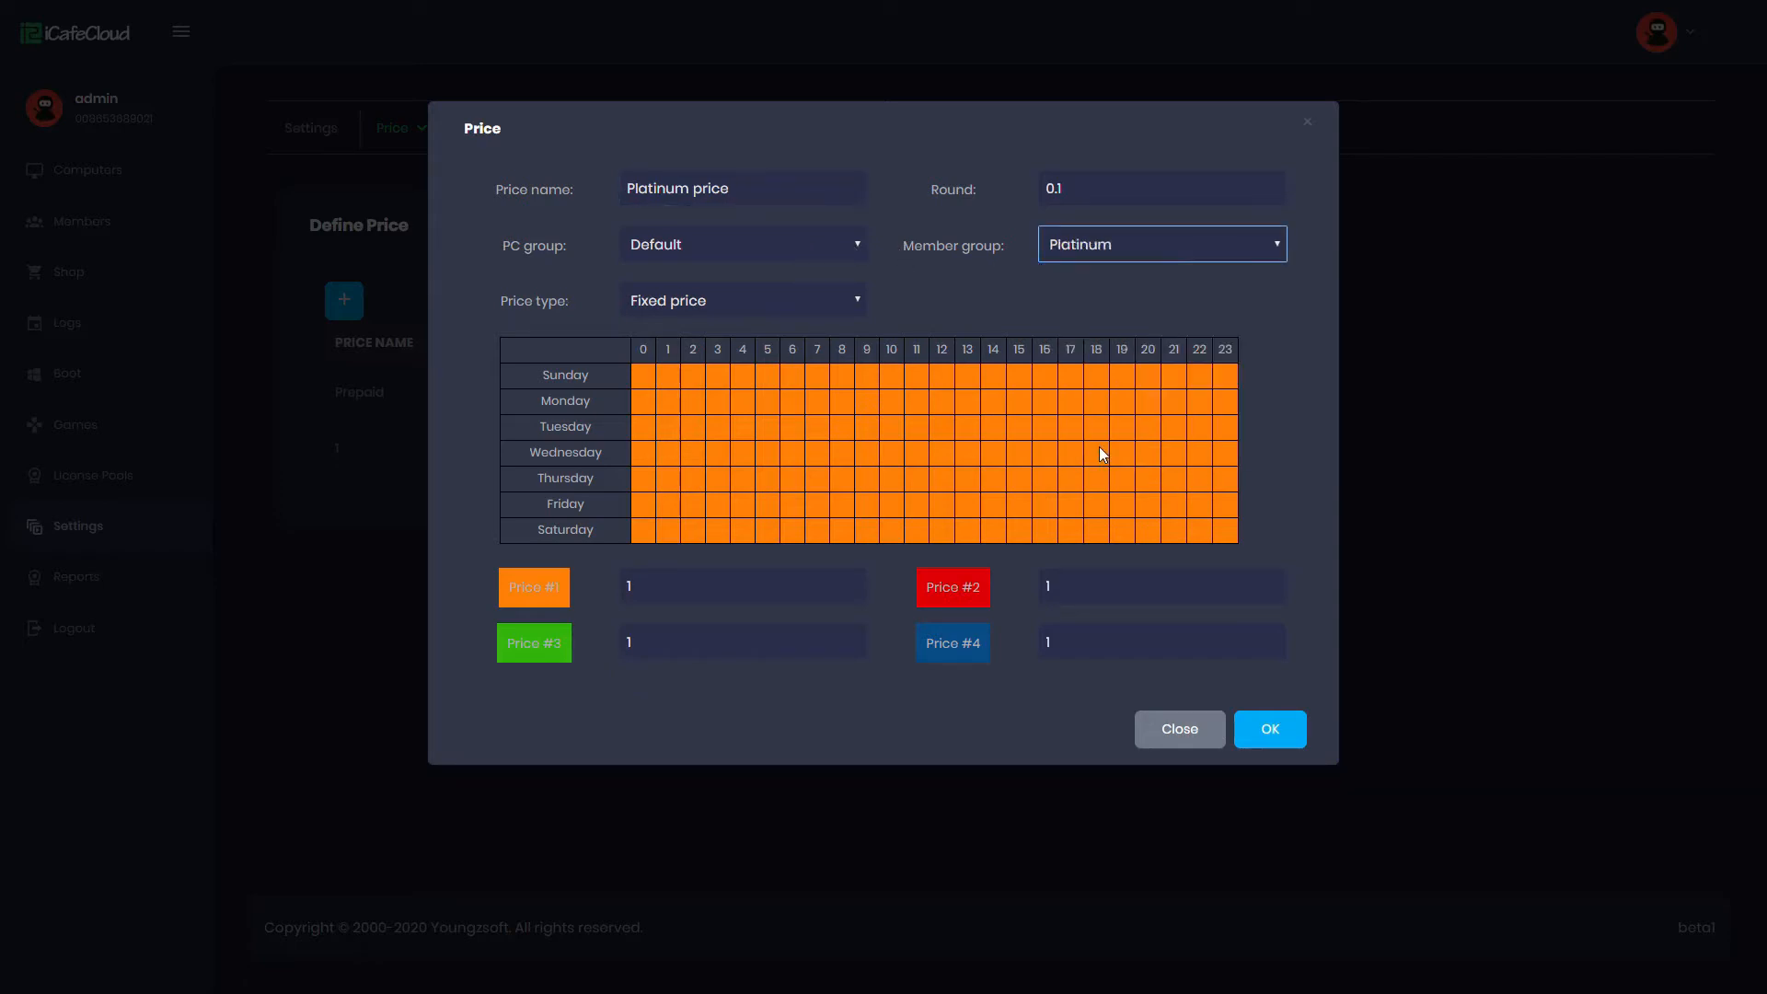
left_click(733, 585)
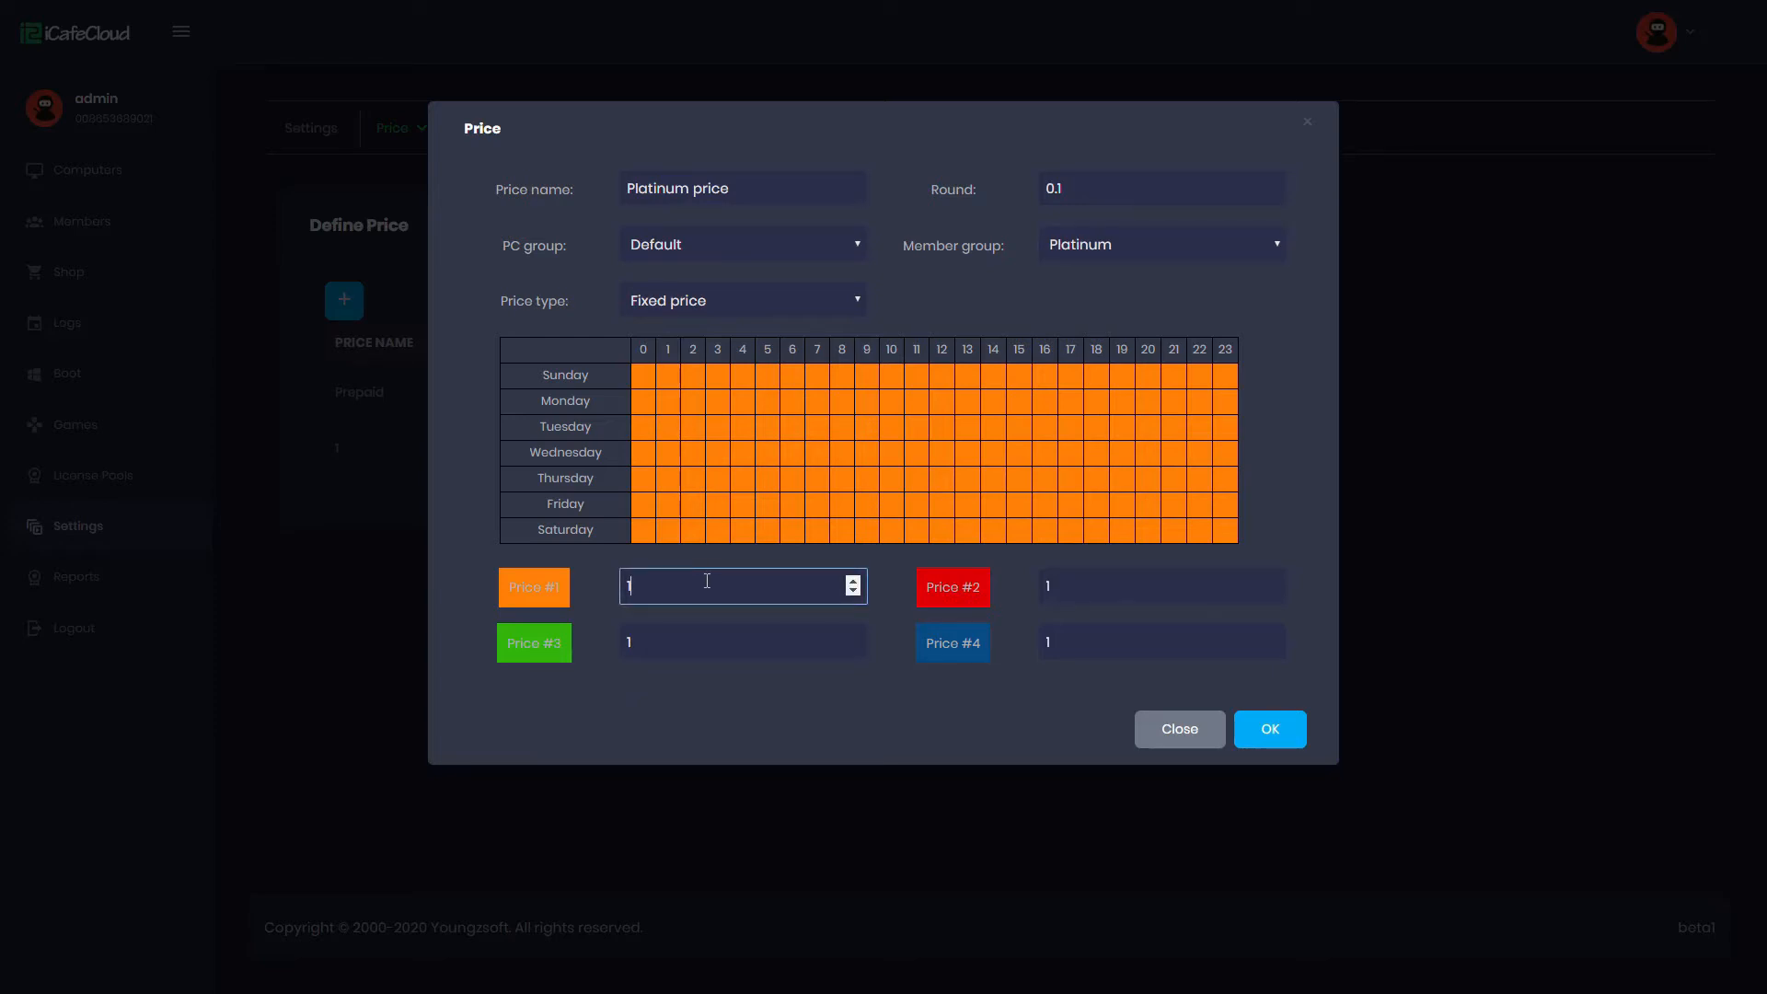
type("0")
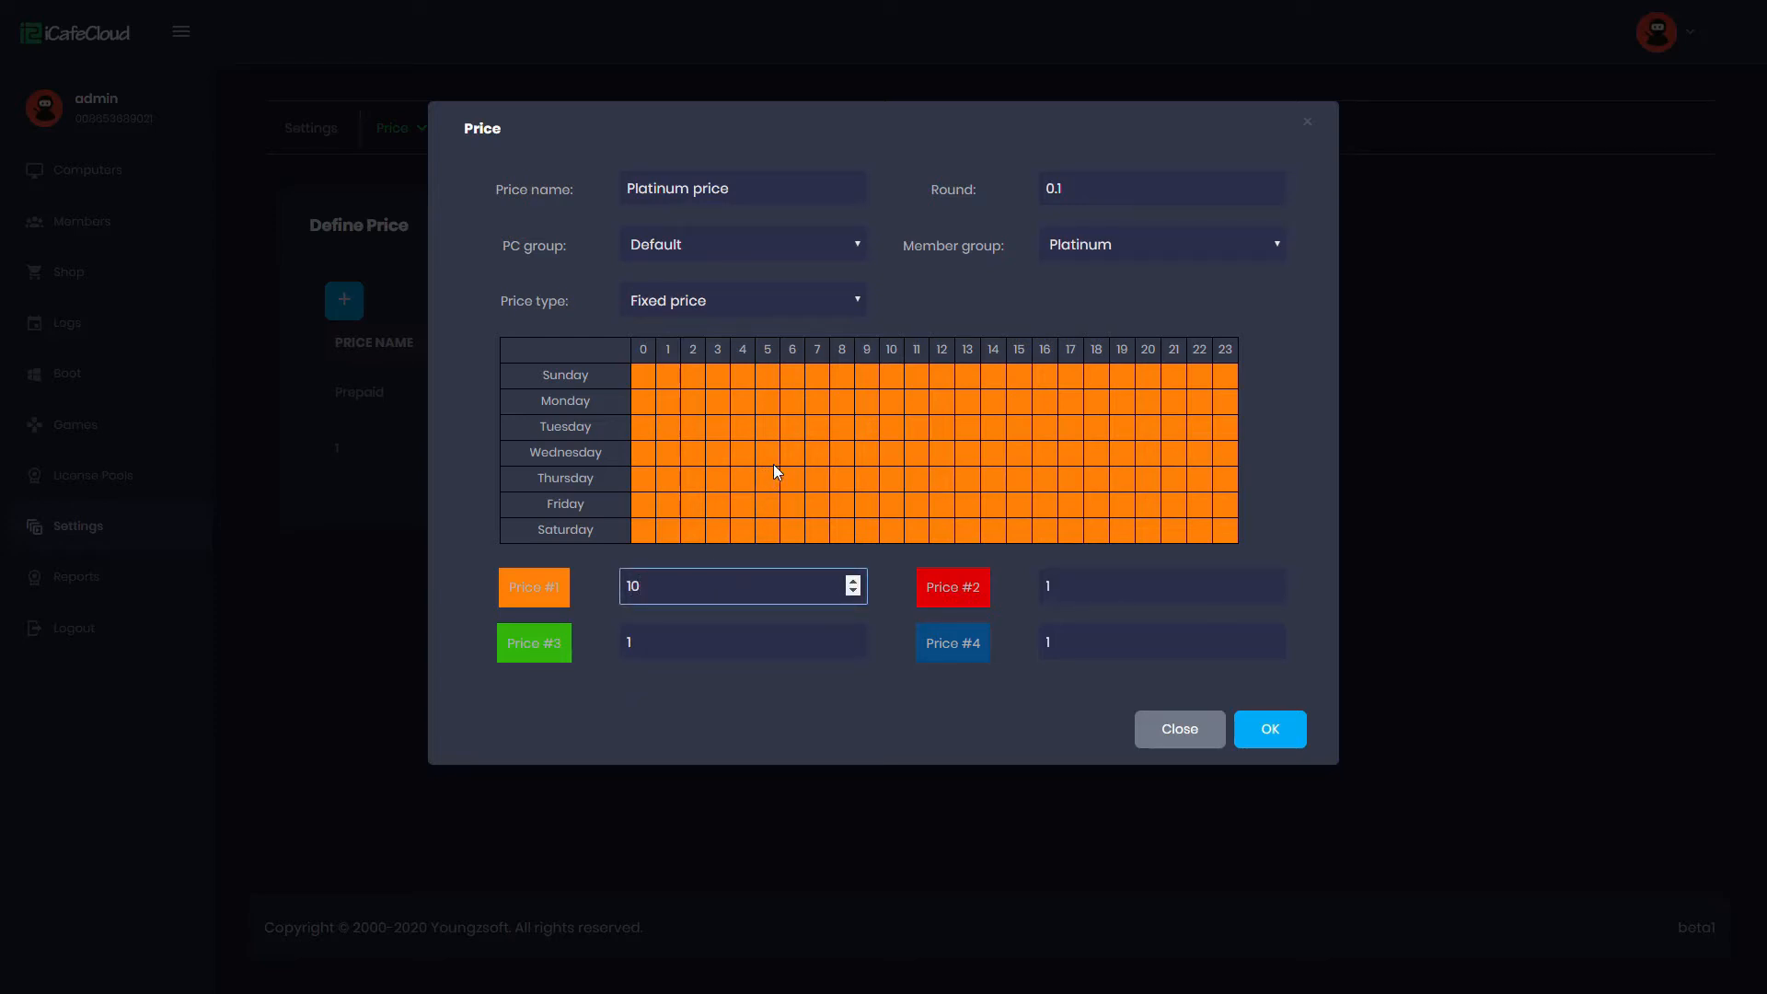
mouse_move(1036, 391)
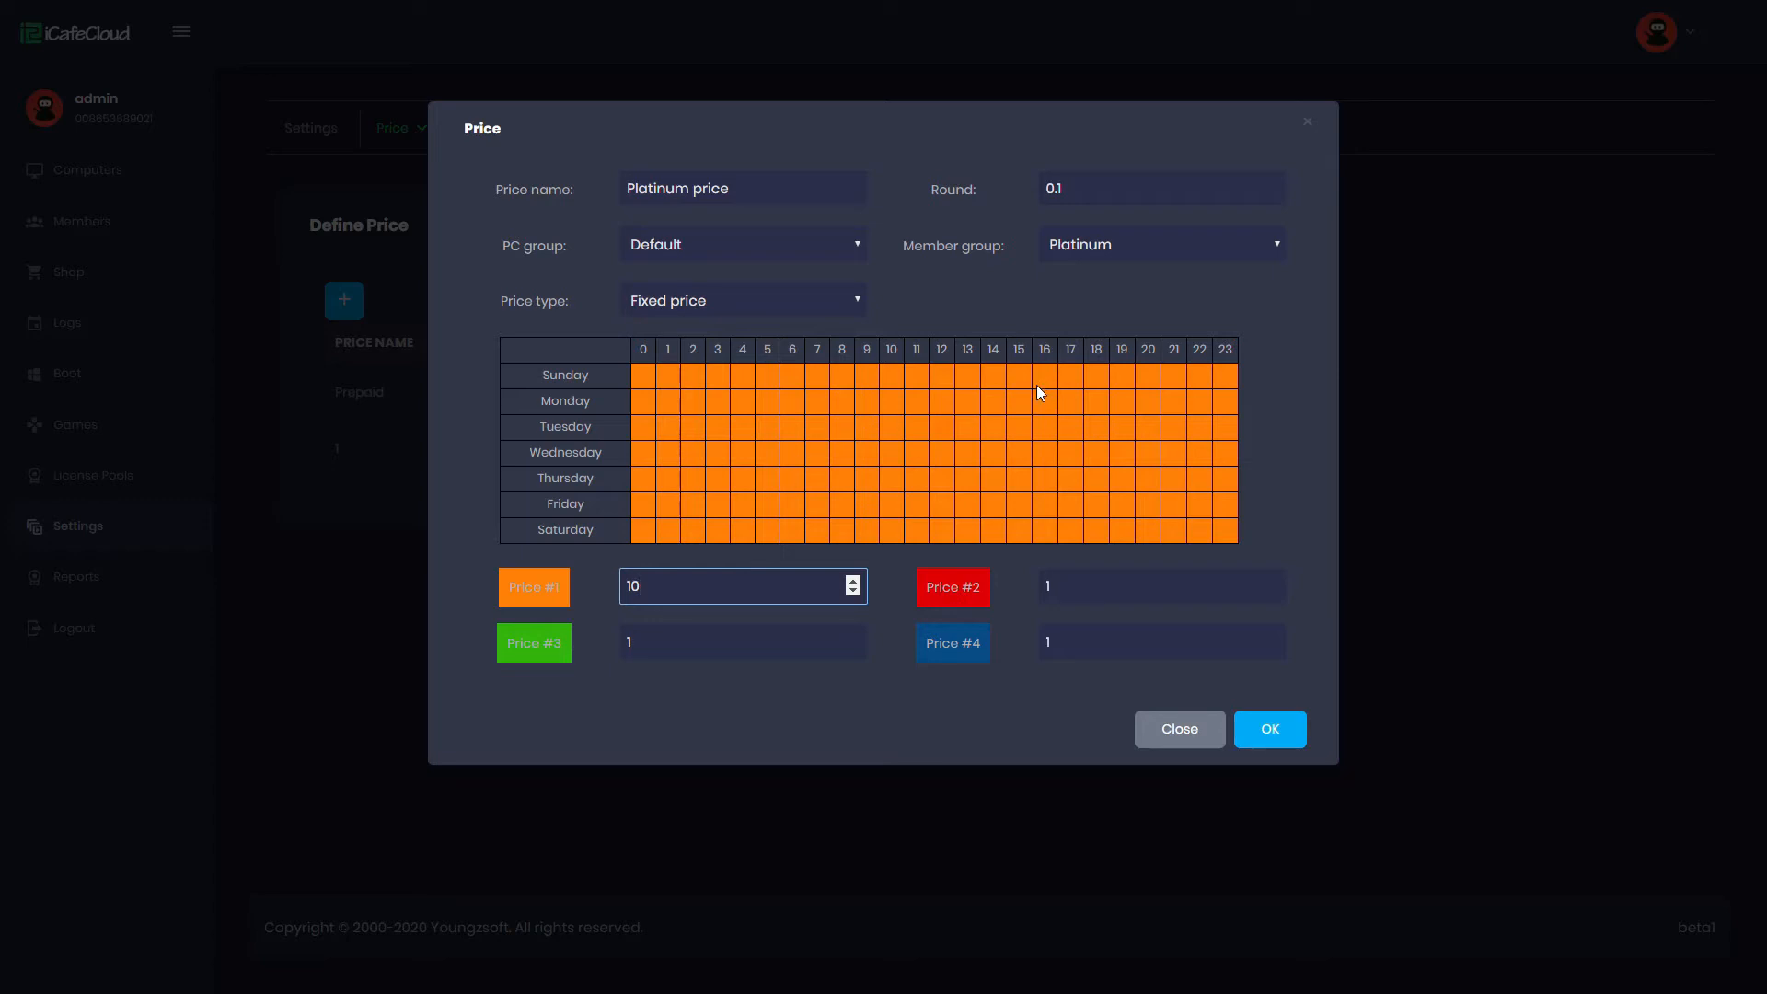
mouse_move(641, 379)
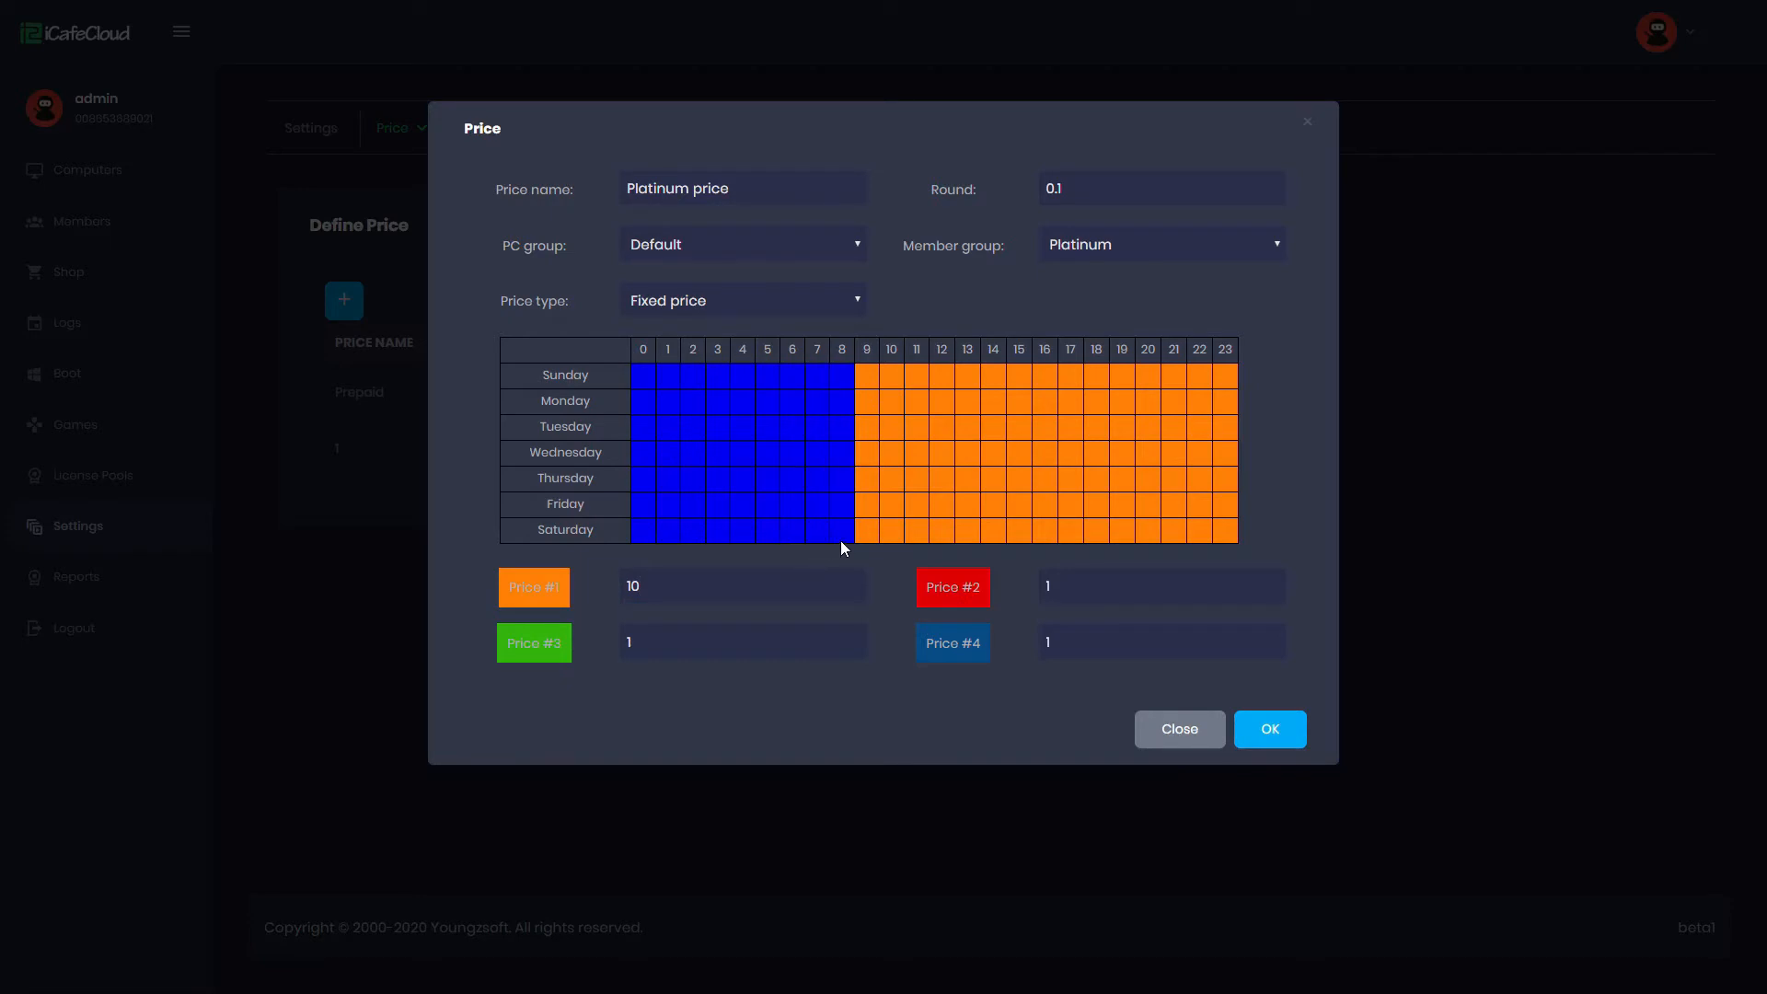
mouse_move(852, 539)
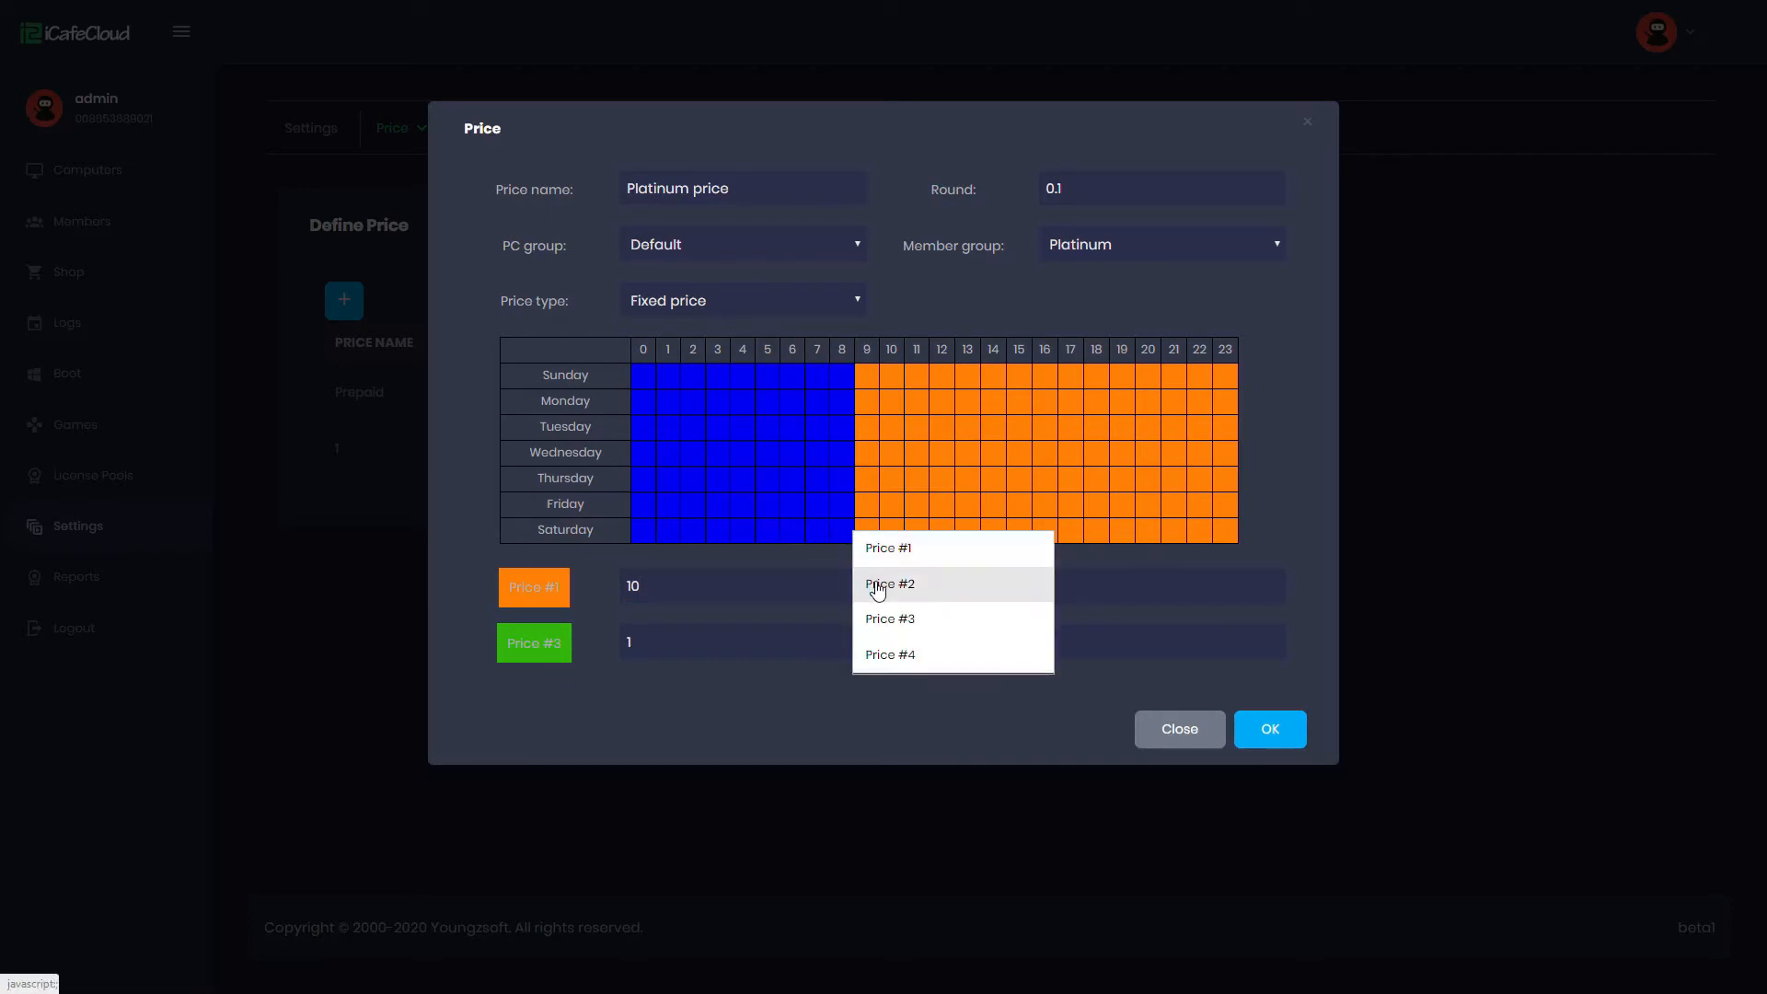
Step: Paint the early-hour slots with price #2, set it to 8, and save Platinum price
left_click(889, 583)
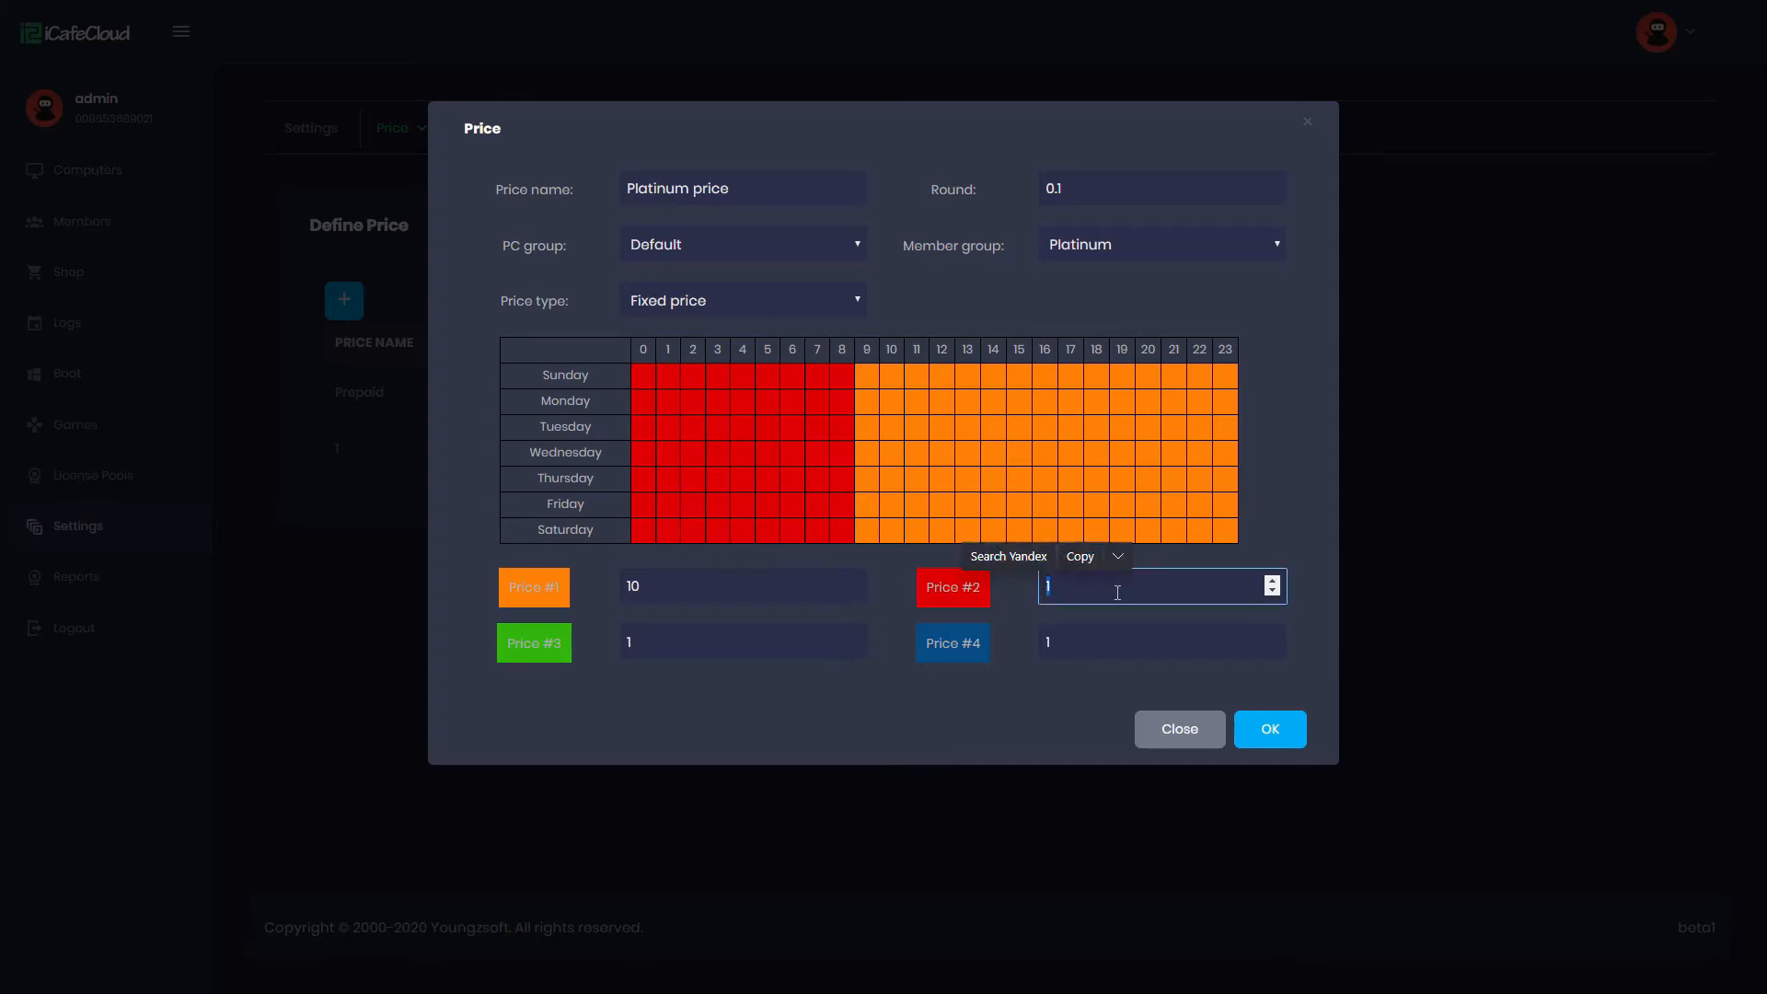
type("8")
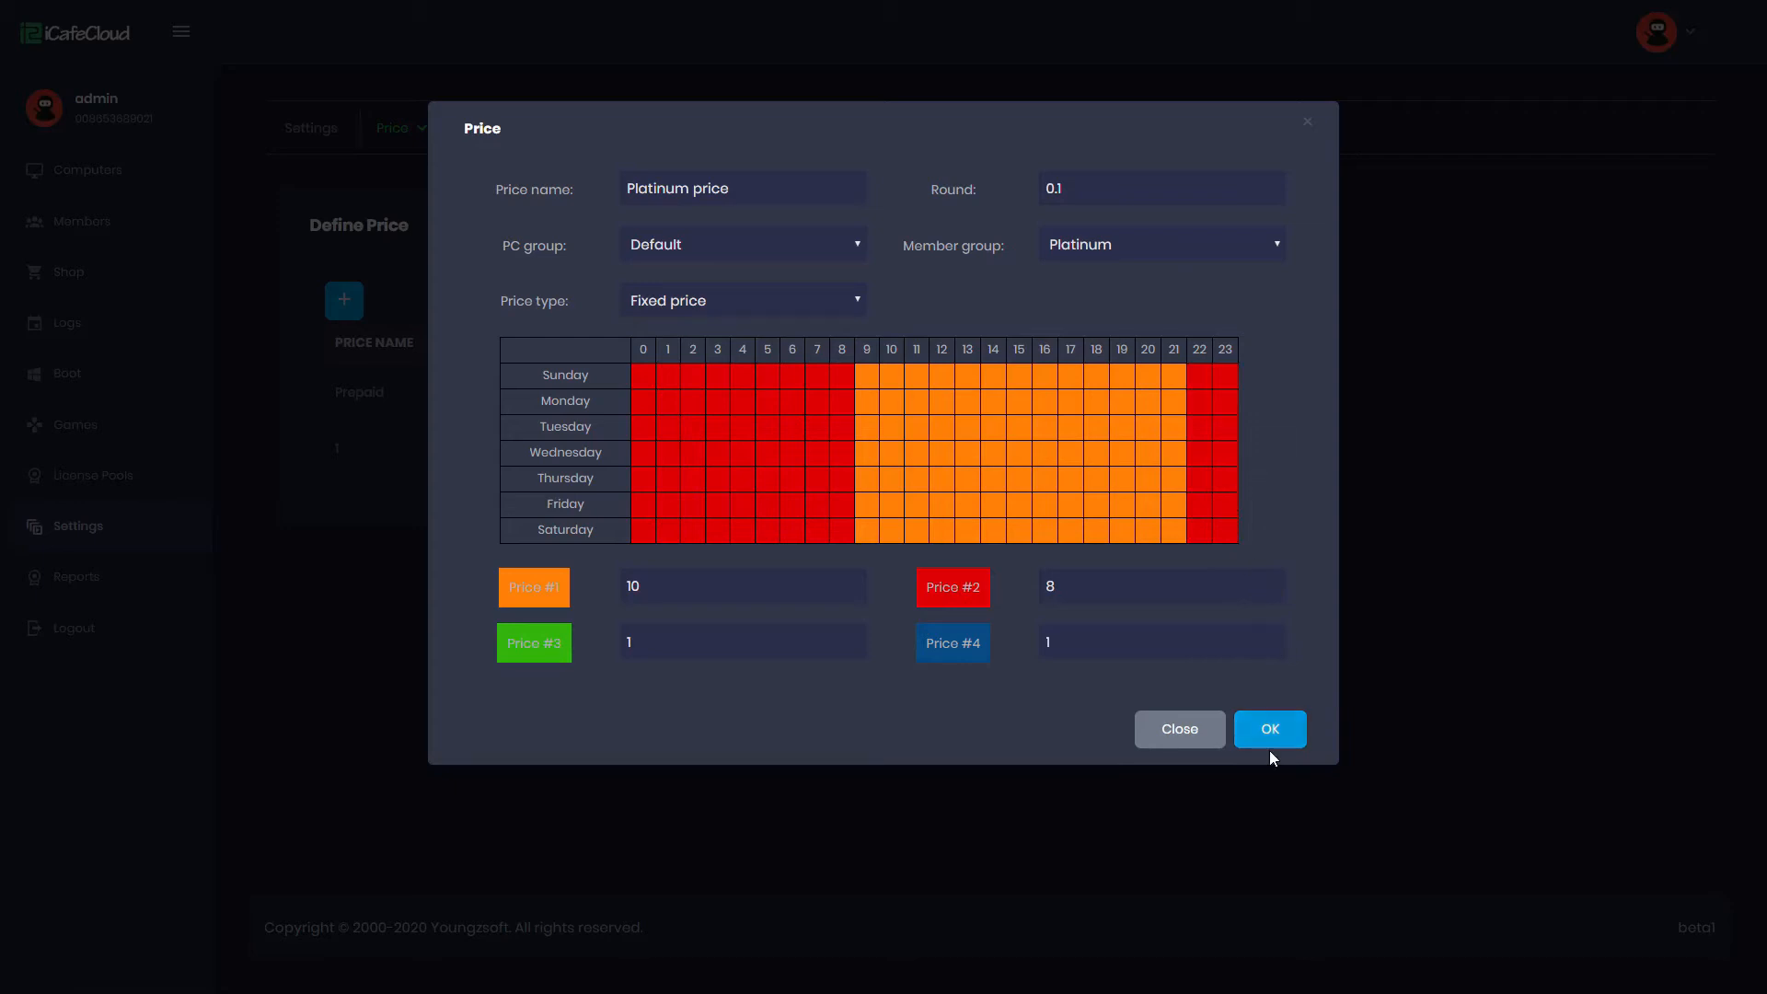
left_click(1268, 729)
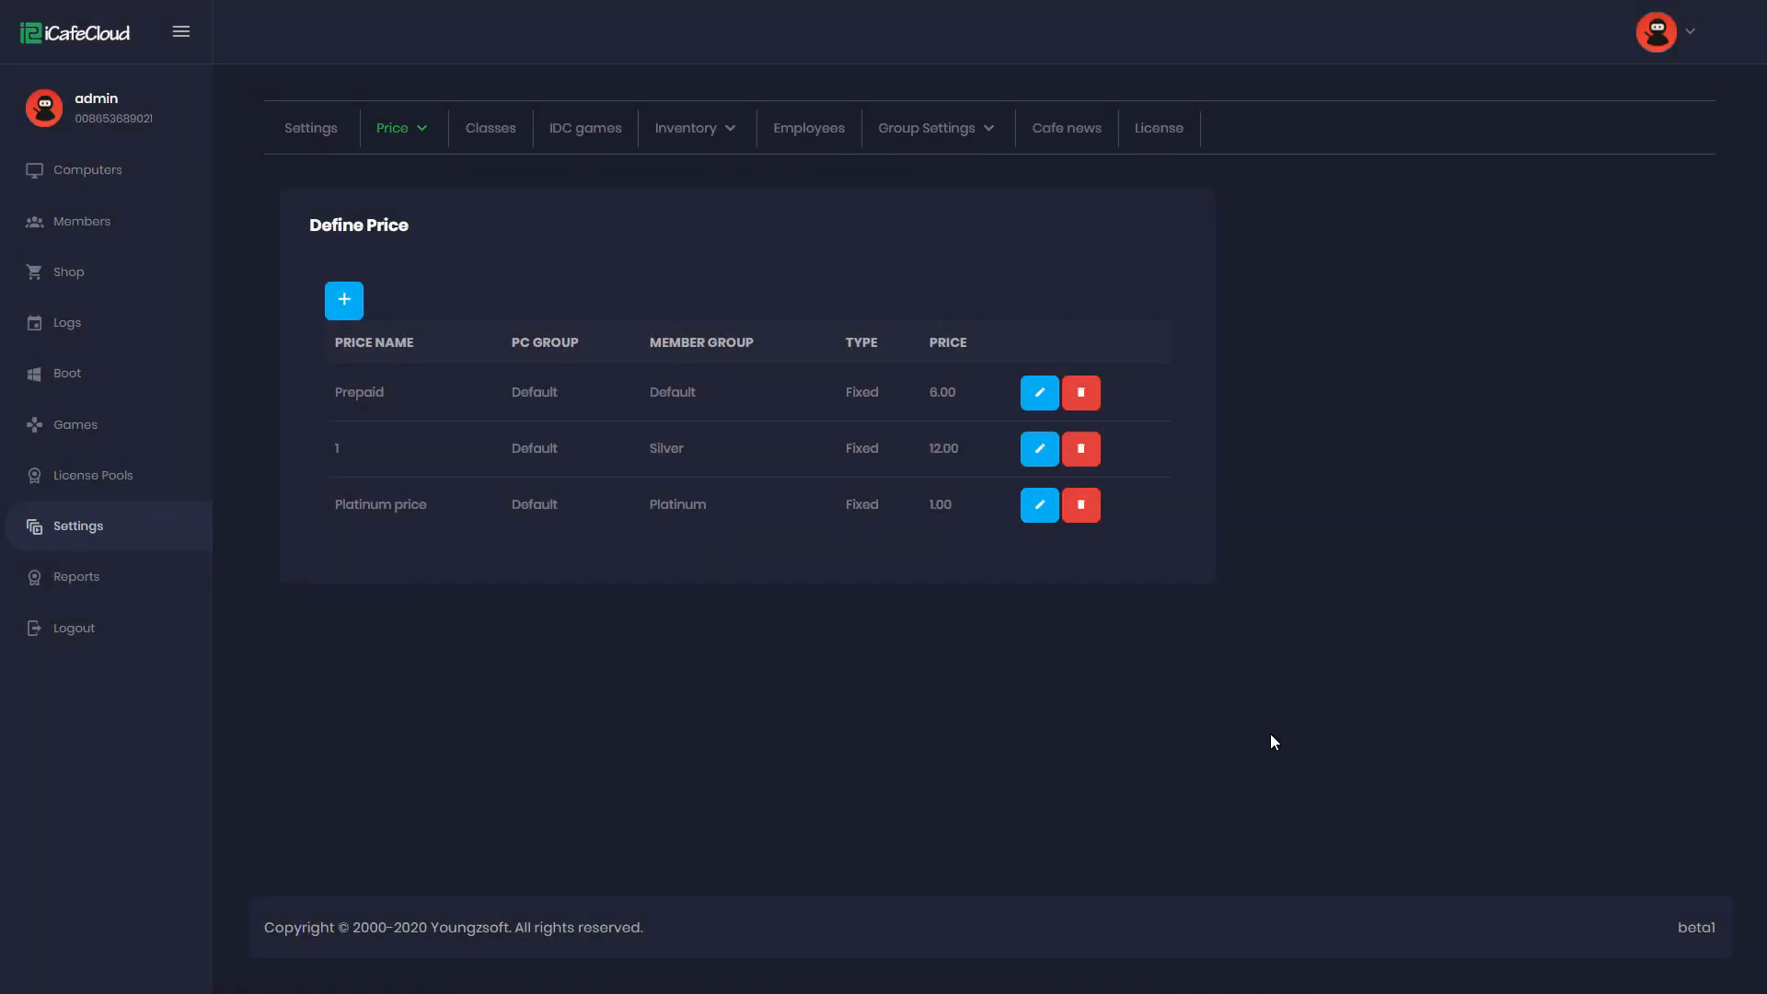
mouse_move(722, 538)
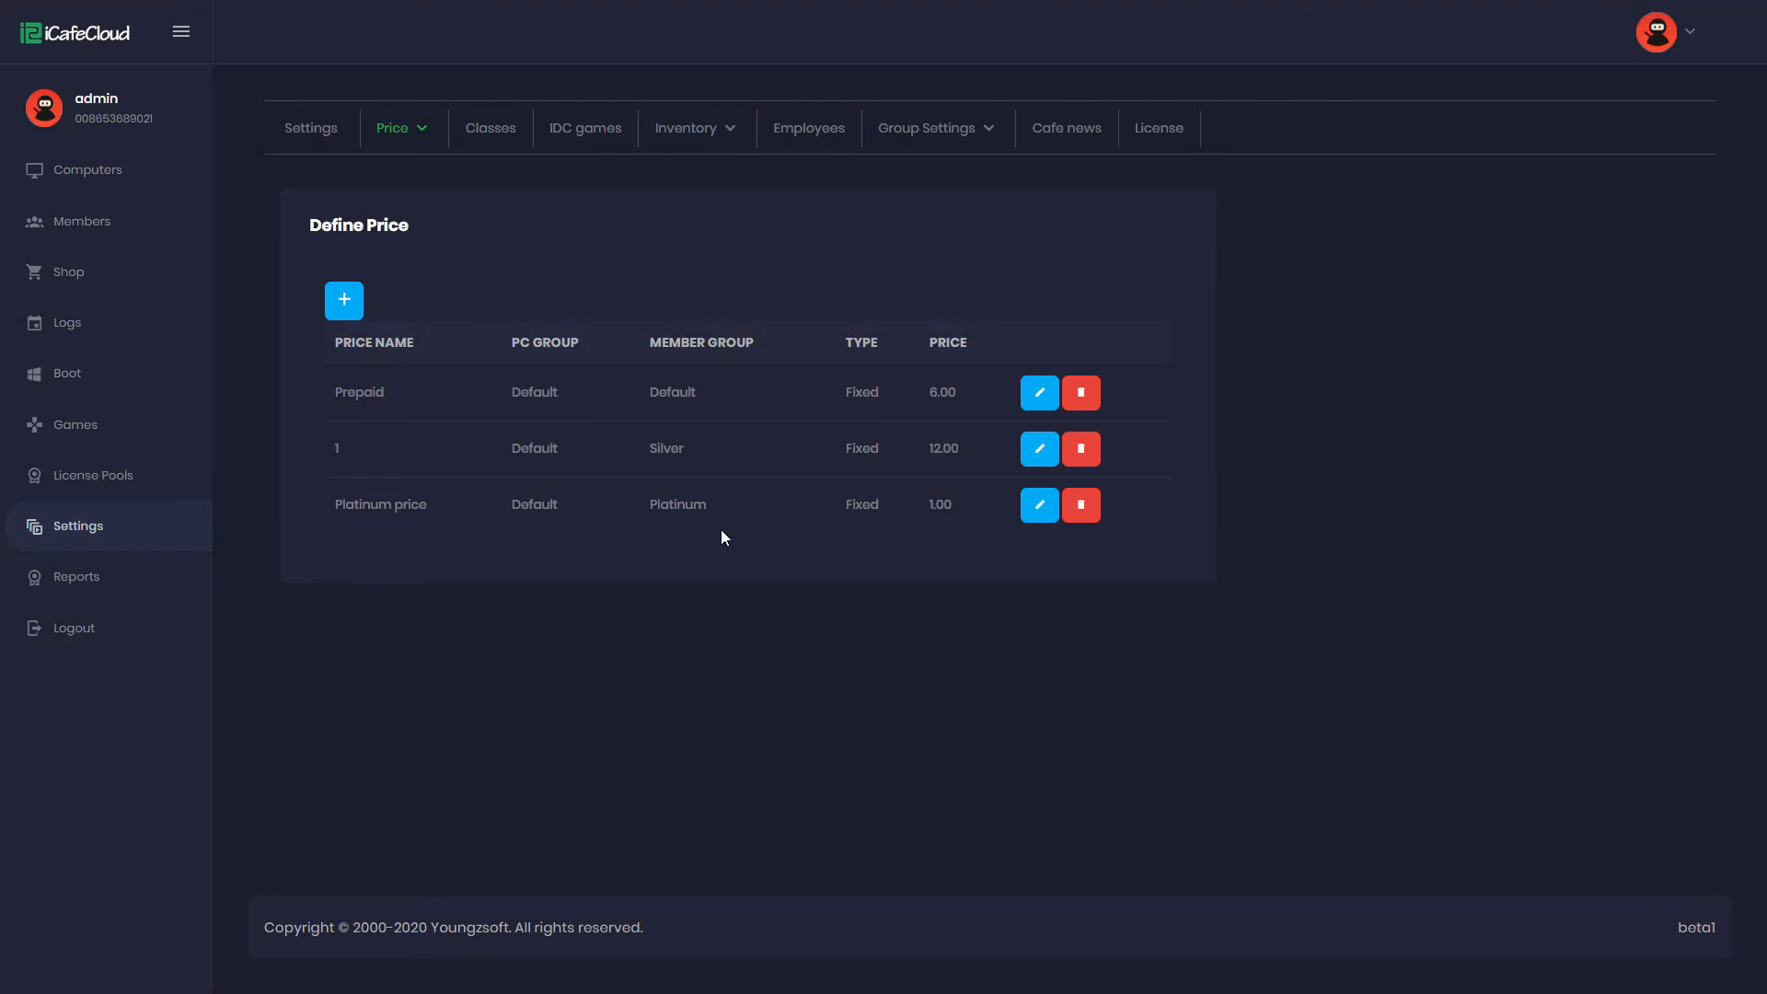
Step: Create a PC group named 'VIP' under Group Settings > PC group
left_click(928, 127)
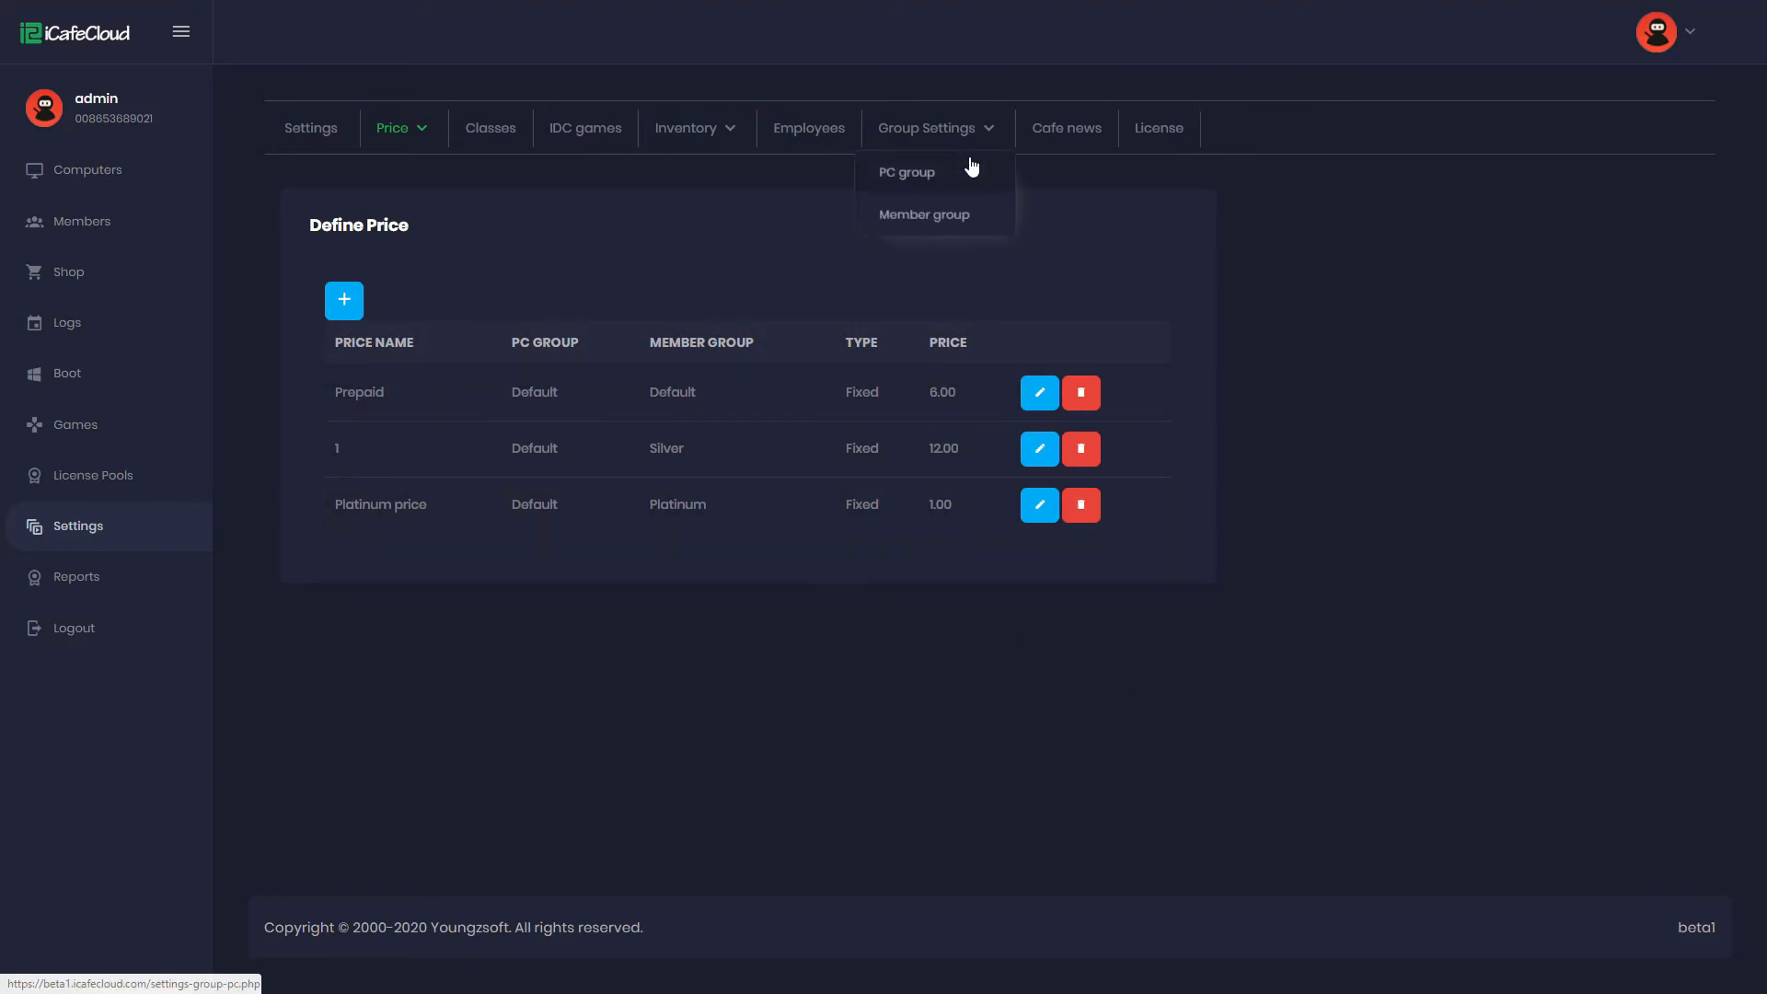
left_click(906, 171)
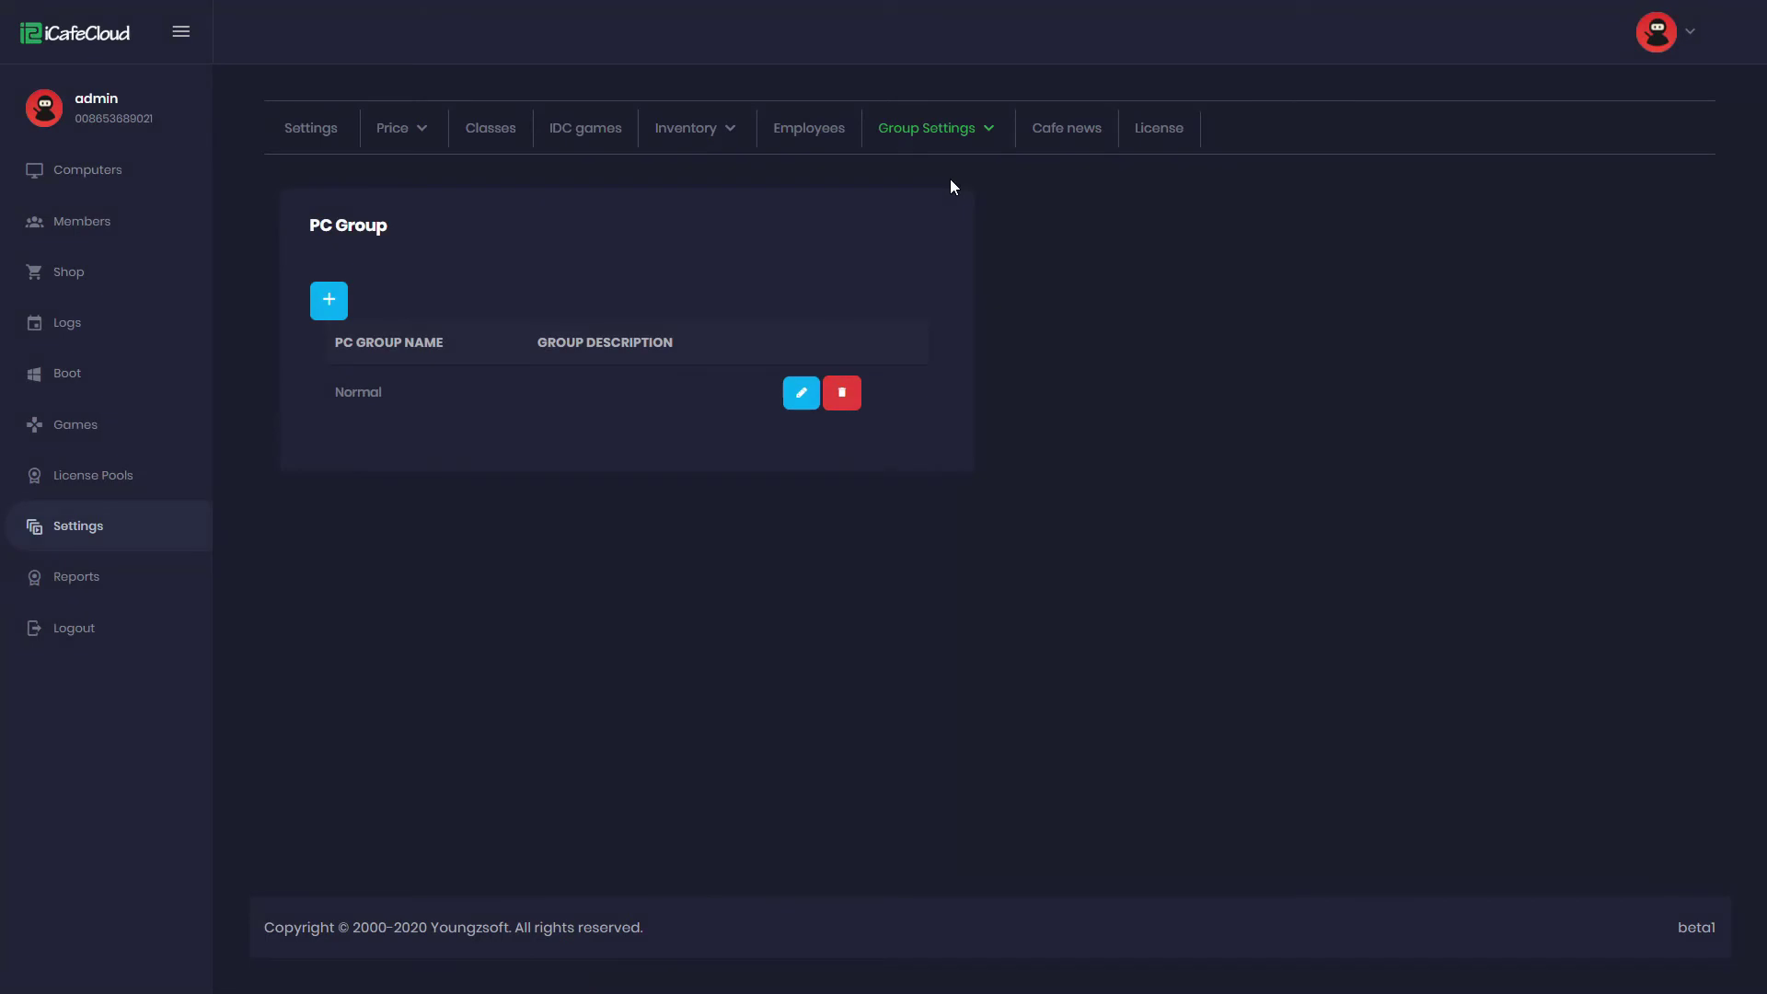
mouse_move(327, 300)
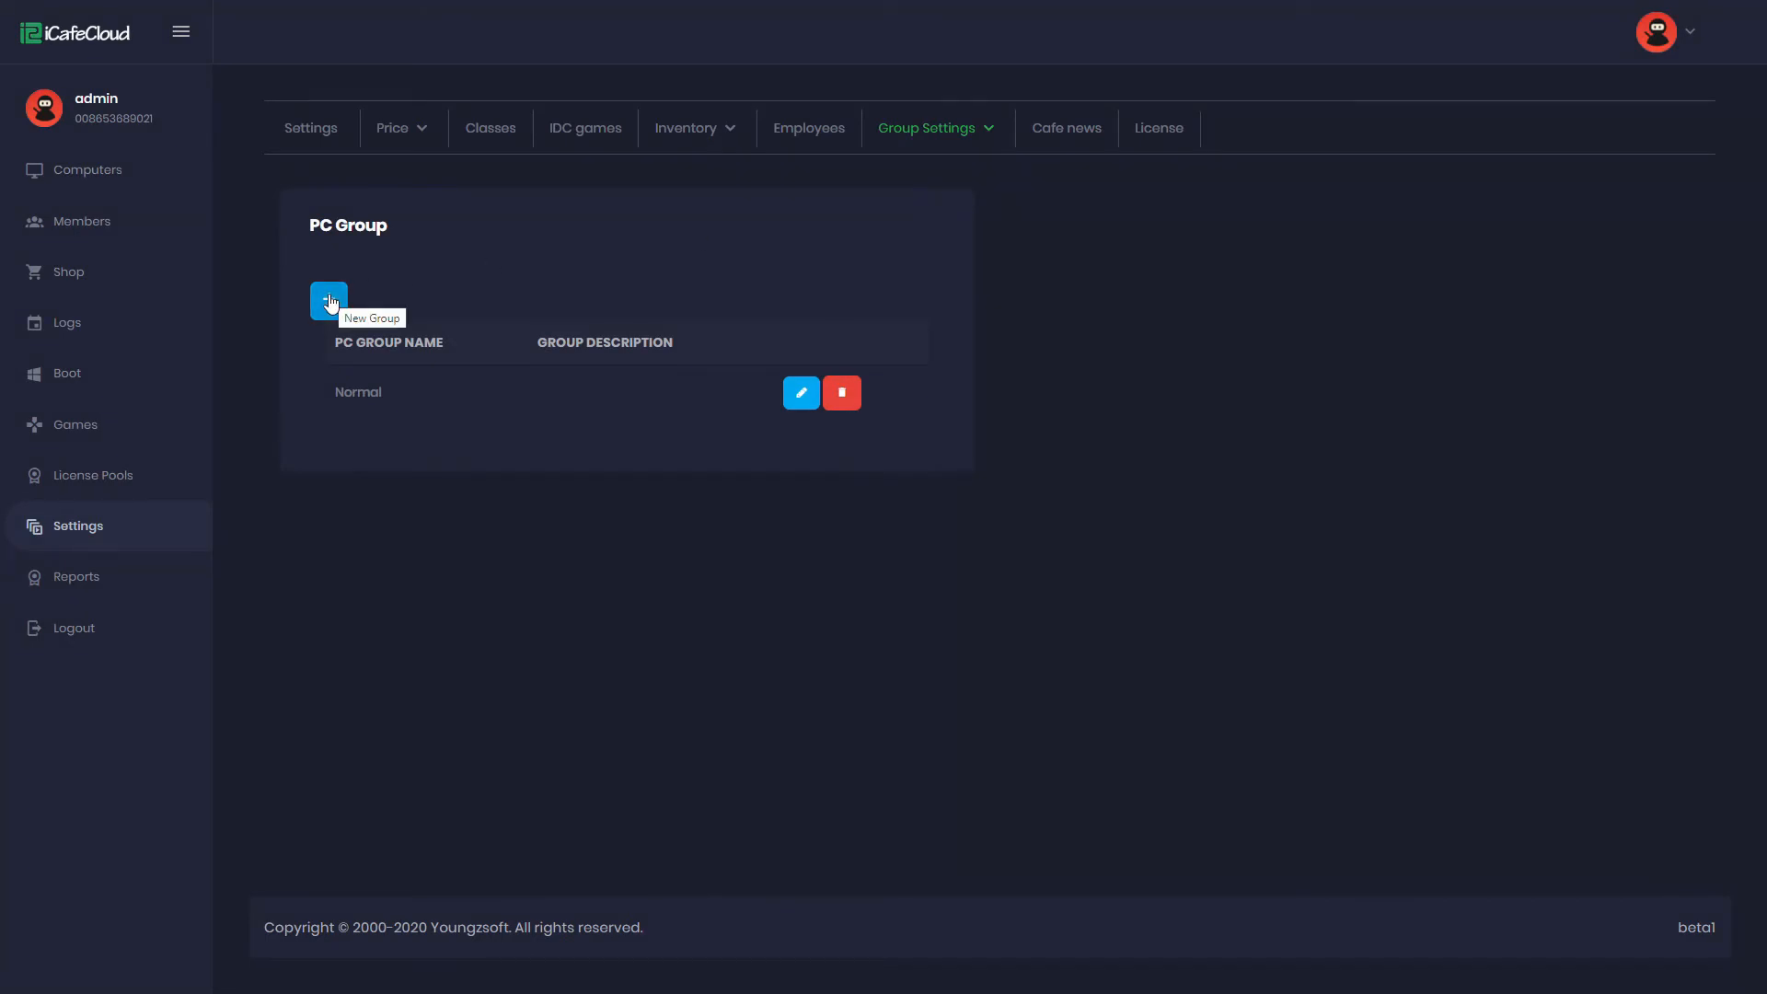
left_click(327, 299)
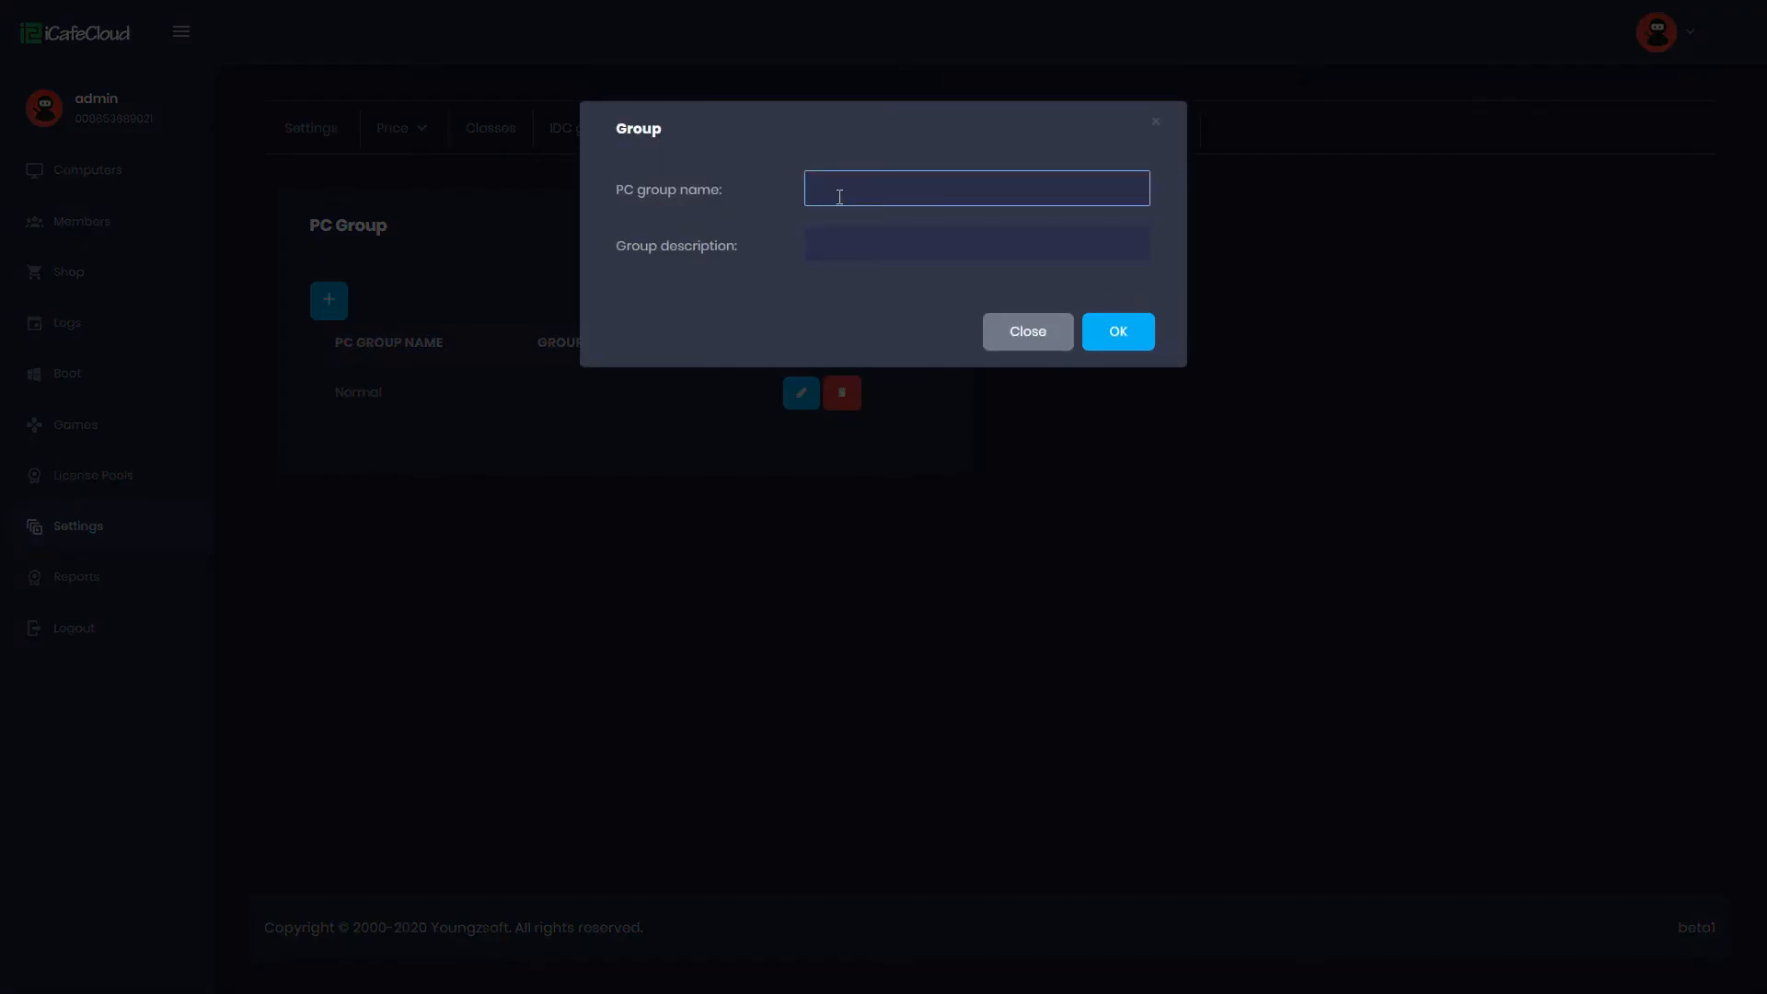
type("VIP")
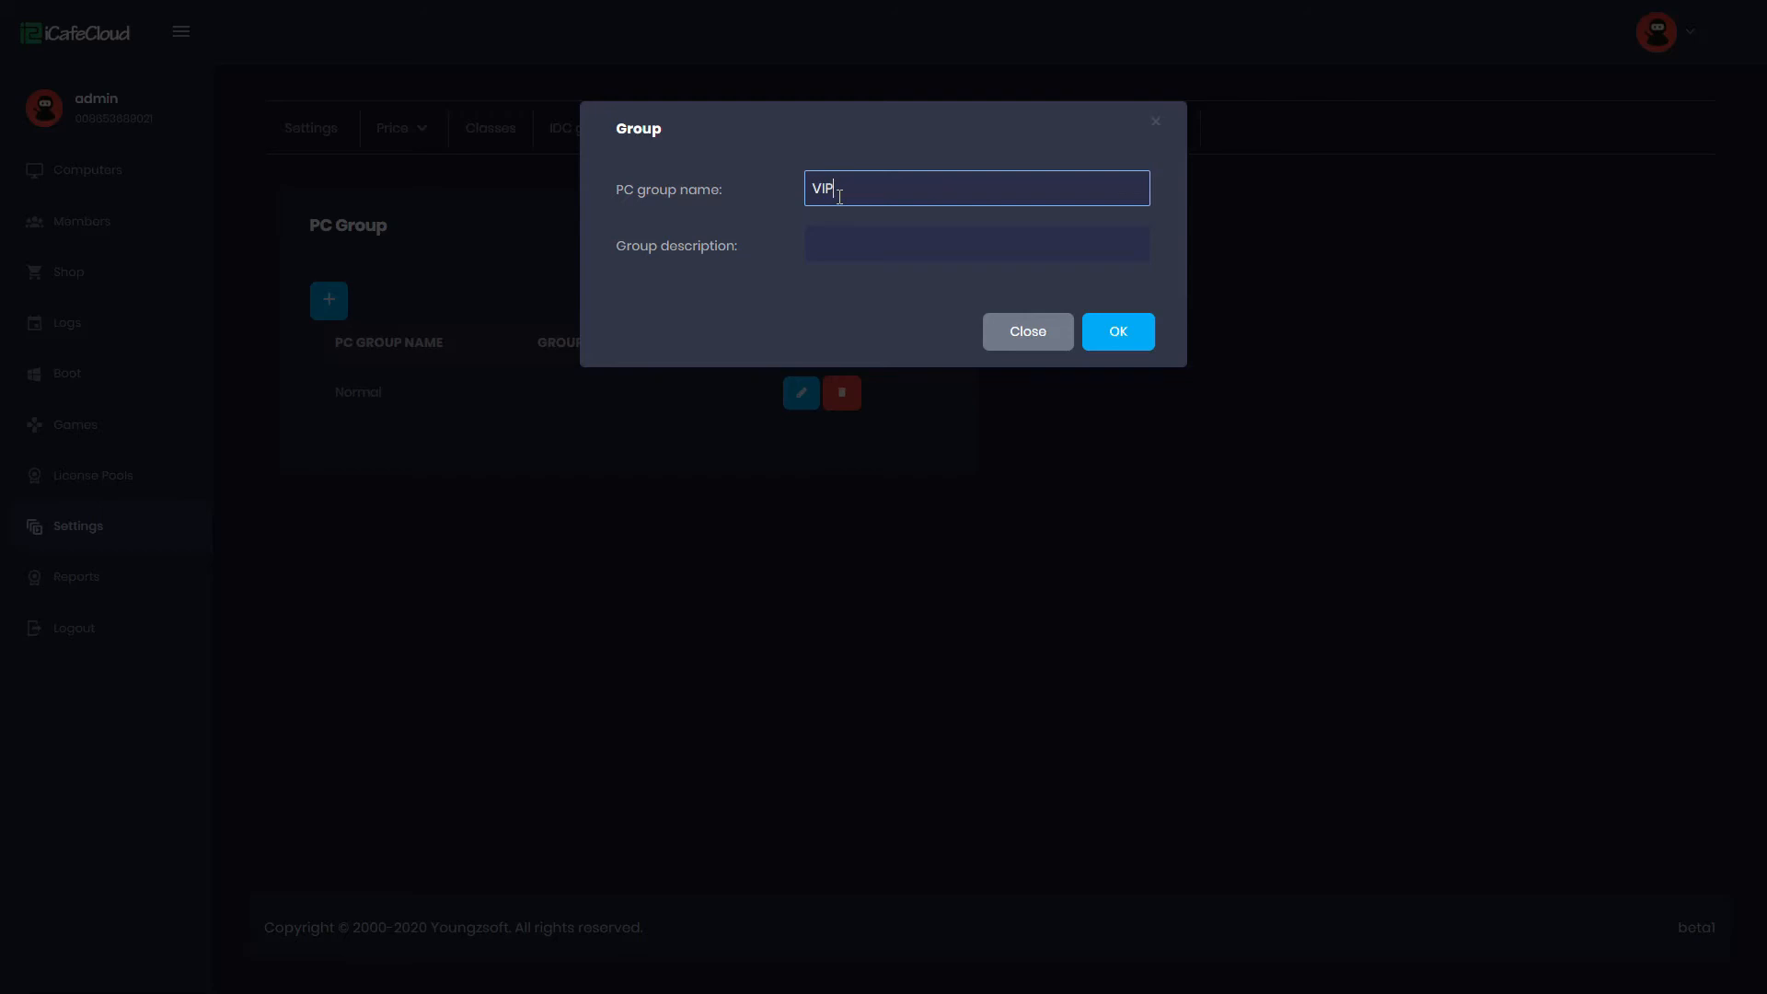
mouse_move(1117, 331)
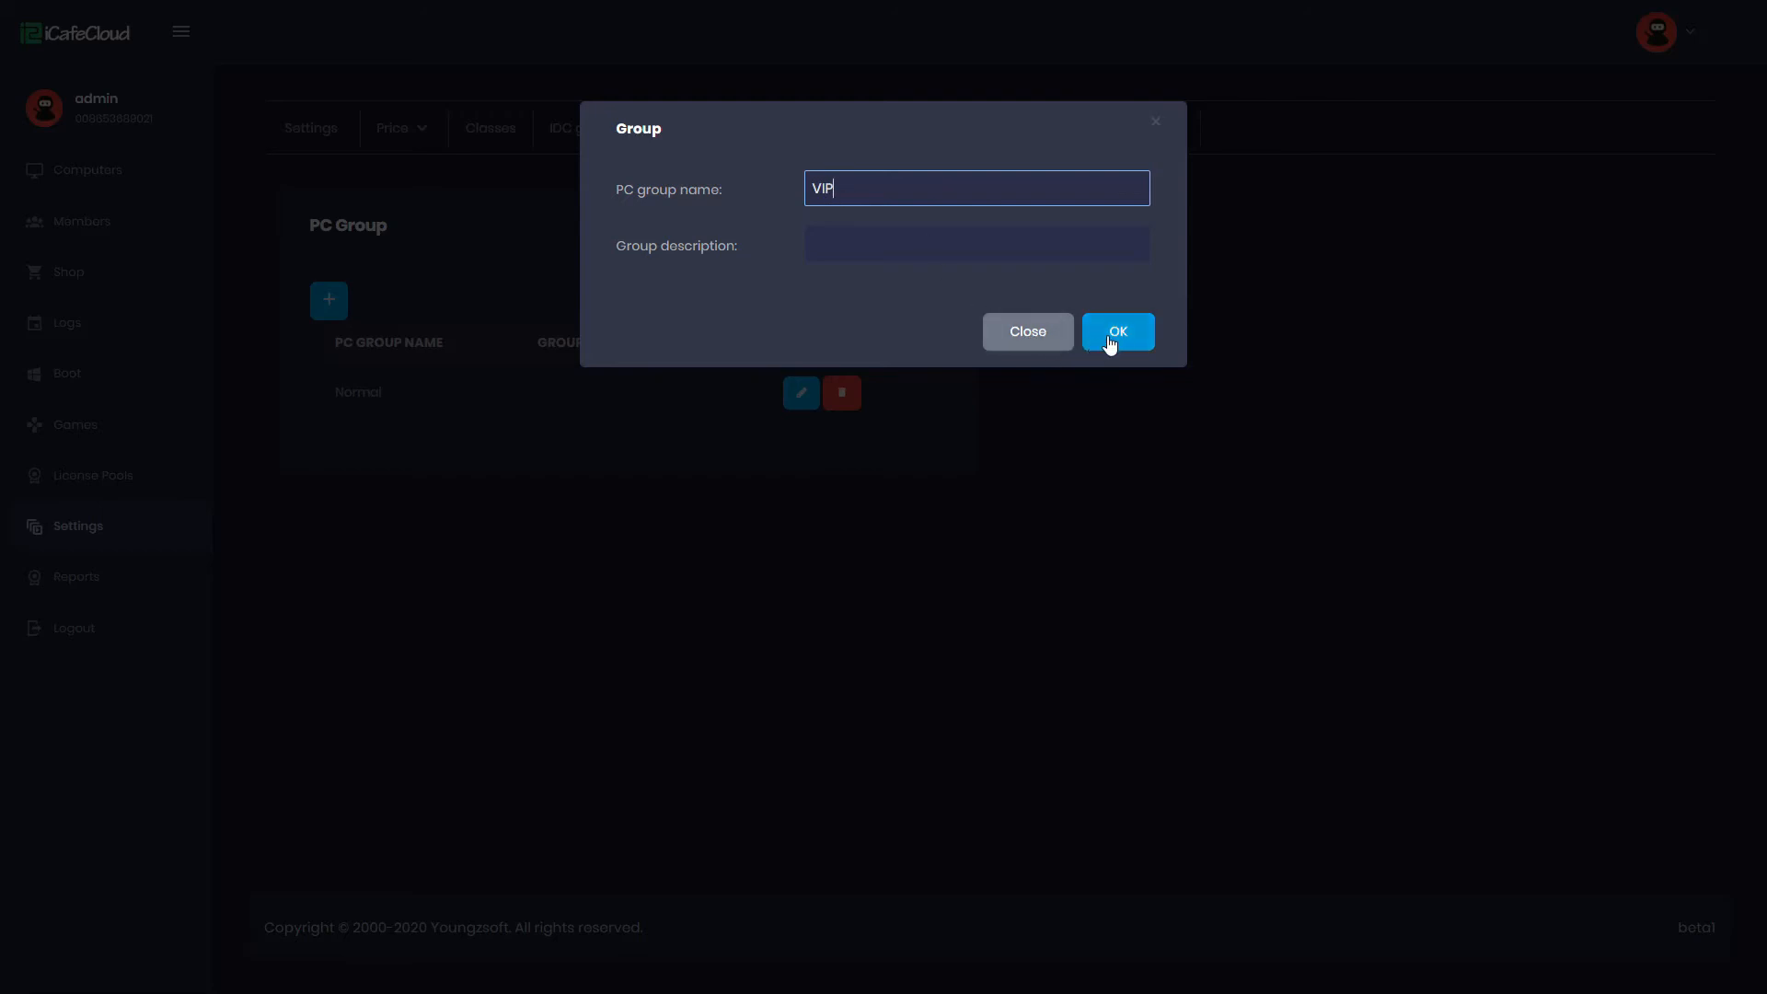
left_click(1115, 331)
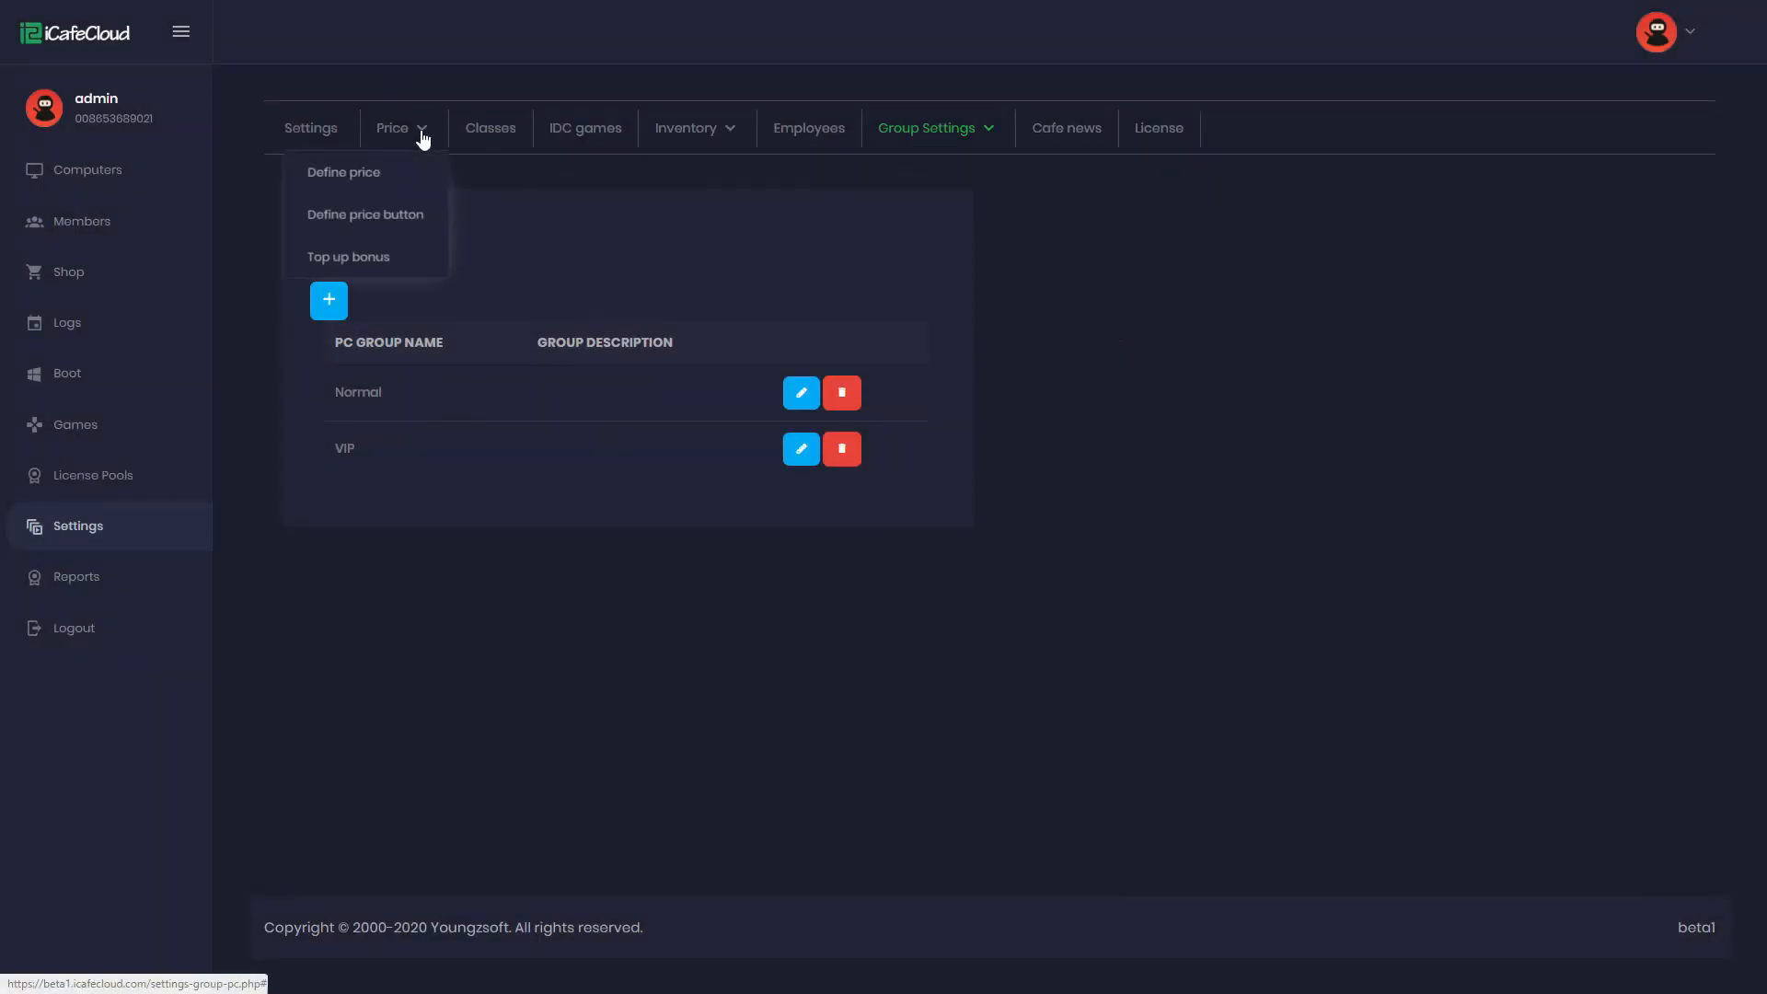
Step: Begin a new price definition named 'Price for VIP PCs'
left_click(343, 171)
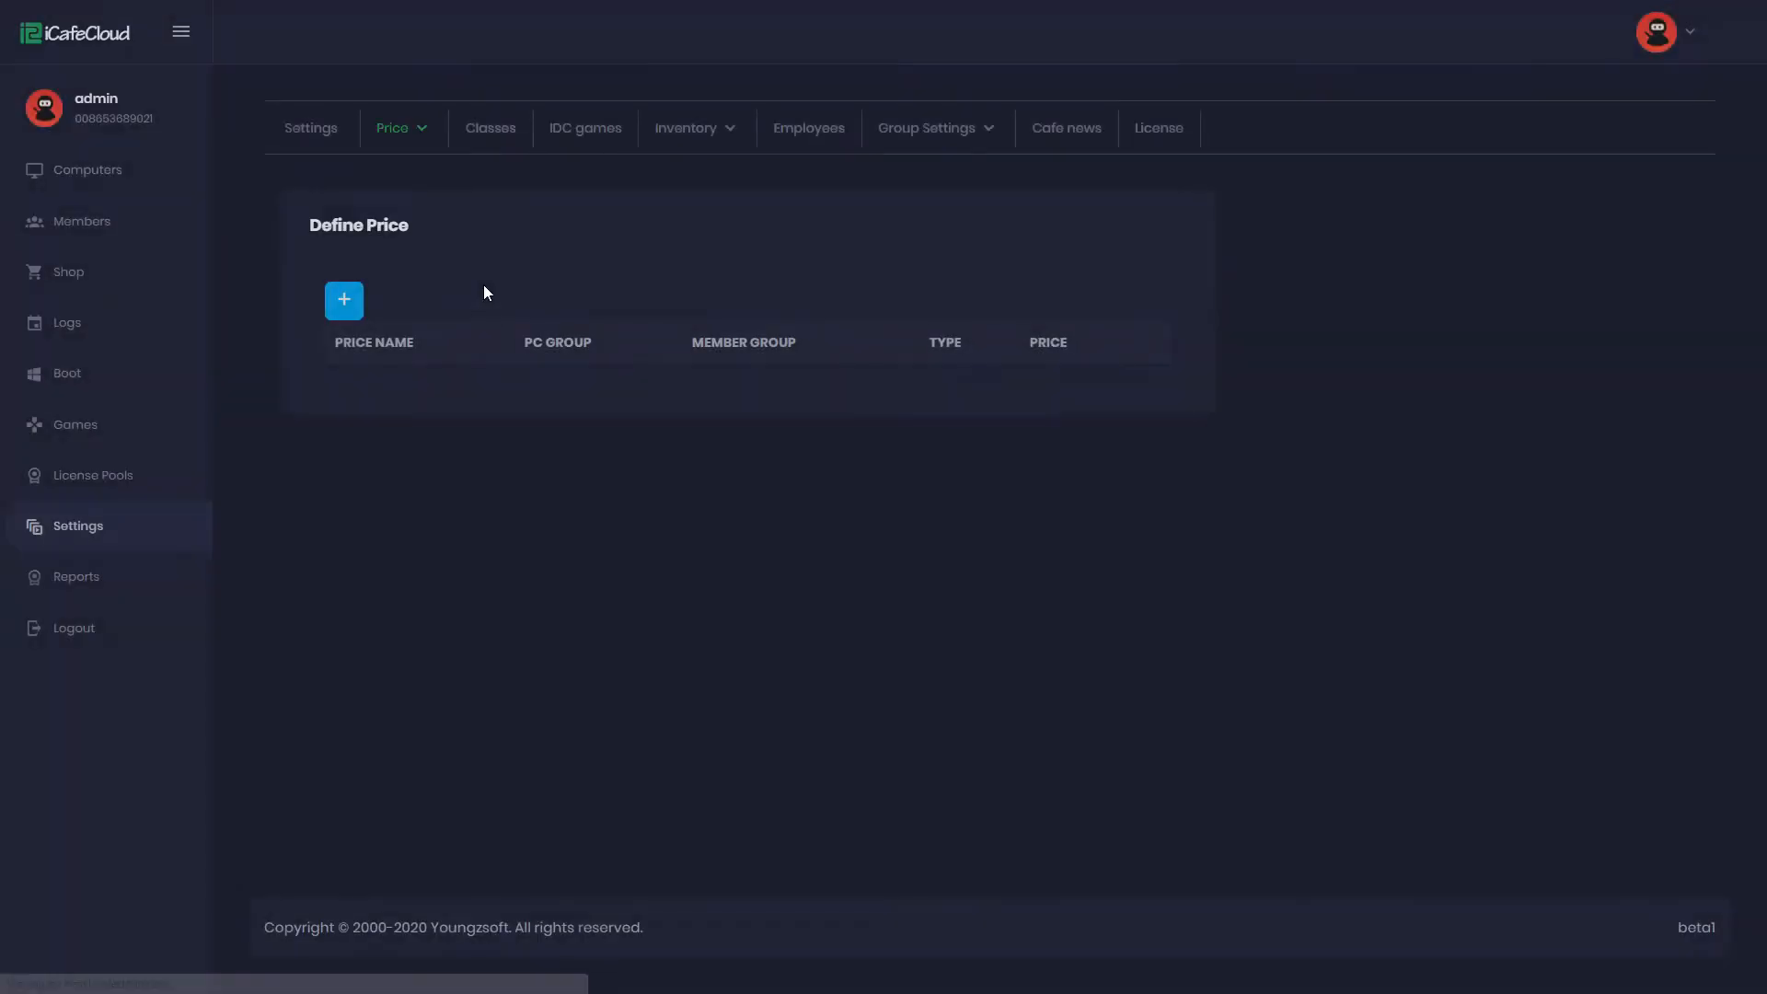
left_click(344, 300)
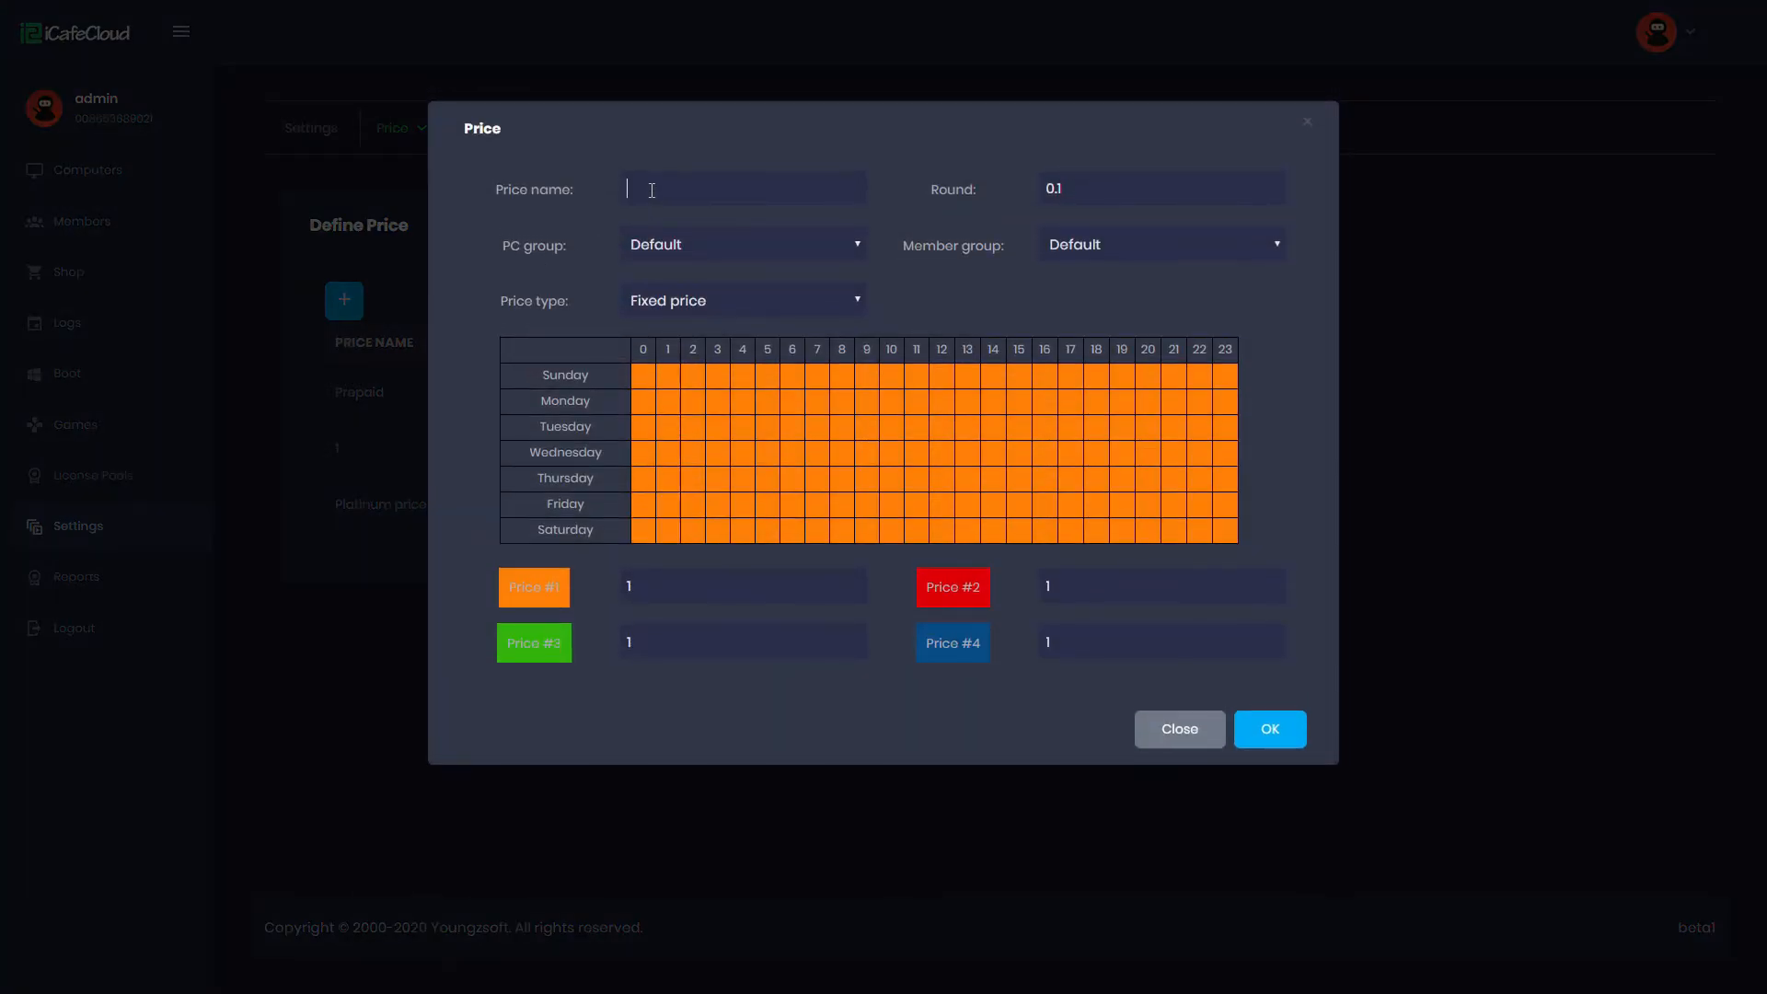
type("Price for V")
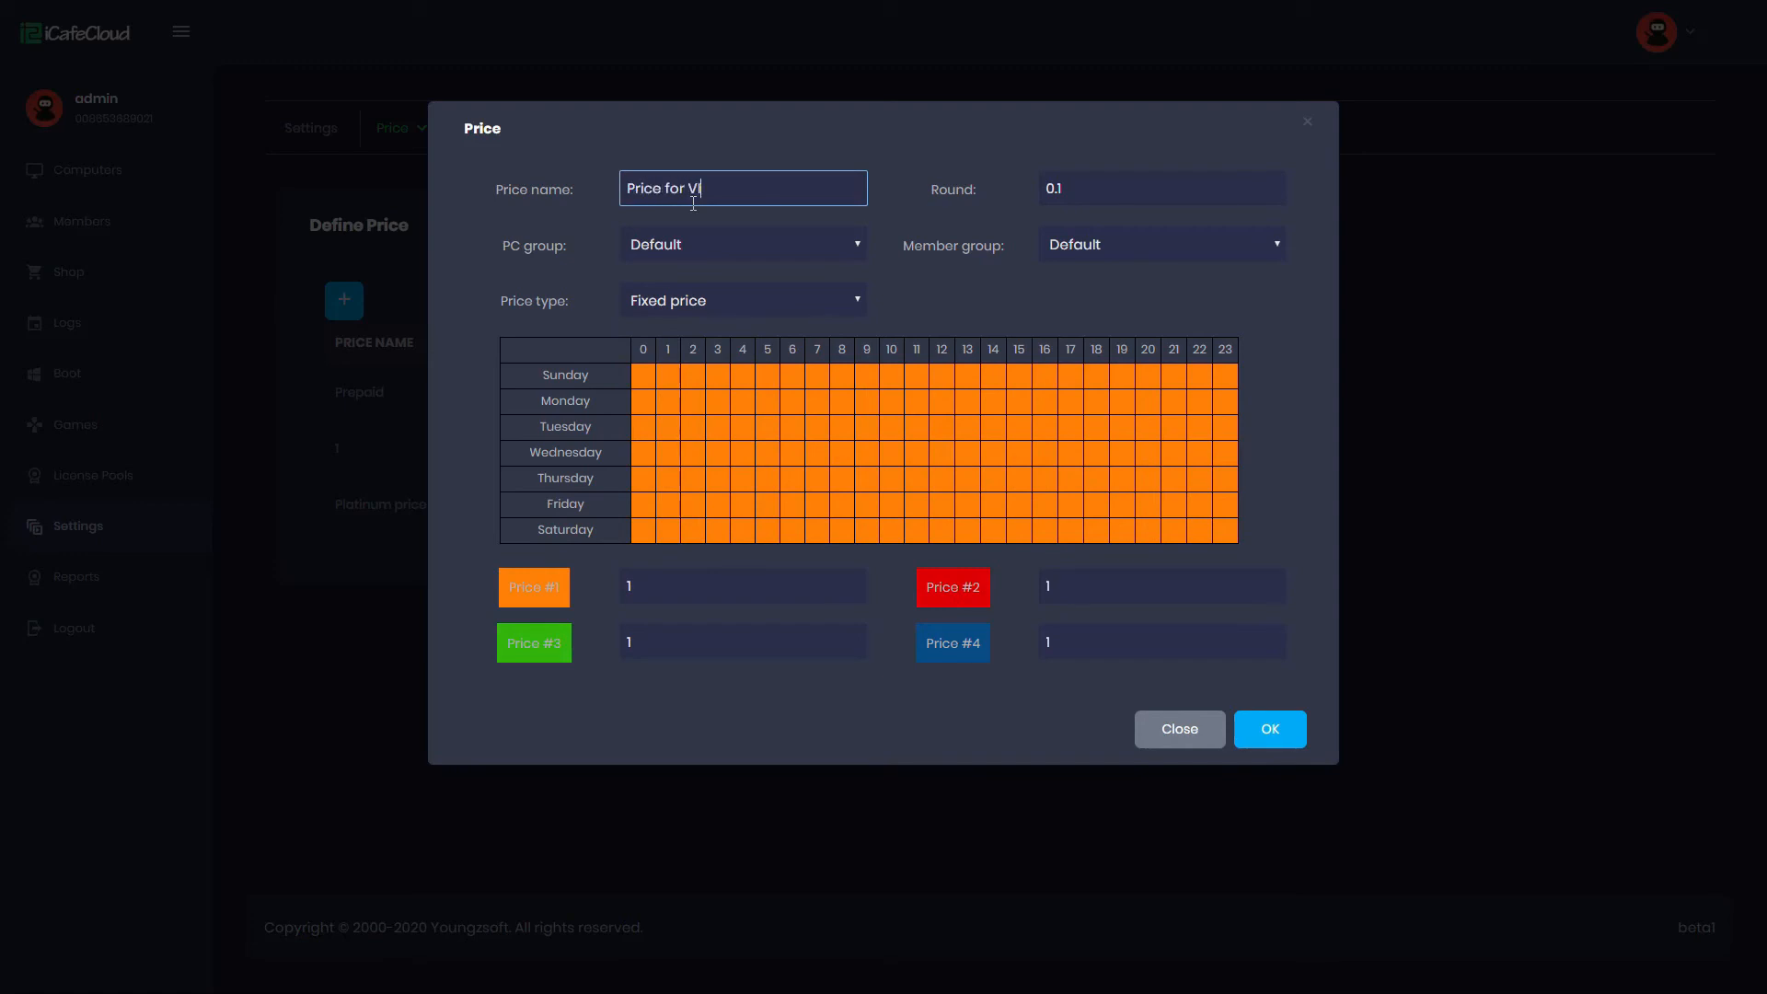
type("IP PCs")
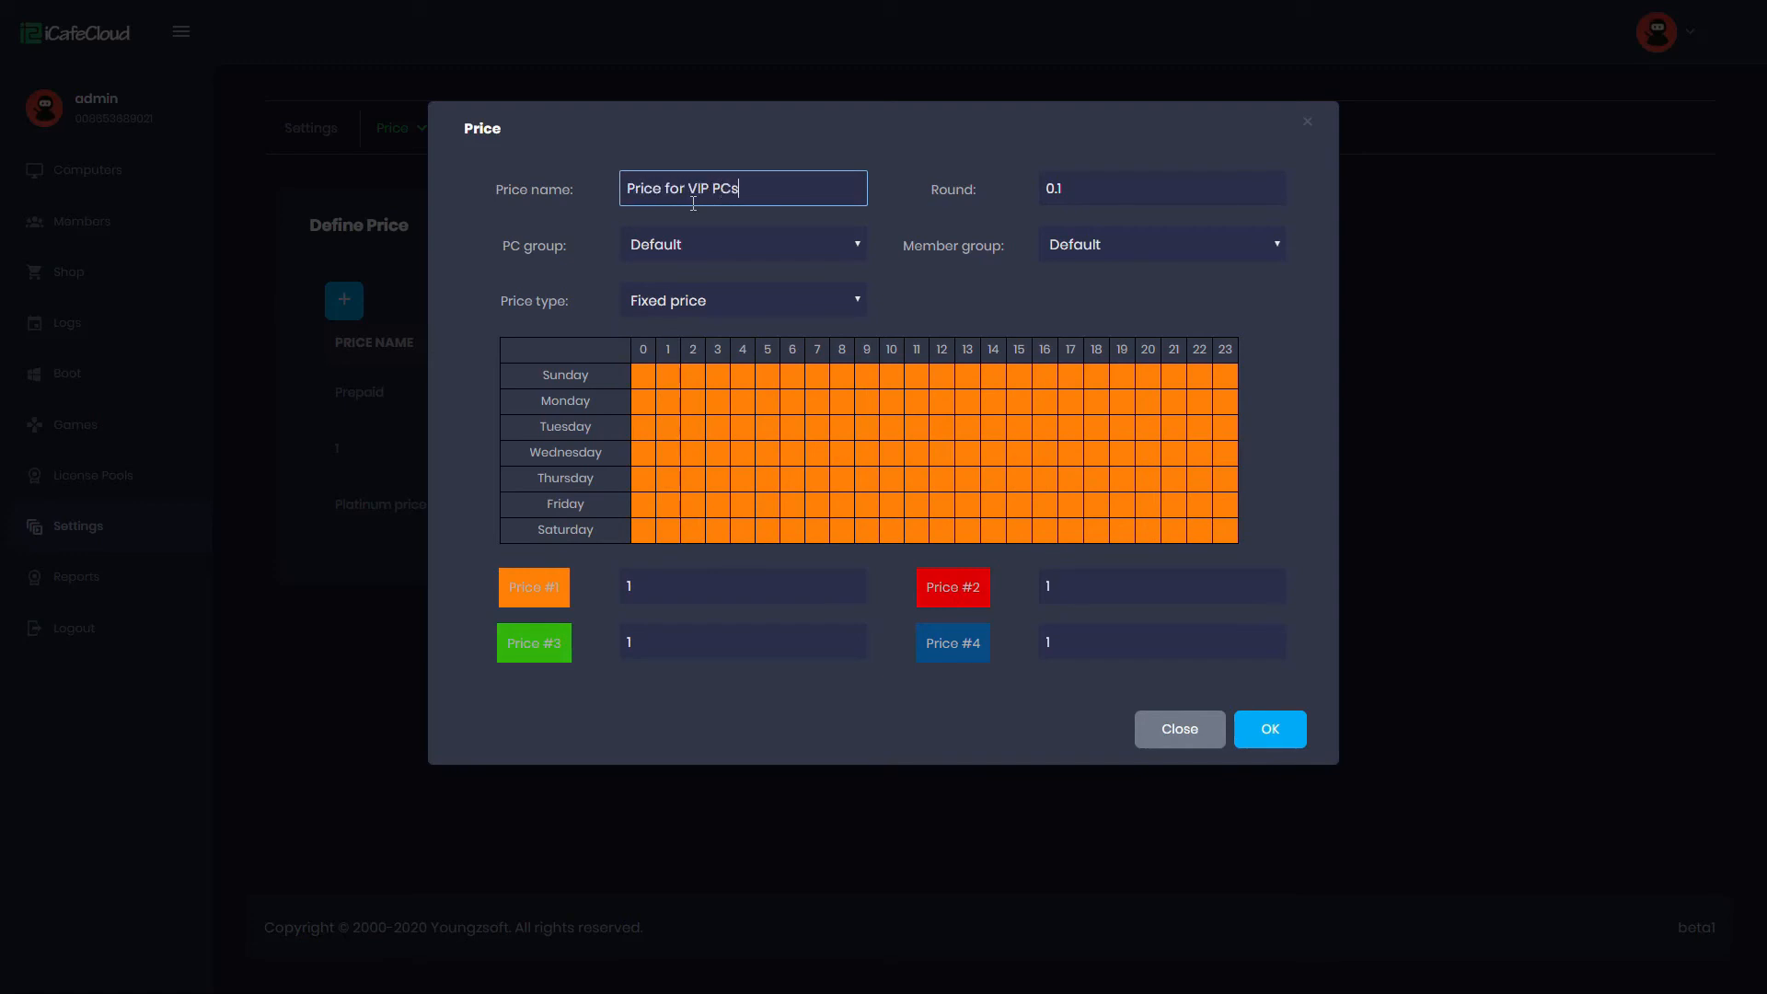
Step: Apply the price to the VIP PC group at 15 and save it
left_click(742, 245)
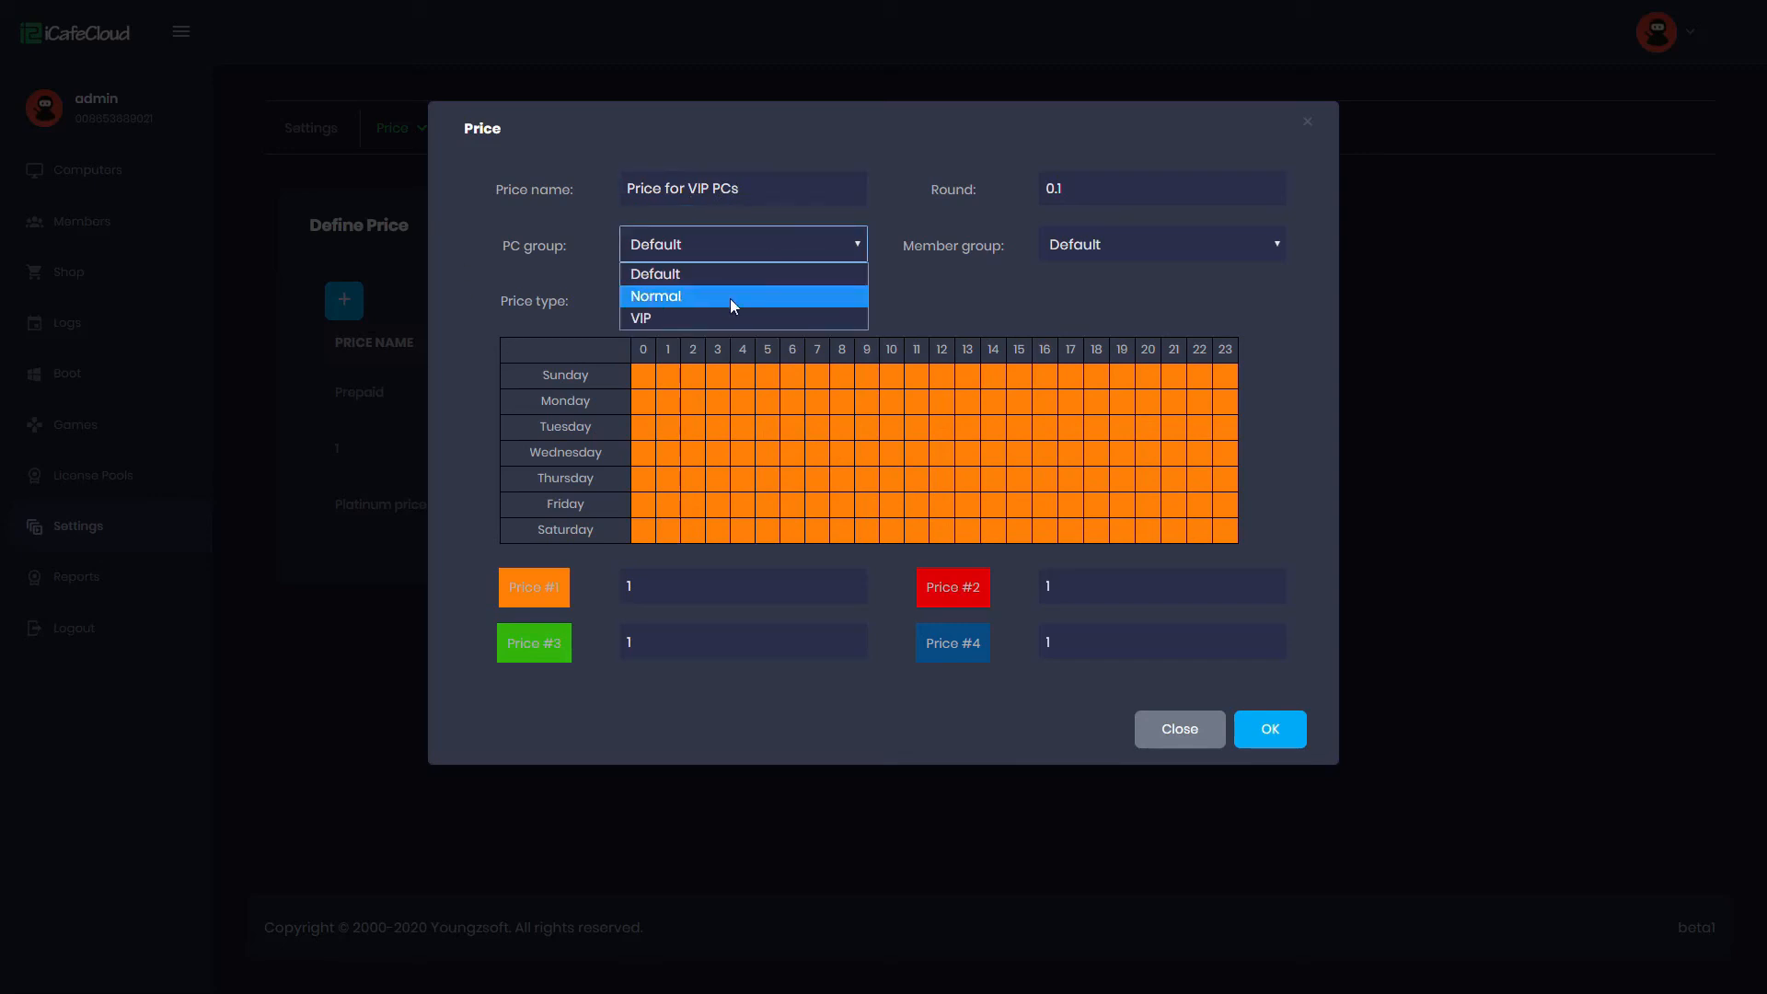
left_click(638, 318)
type("5")
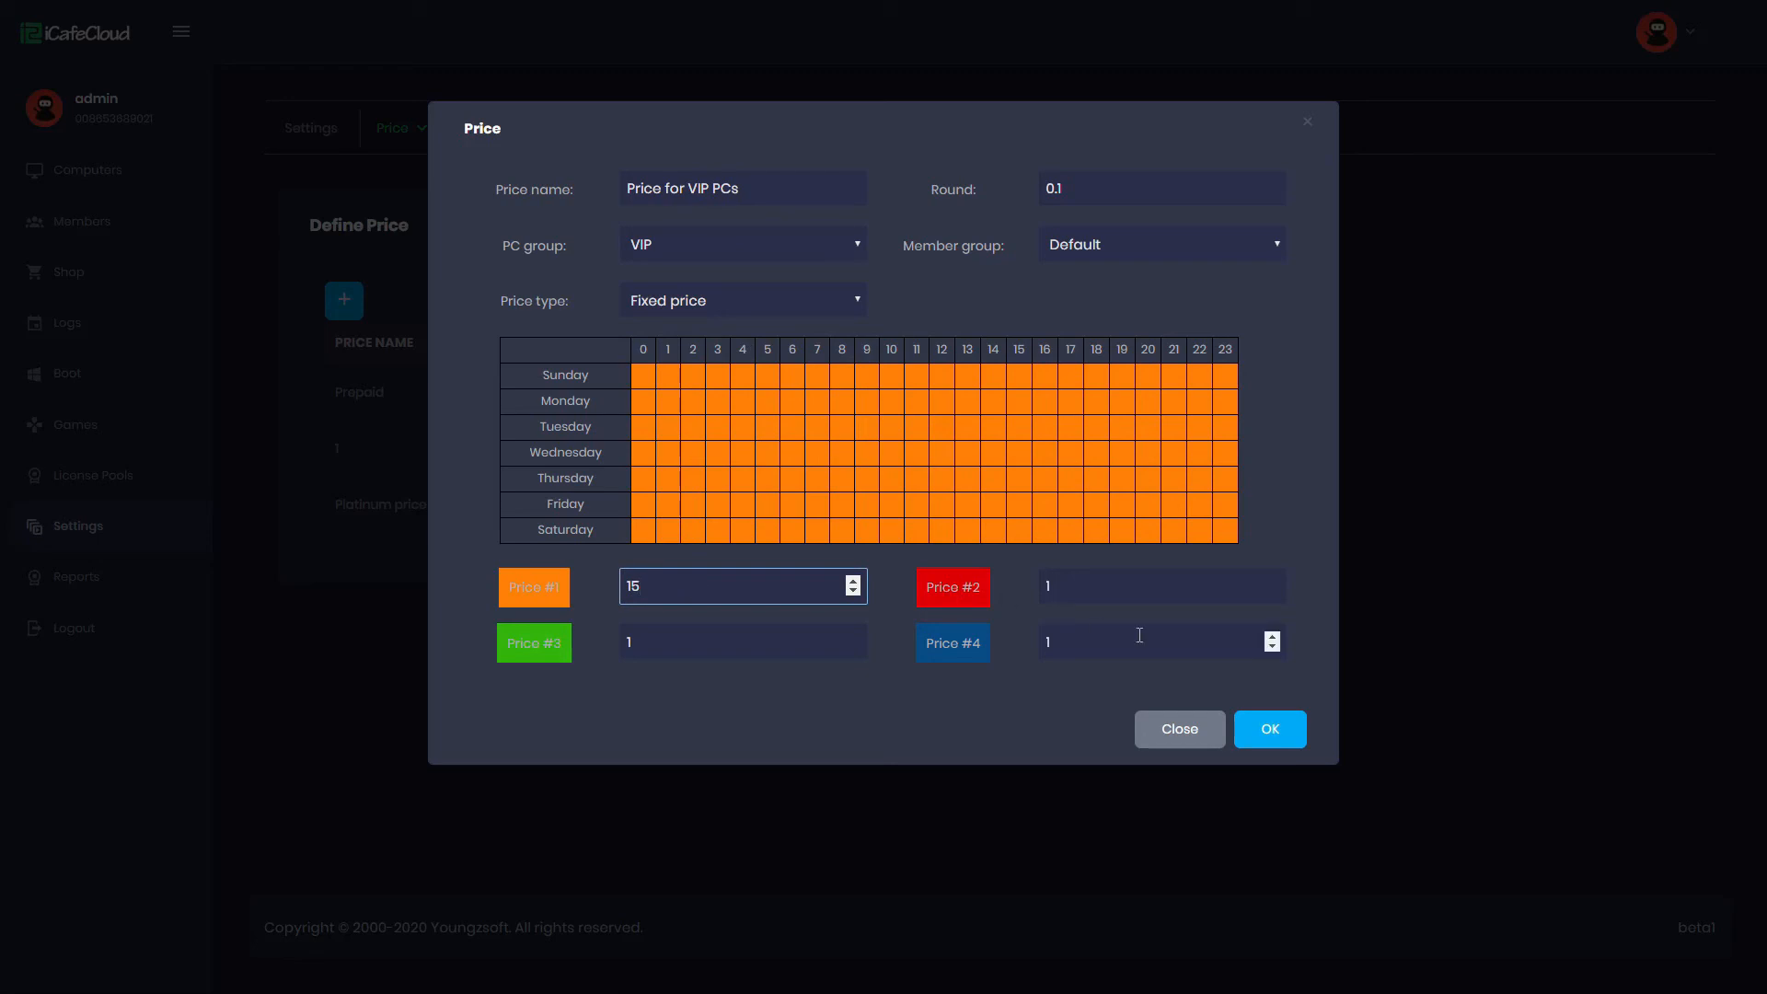
left_click(1268, 729)
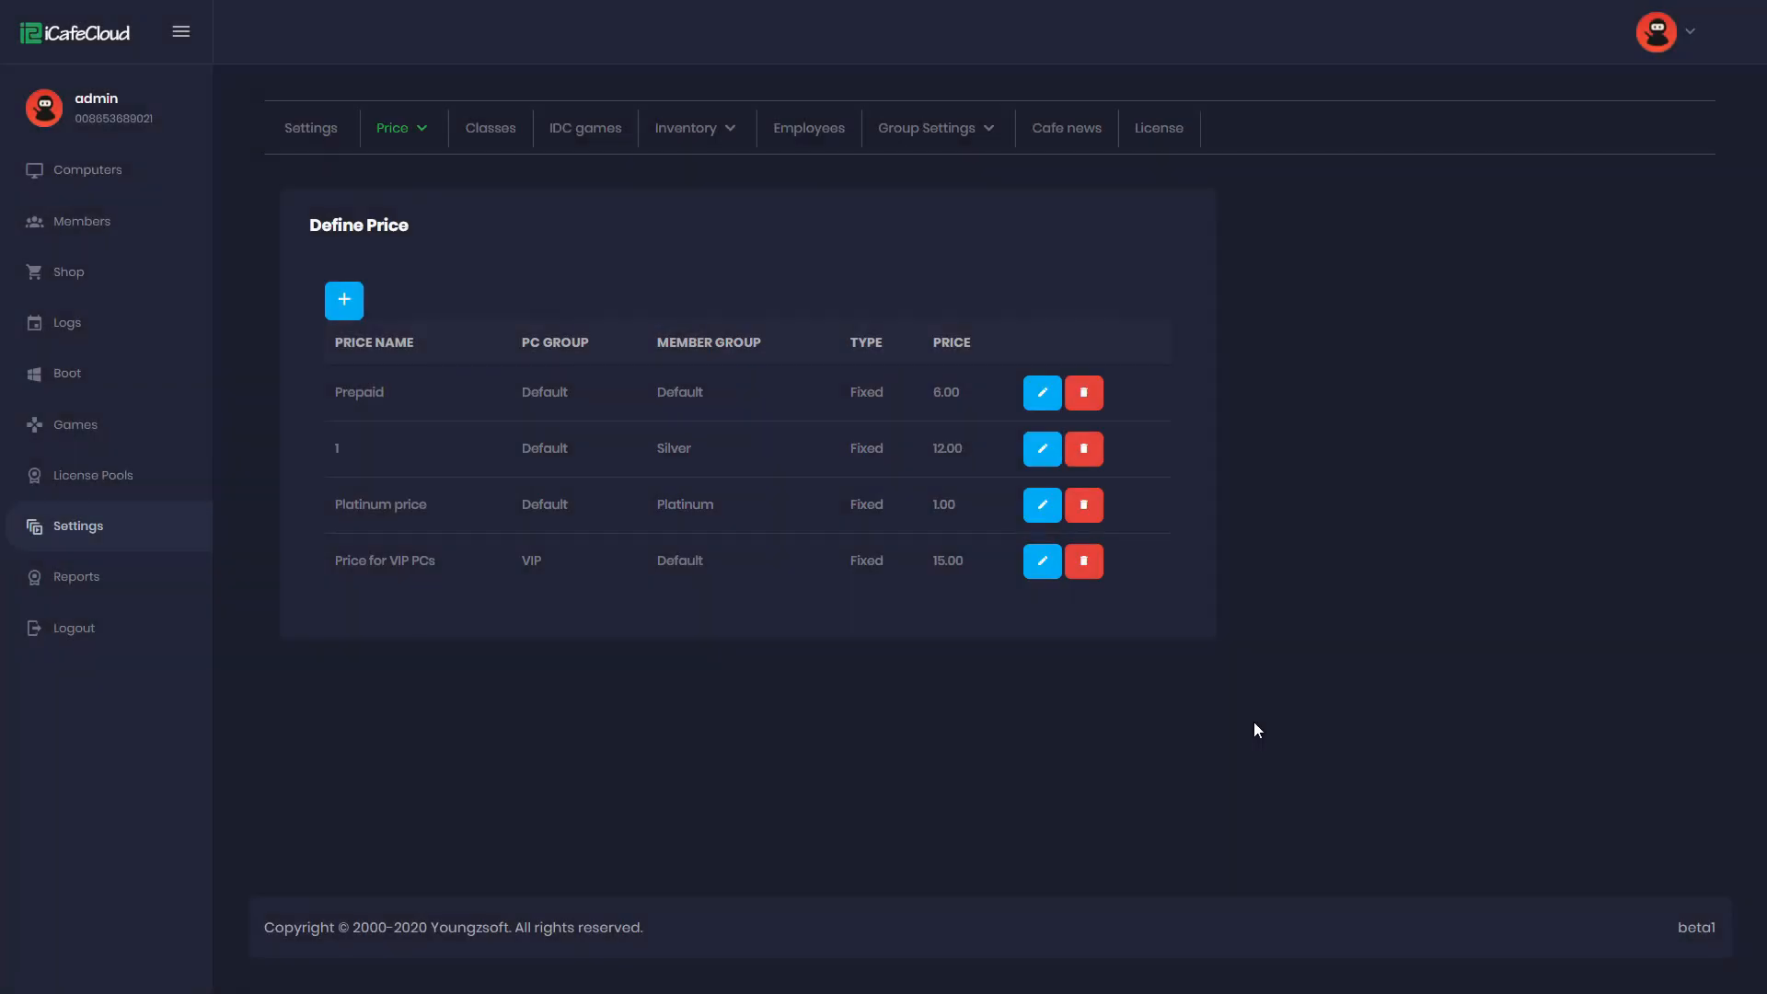
left_click(86, 169)
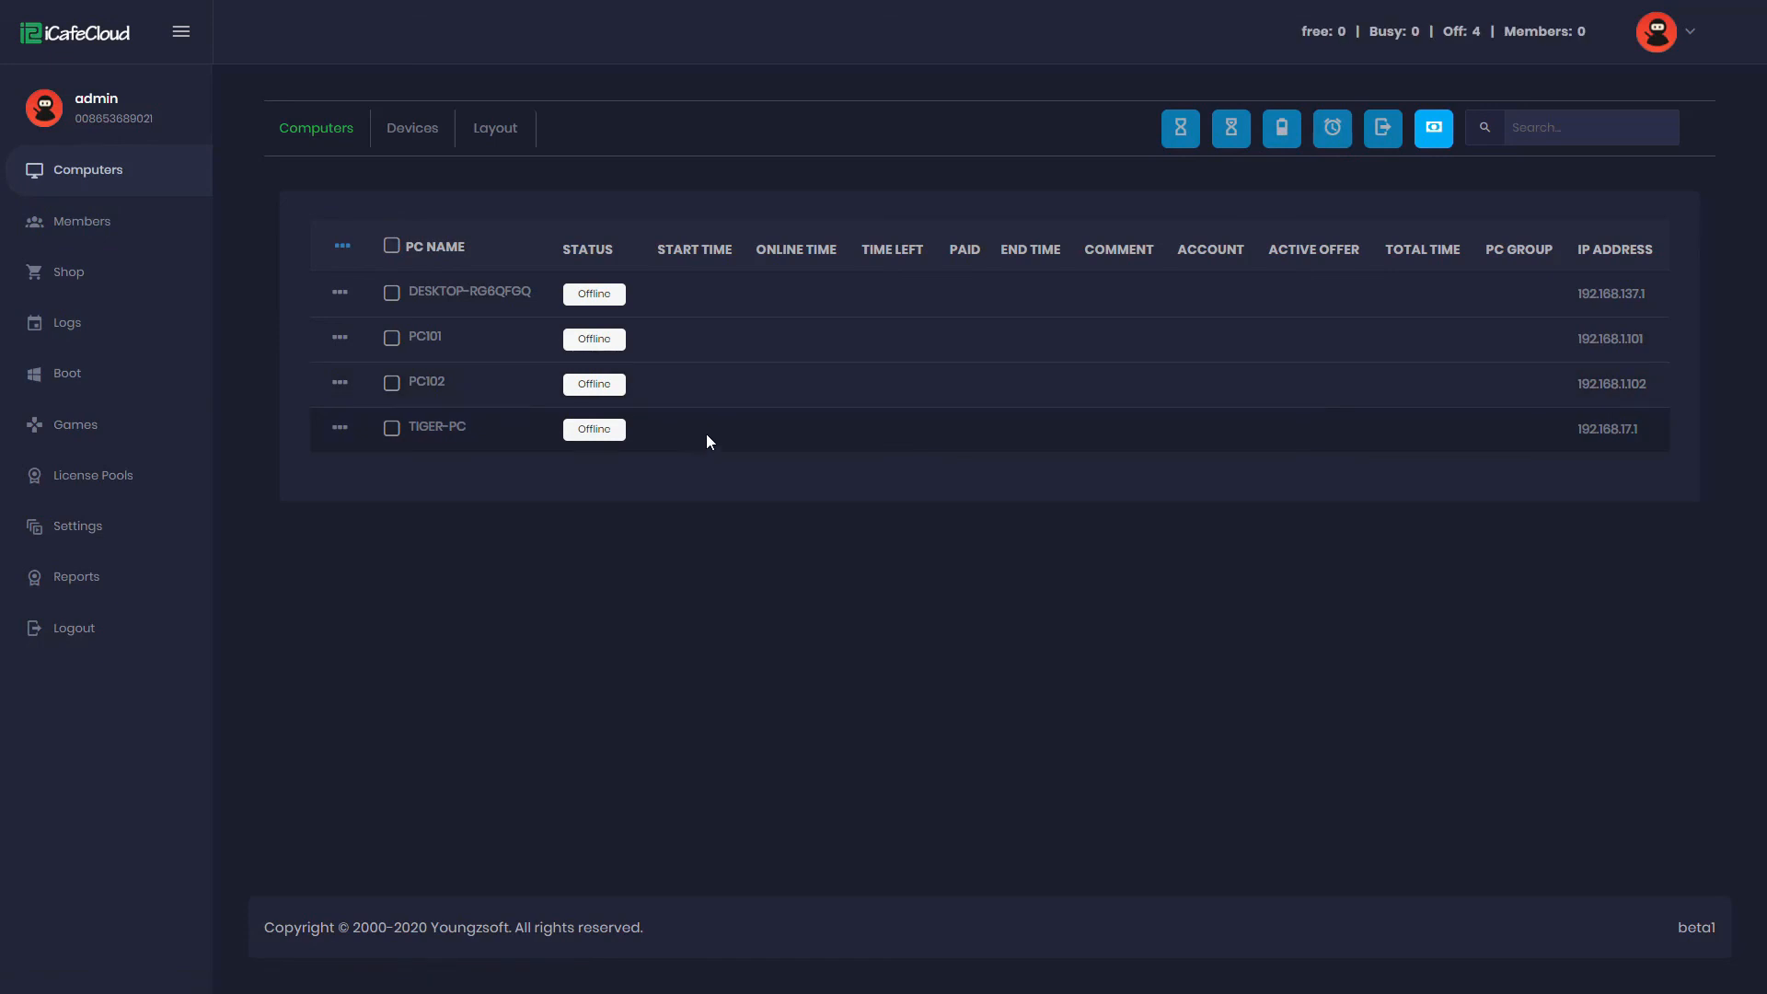
Step: Edit TIGER-PC on the Computers page and set its group to VIP
right_click(439, 425)
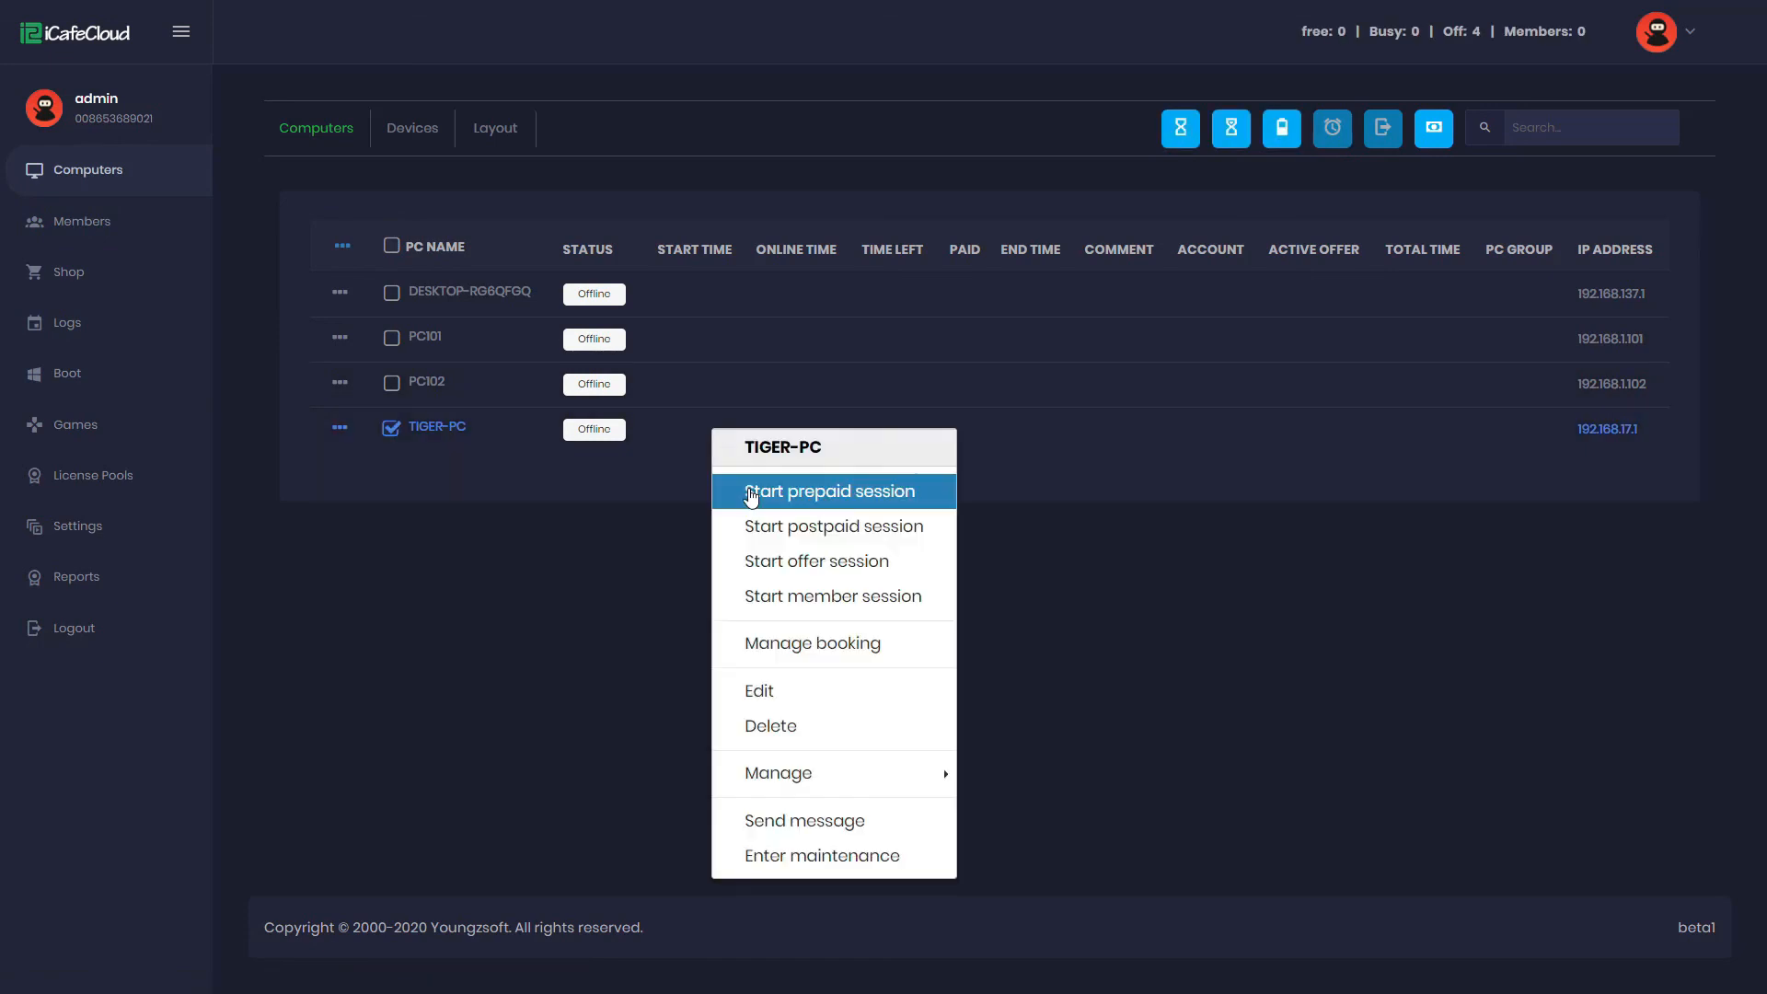
left_click(758, 690)
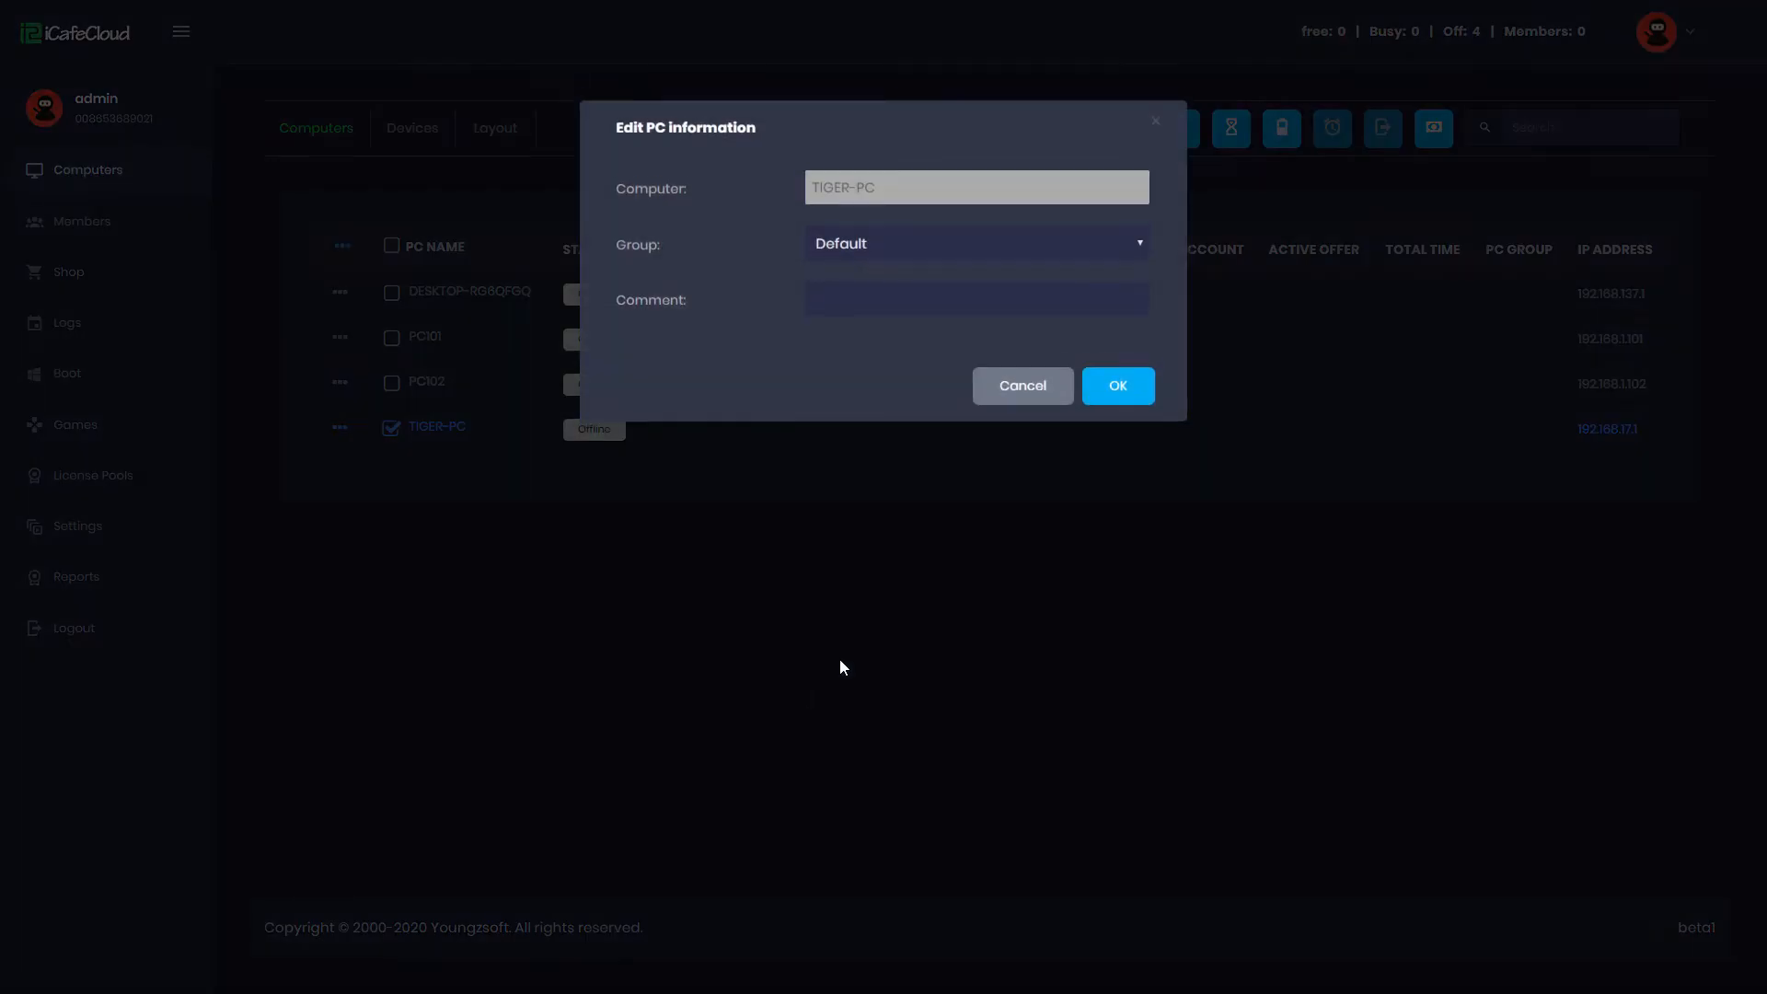
left_click(974, 245)
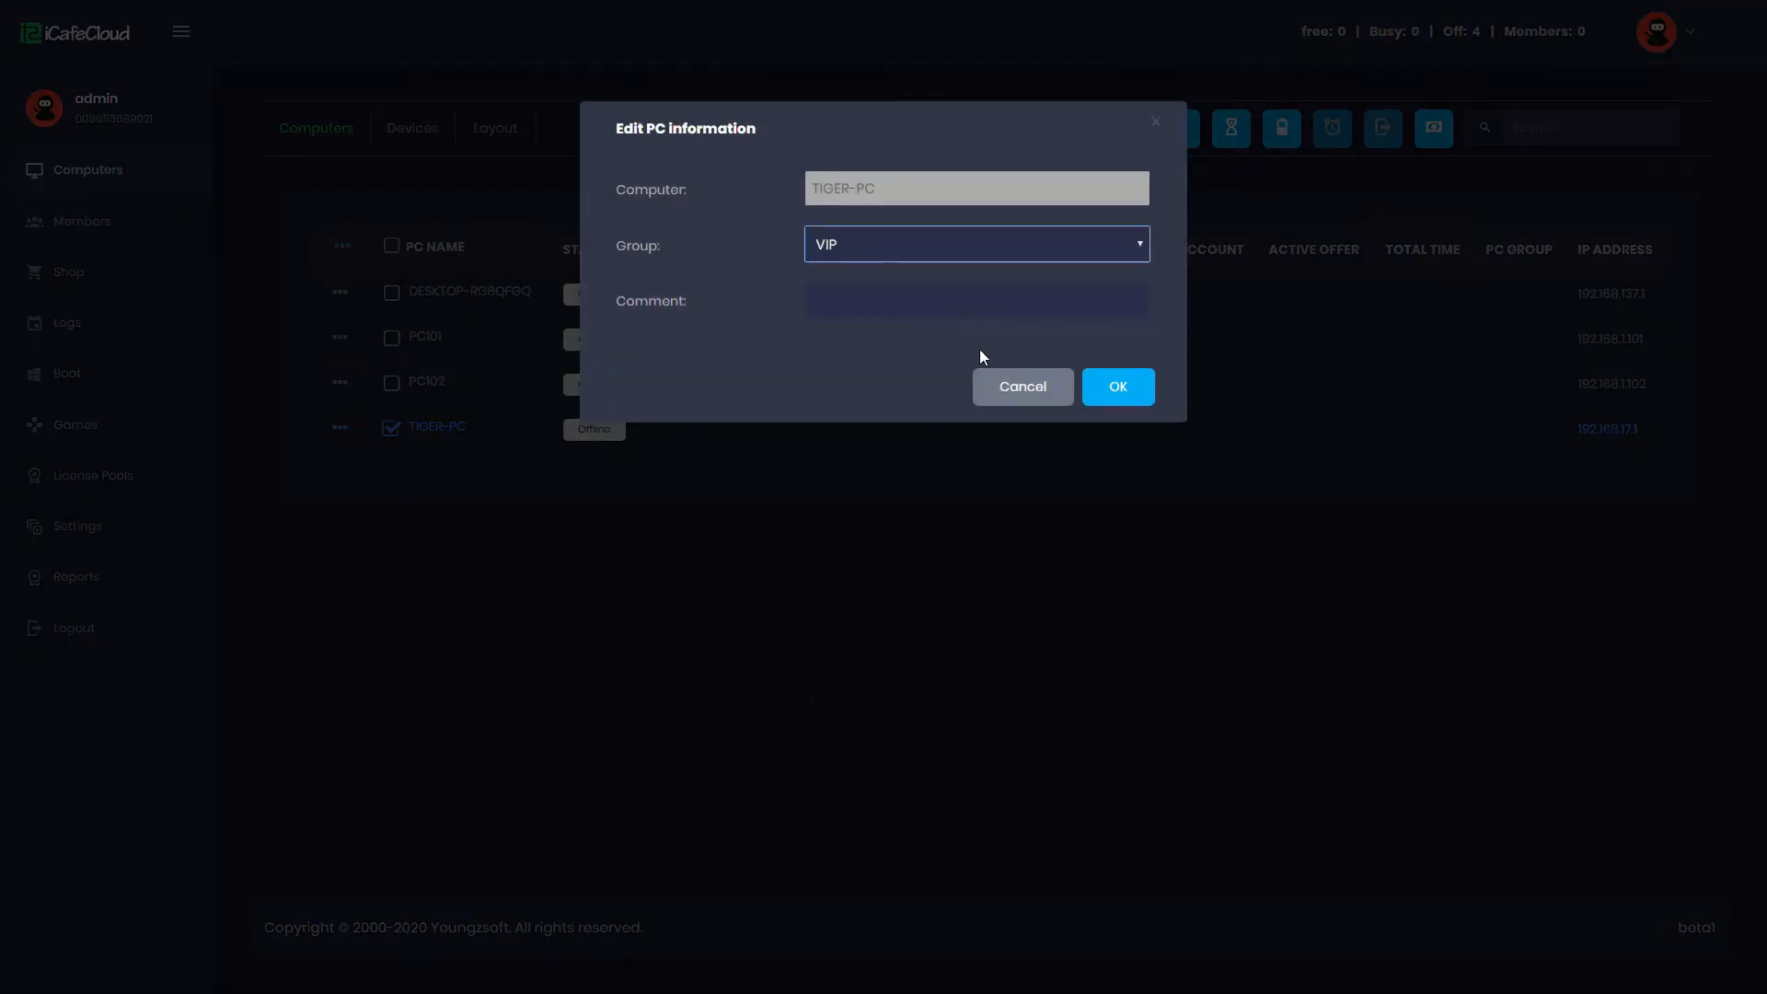
left_click(1115, 385)
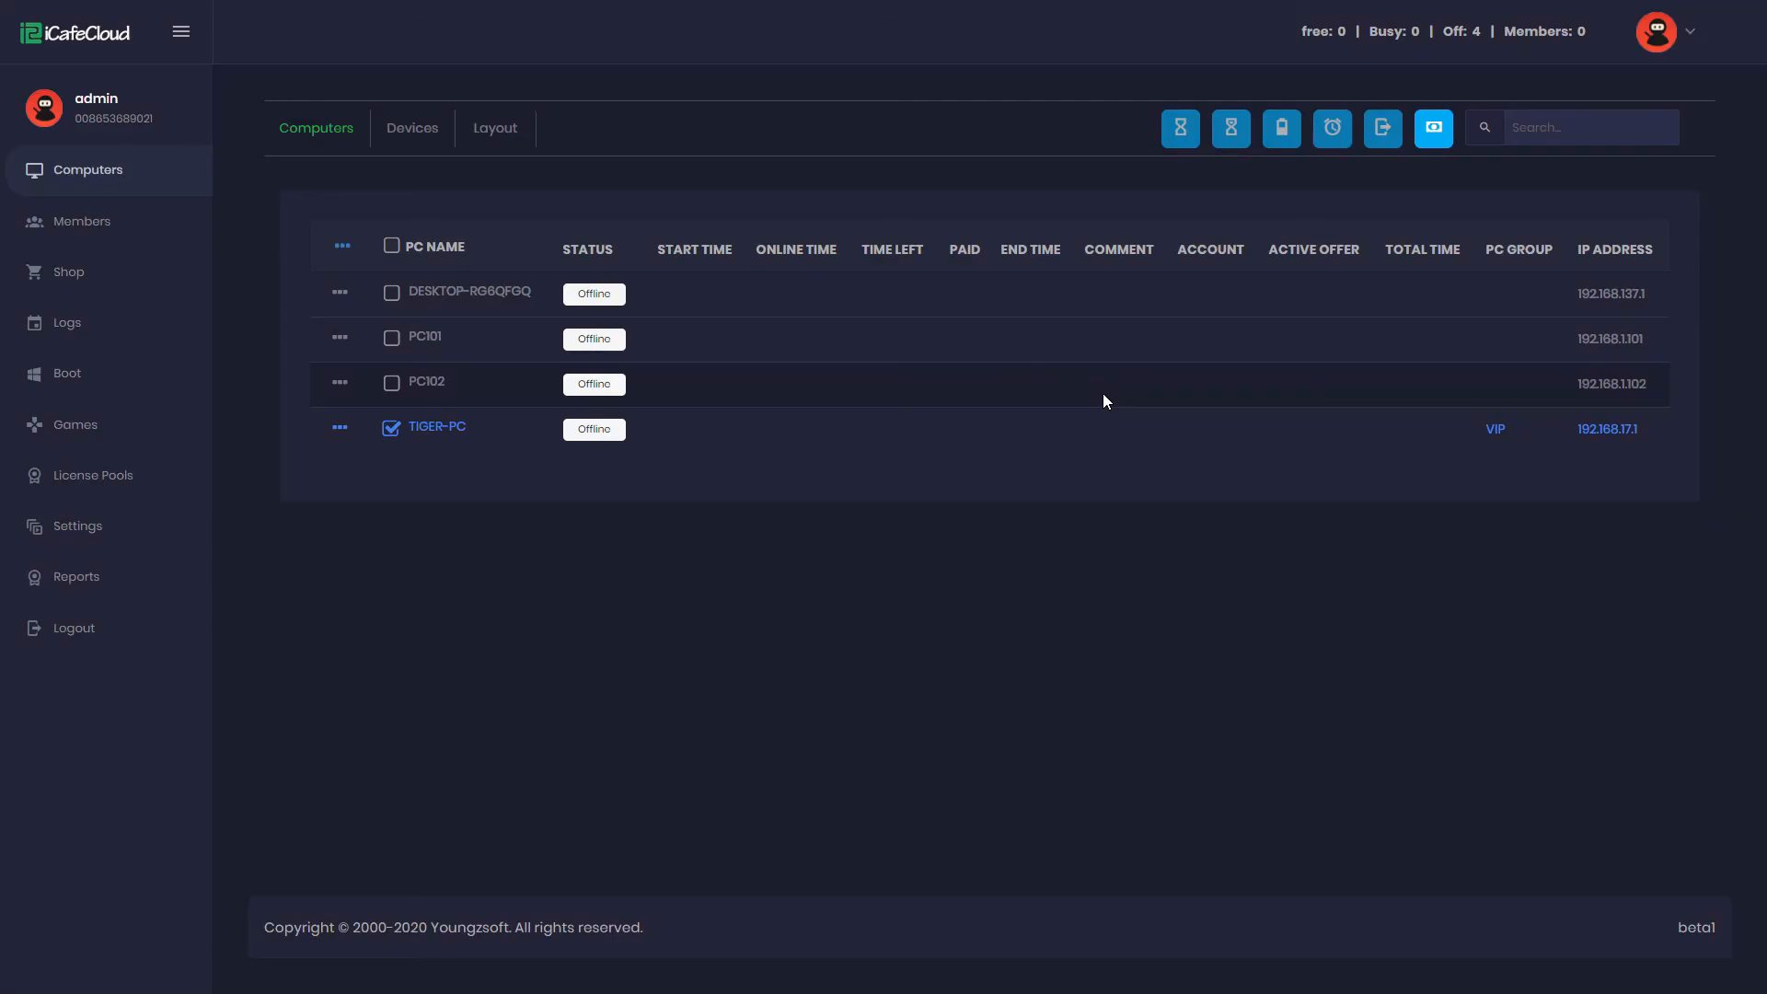